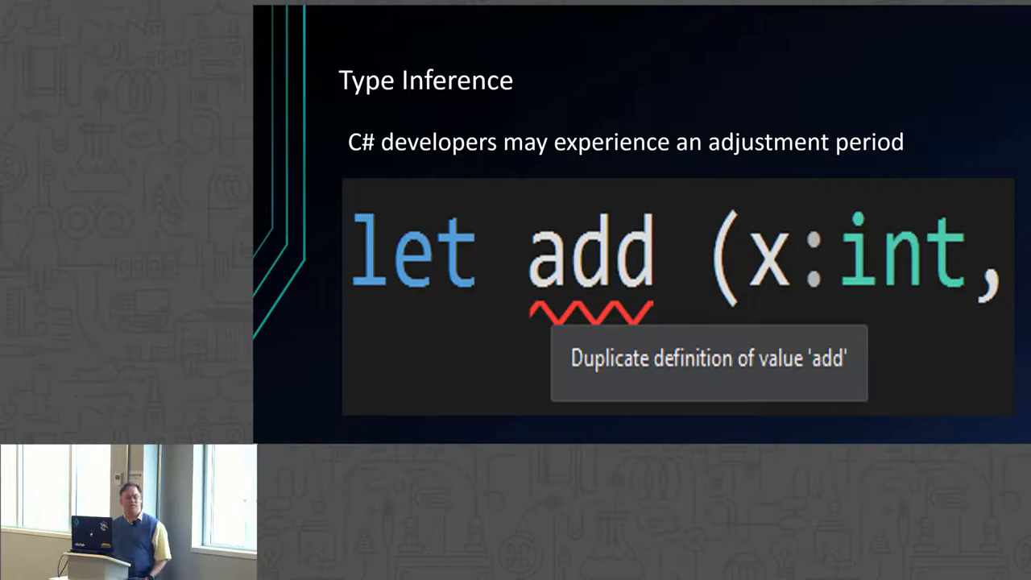
Advance the slideshow two slides forward to the 'Time for Code' slide
key(Right)
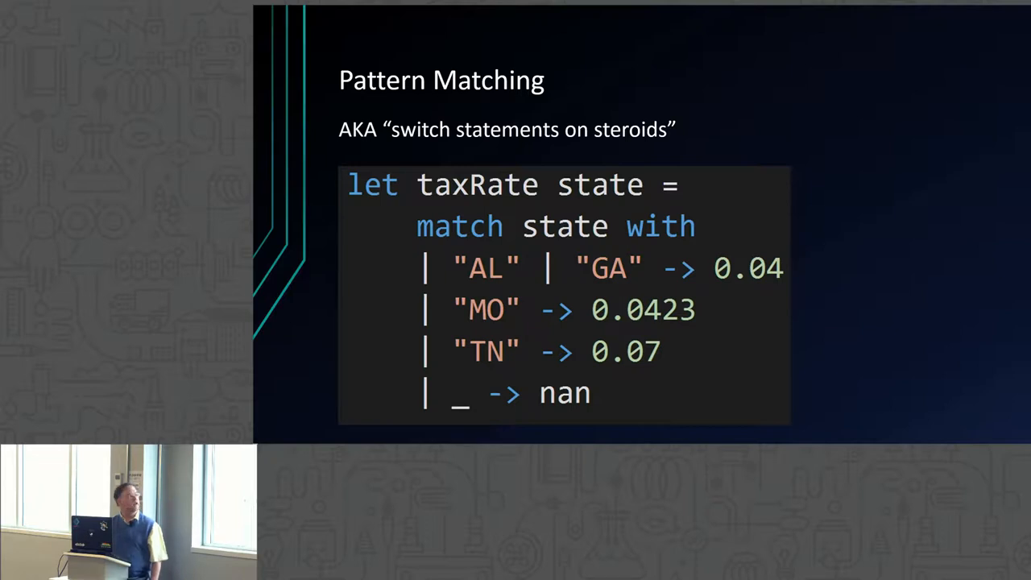
key(Right)
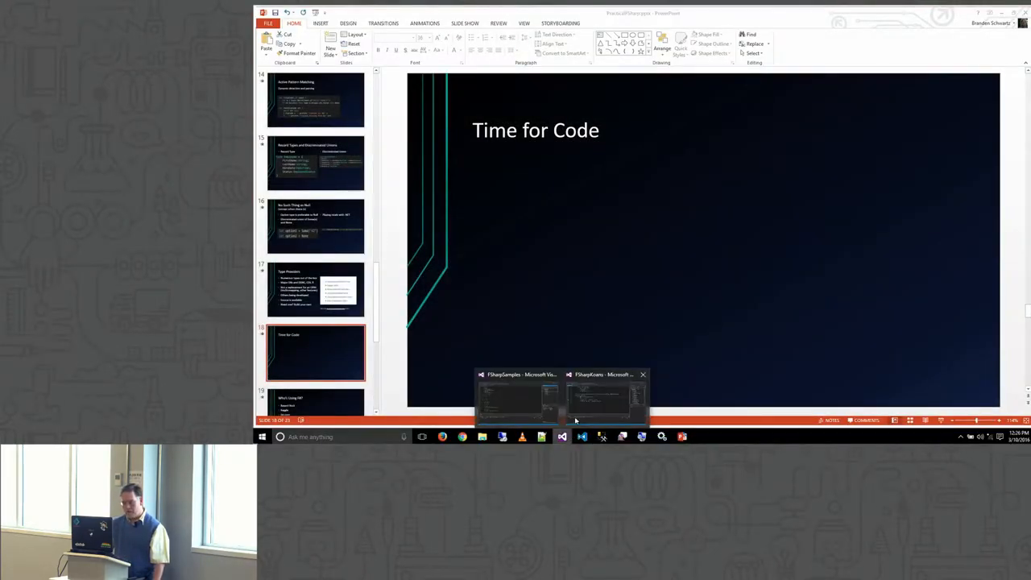
Bring the FSharpSamples window forward and open the F# Interactive session under Basics.fs
click(518, 394)
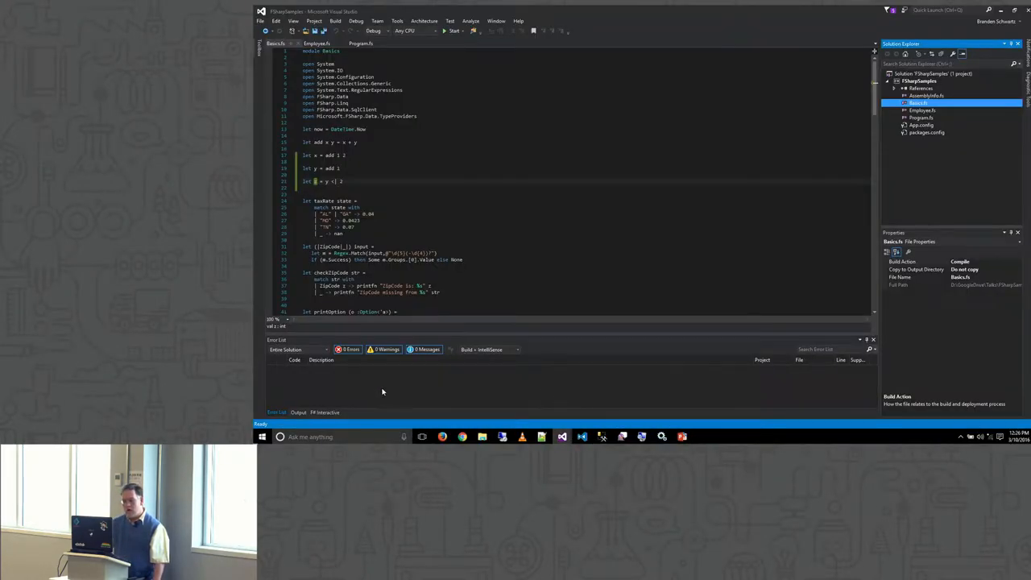
click(322, 413)
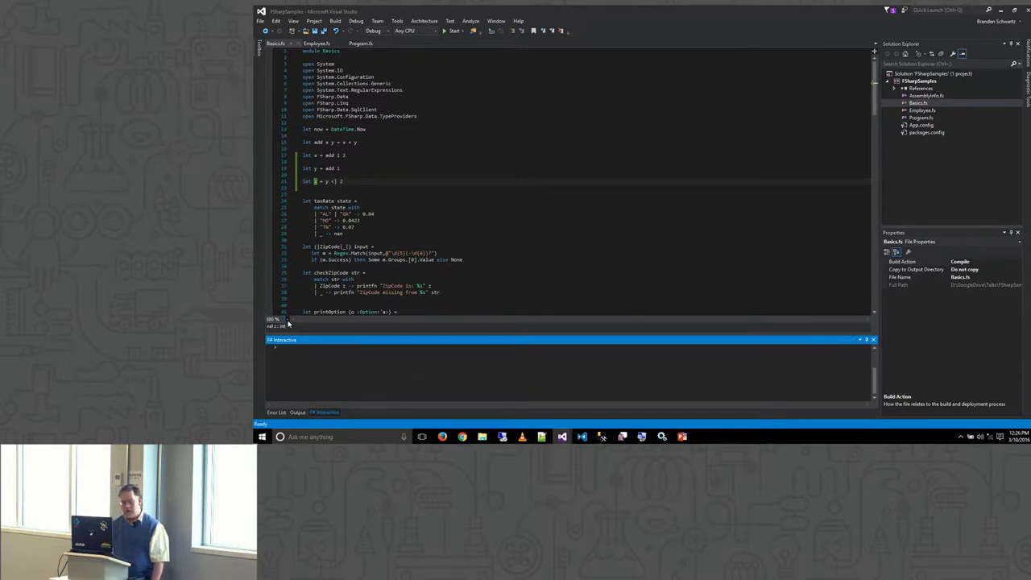
click(274, 319)
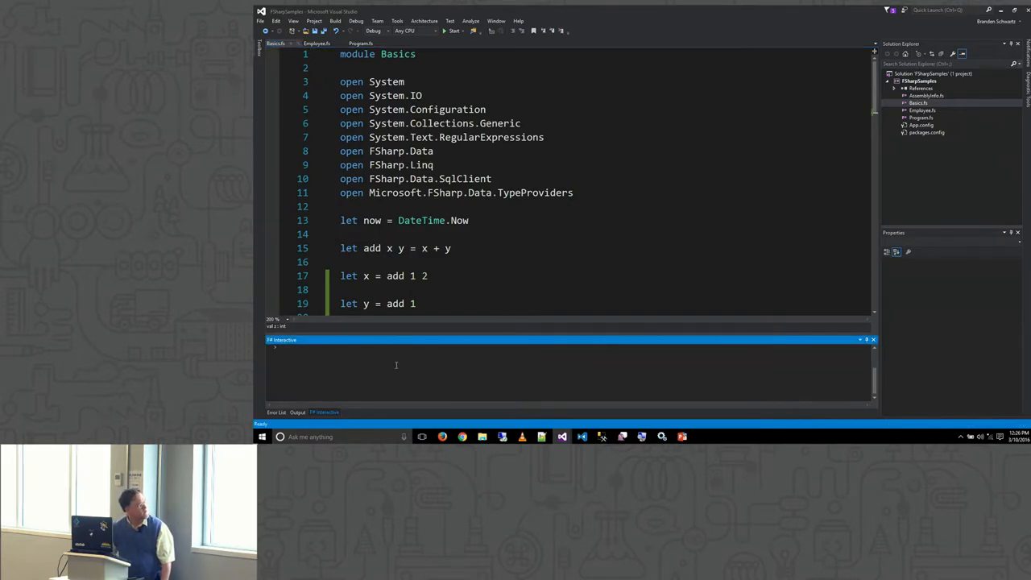
mouse_move(422, 369)
text(let add x  y = x + y)
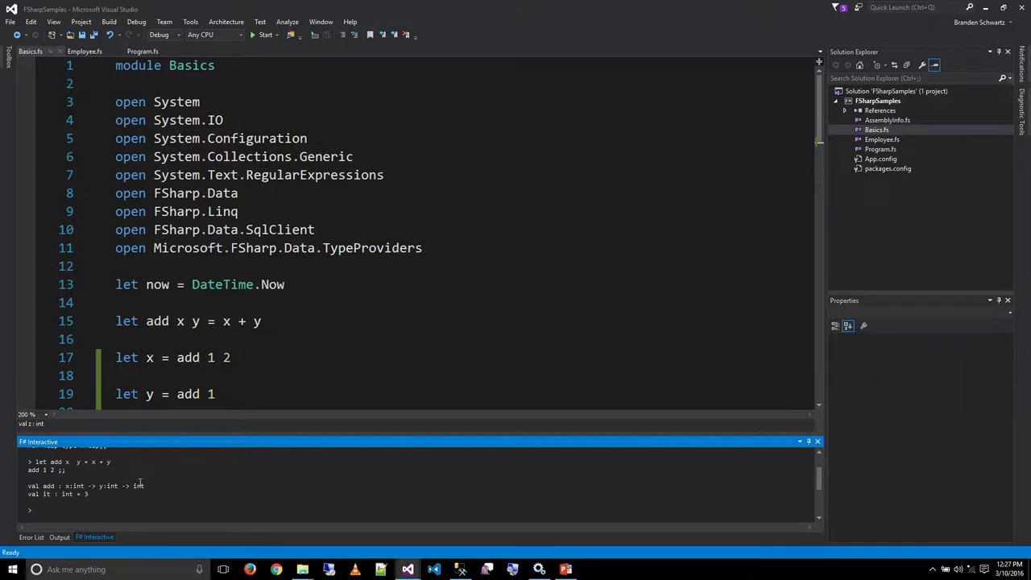
mouse_move(141, 484)
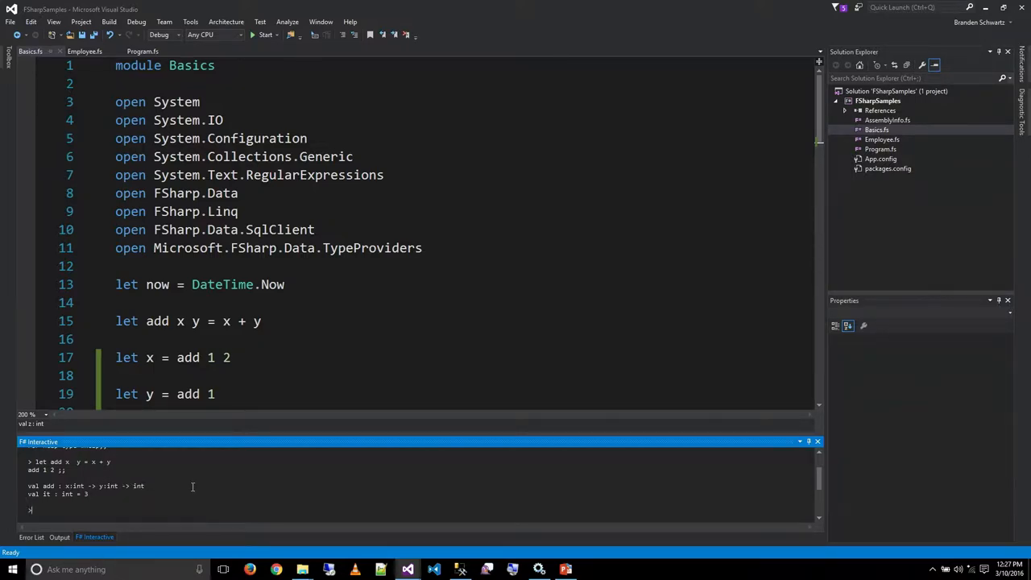
Evaluate an add expression referencing x, getting the 'x is not defined' error
text(add)
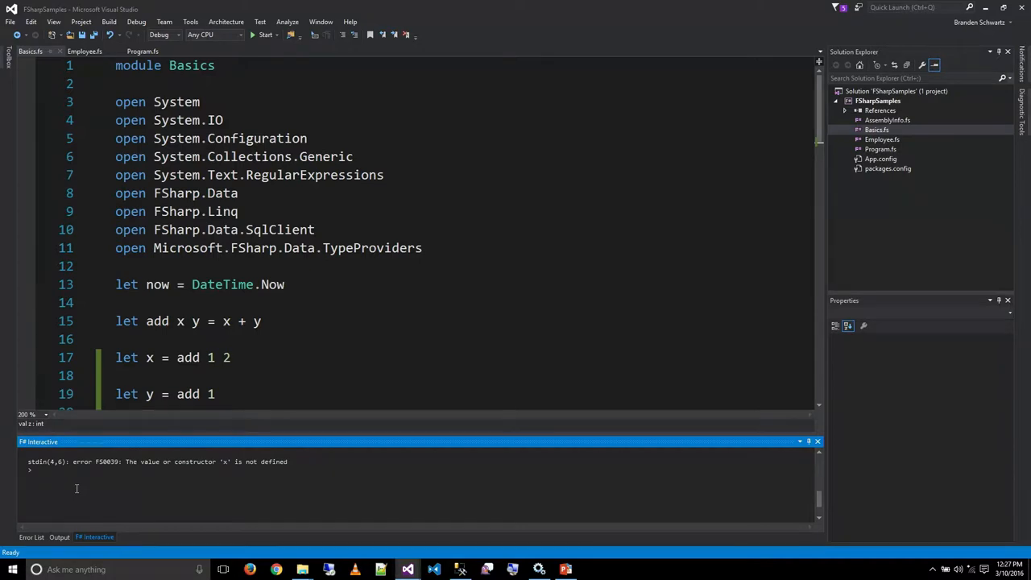
Define let add x y = x + y and call add 1 3.14, getting the float/int mismatch error
text(let add x y)
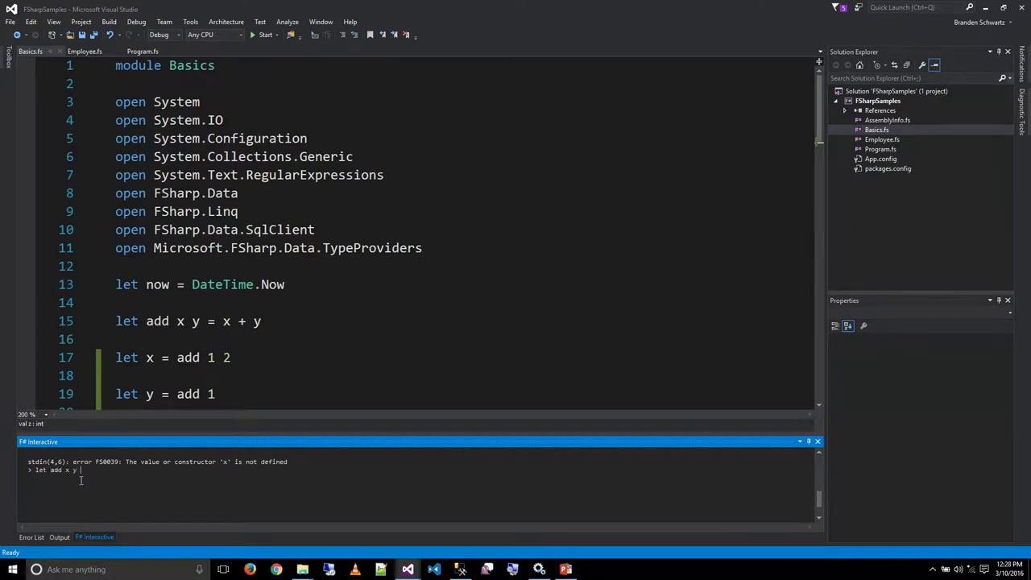
text(= x + y)
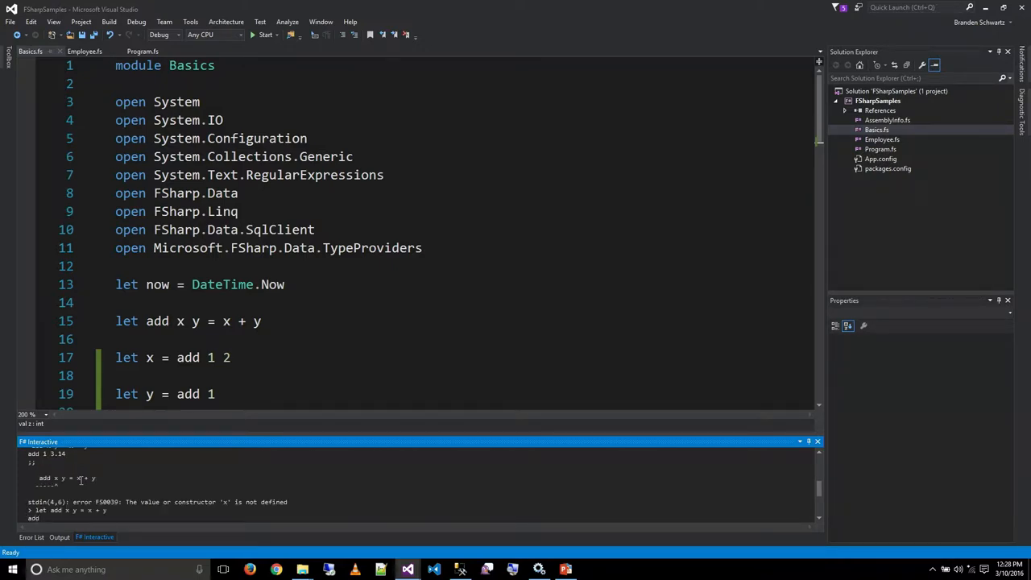
text(add 1 + 3.14)
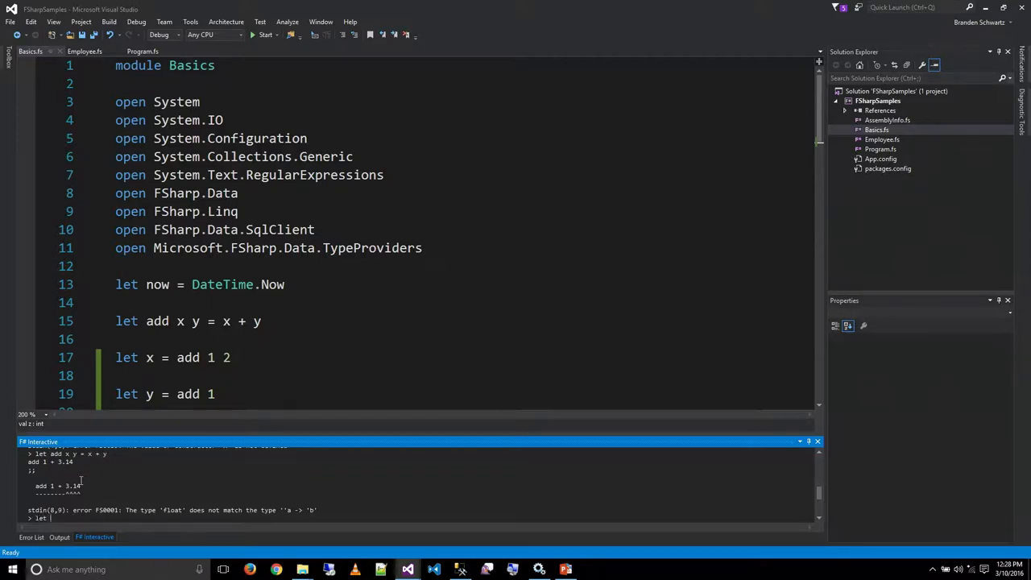
text(add x y = x + y)
text(add 1)
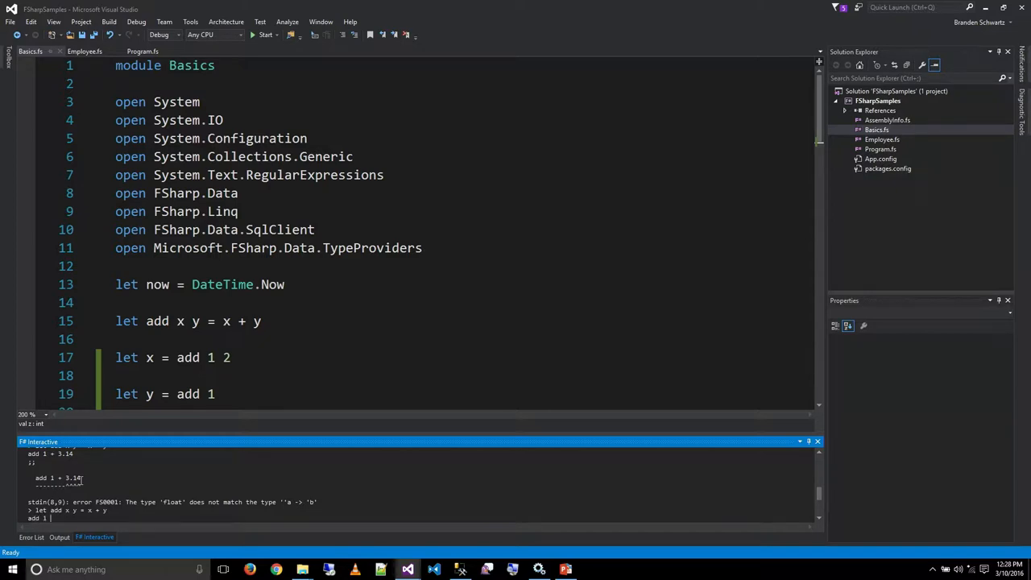
text(3.14)
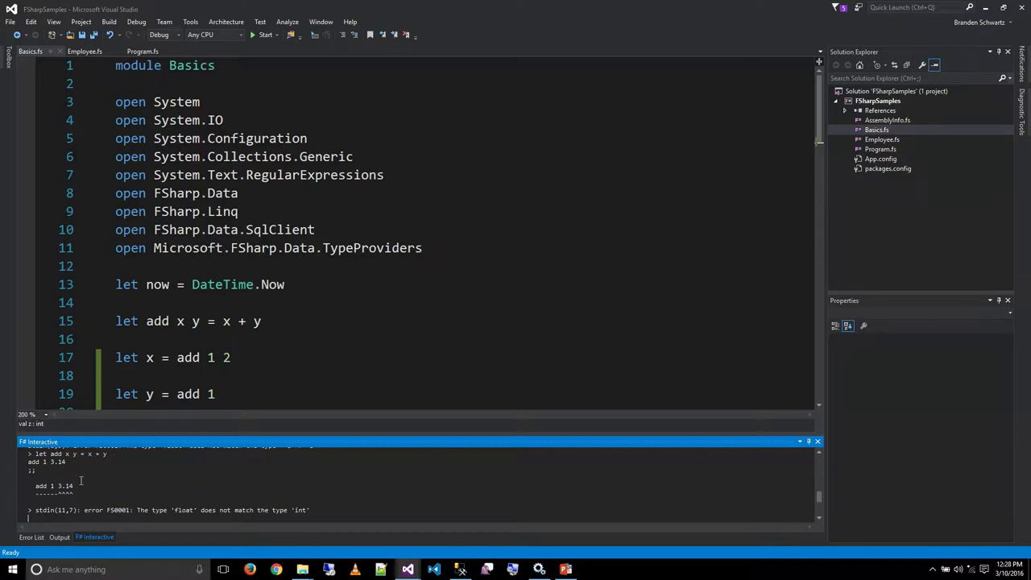
mouse_move(98, 483)
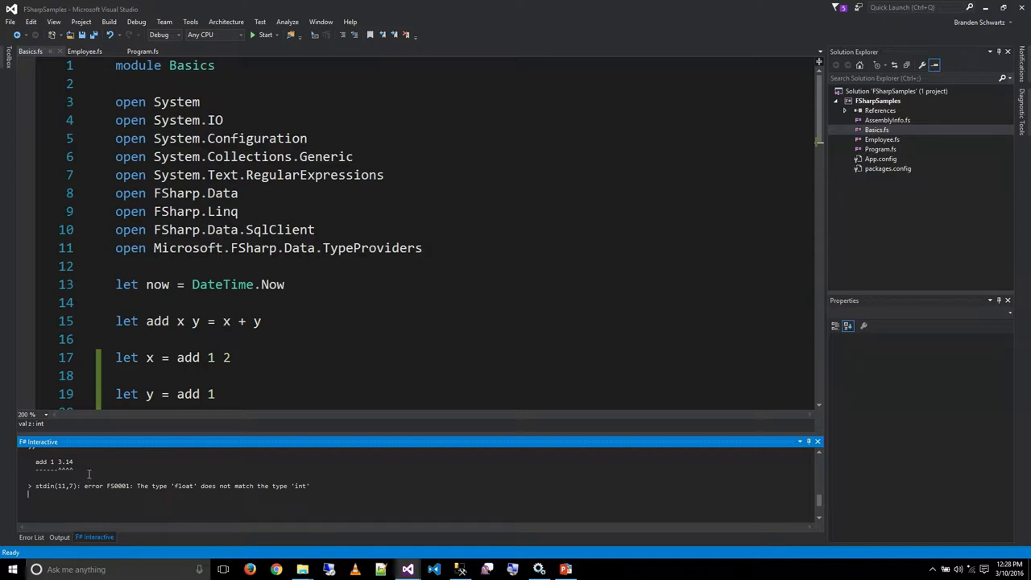
Return to the code editor and flip between Basics.fs and Program.fs in the project
click(256, 320)
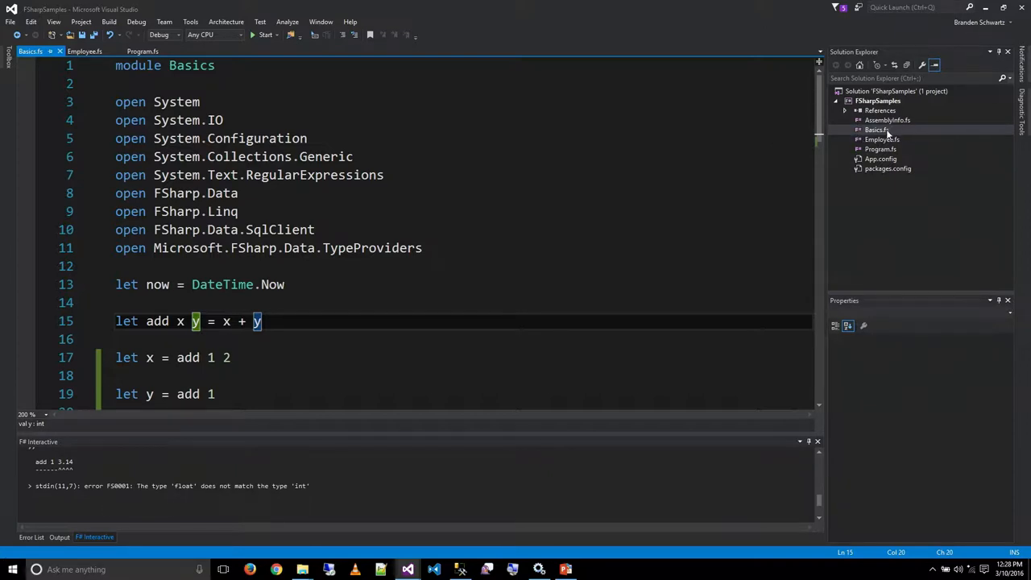
click(879, 149)
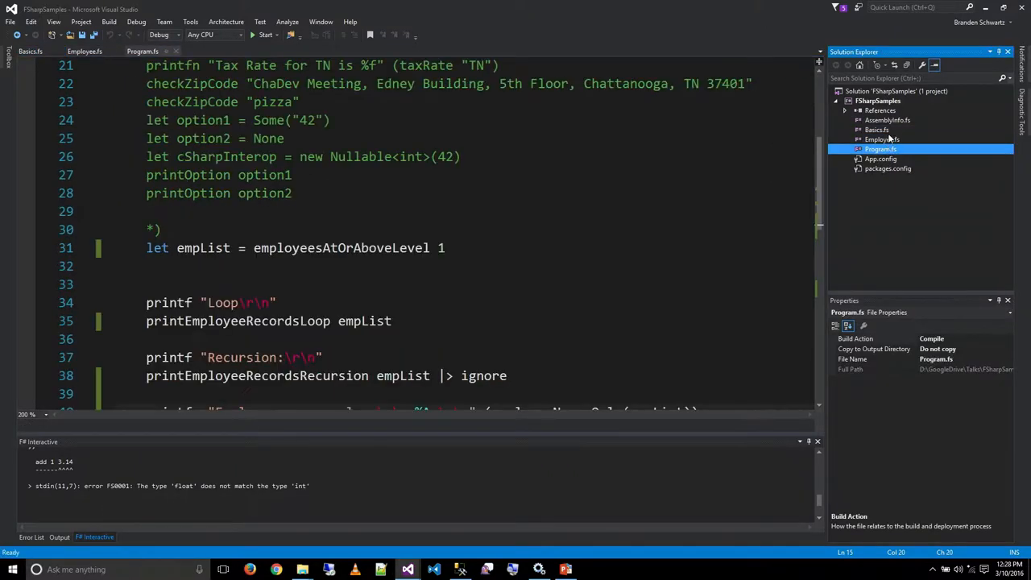
click(876, 129)
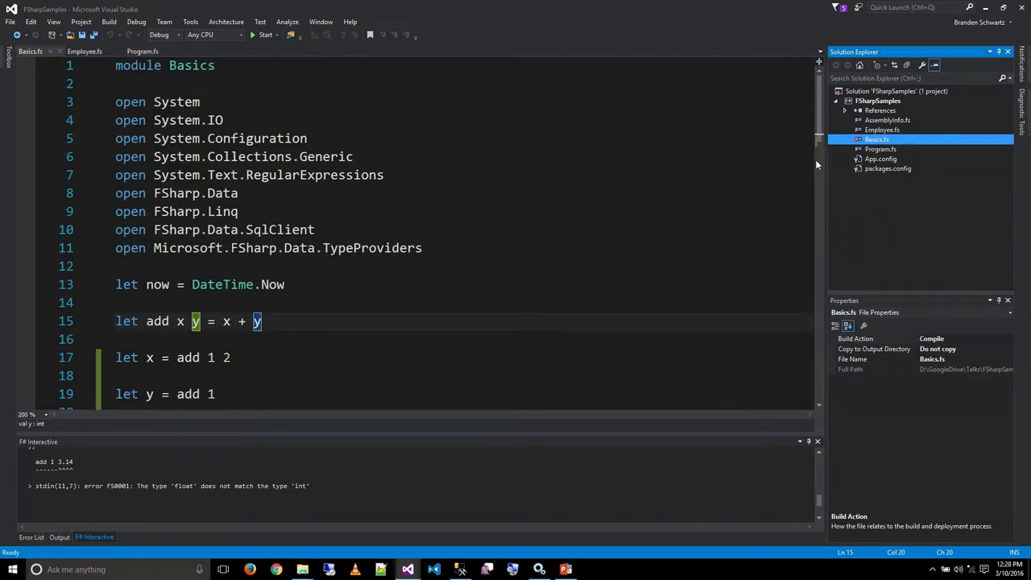
mouse_move(802, 184)
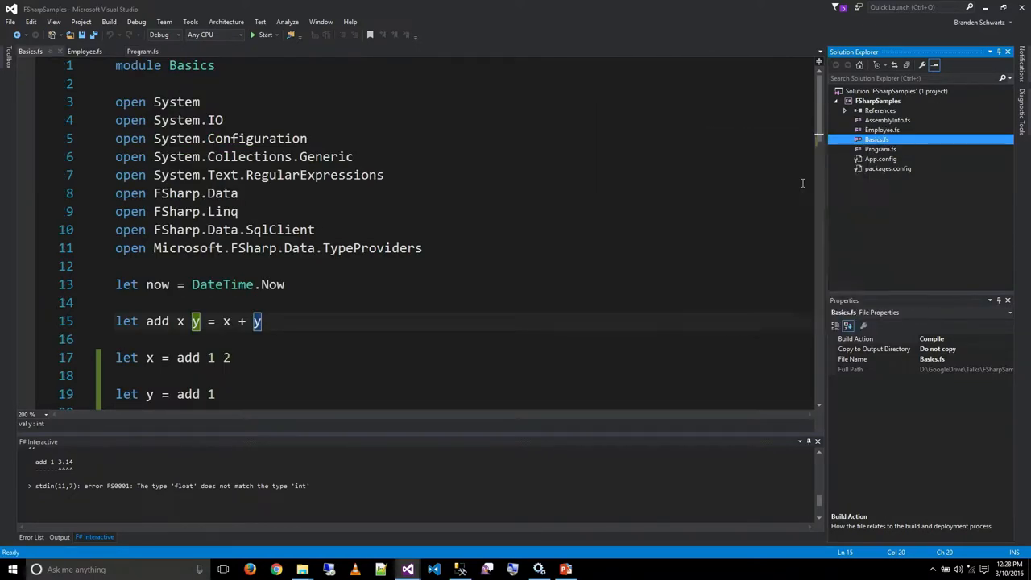
click(877, 148)
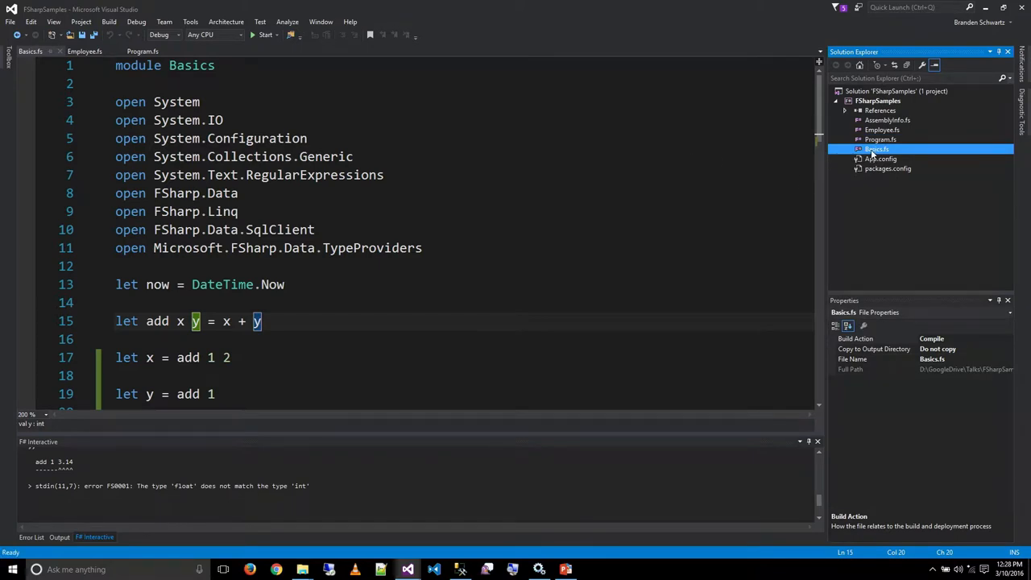
Rebuild the solution and show the Error List with the five 'not defined' errors
click(110, 22)
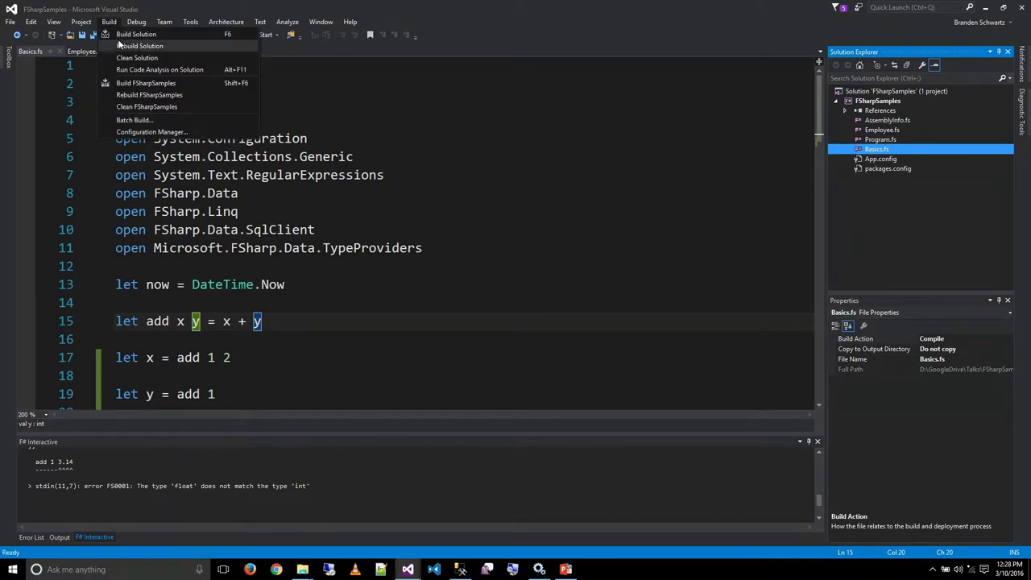
click(140, 45)
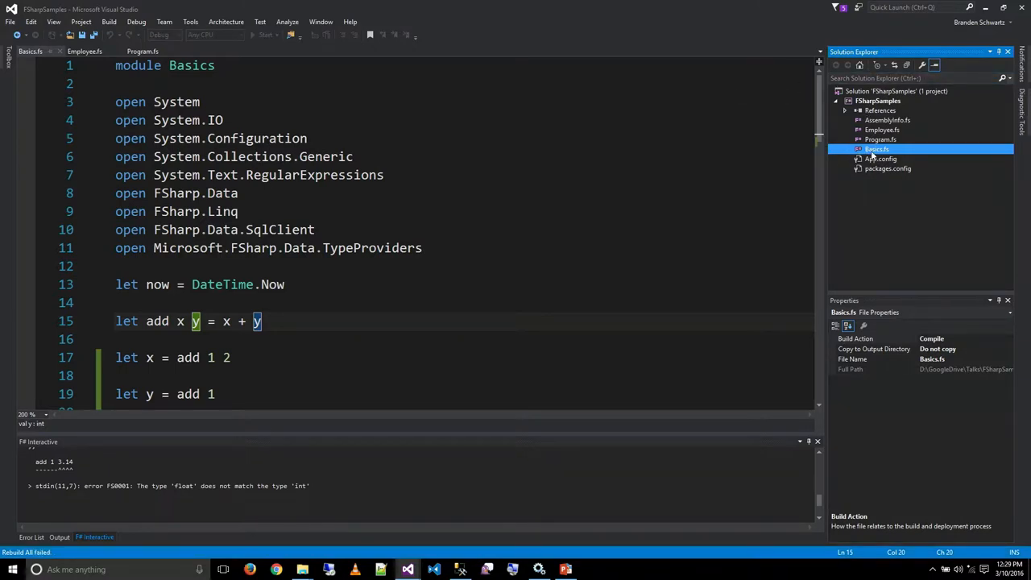
click(658, 174)
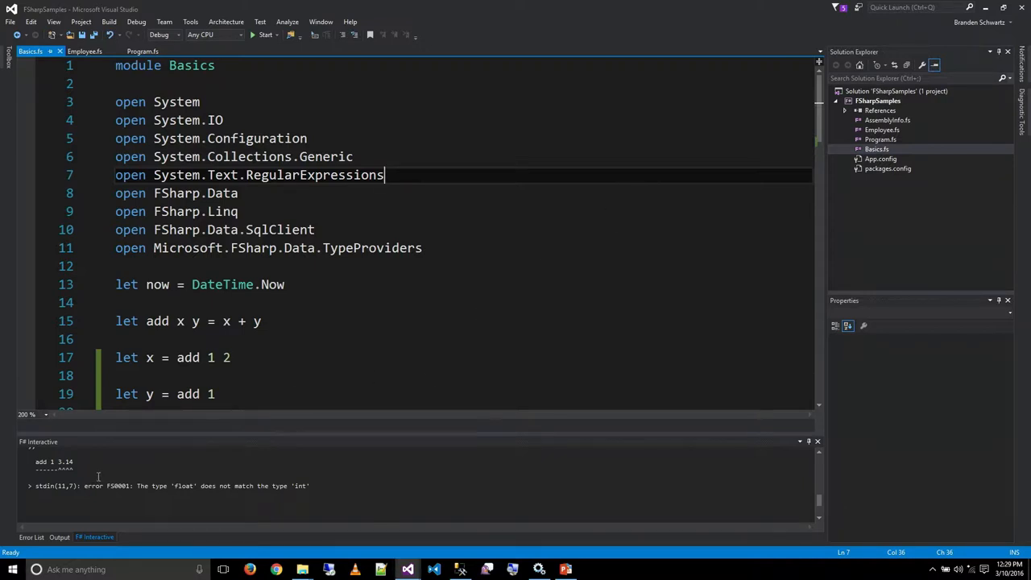
click(33, 538)
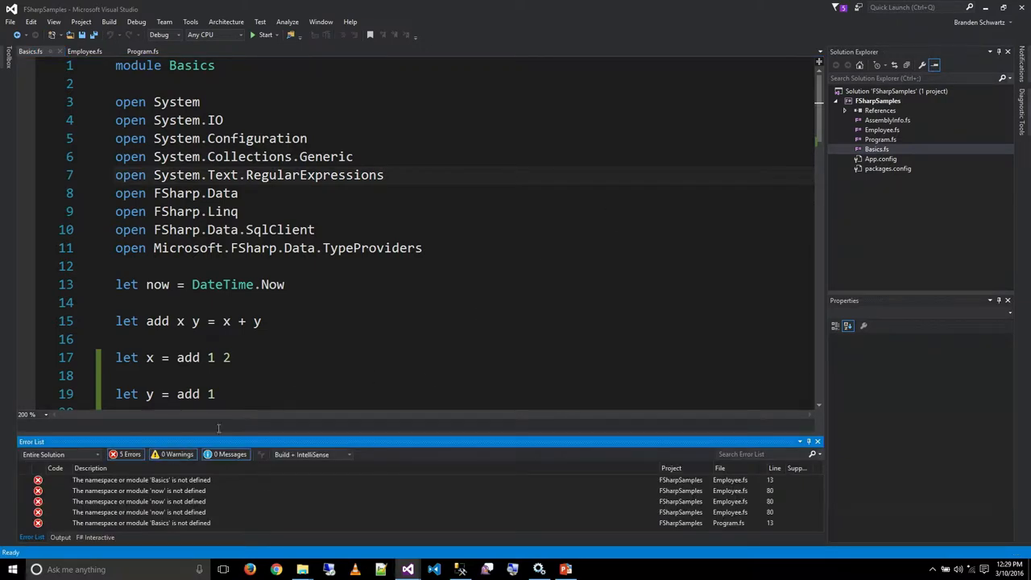
mouse_move(557, 181)
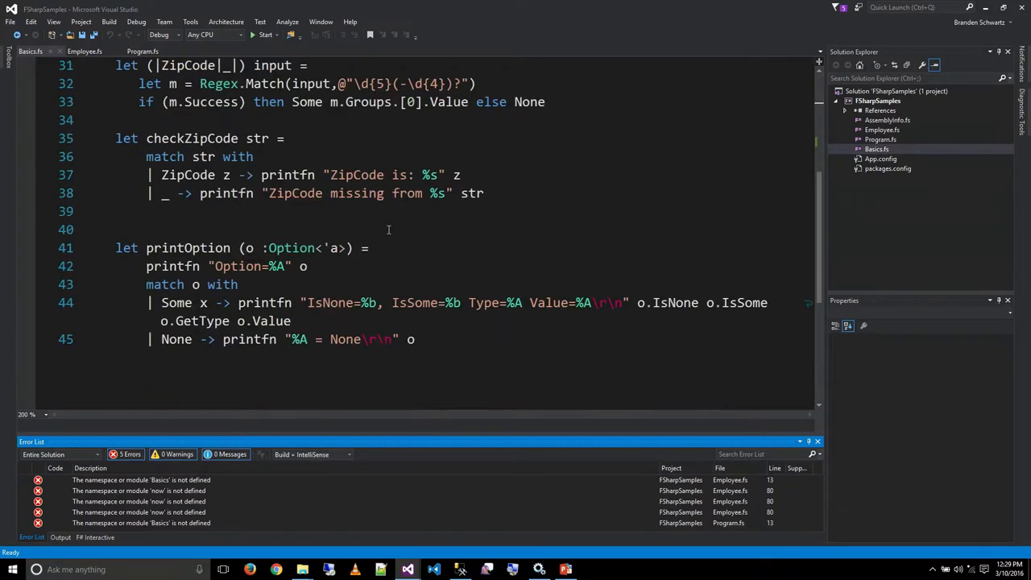
Open Employee.fs and place the caret at the end of line 12 near the flagged 'open Basics'
scroll(down, 3)
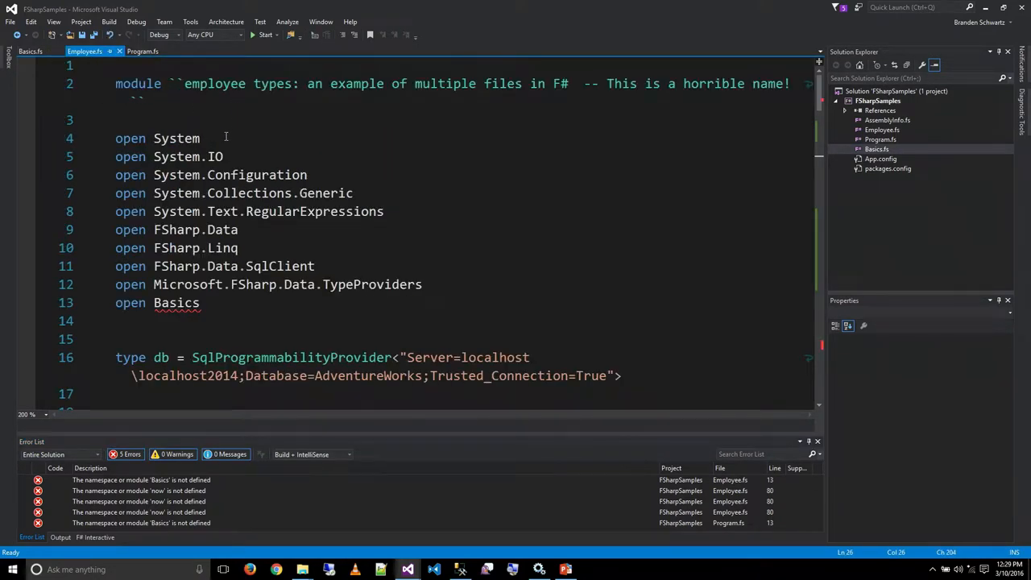
double_click(175, 303)
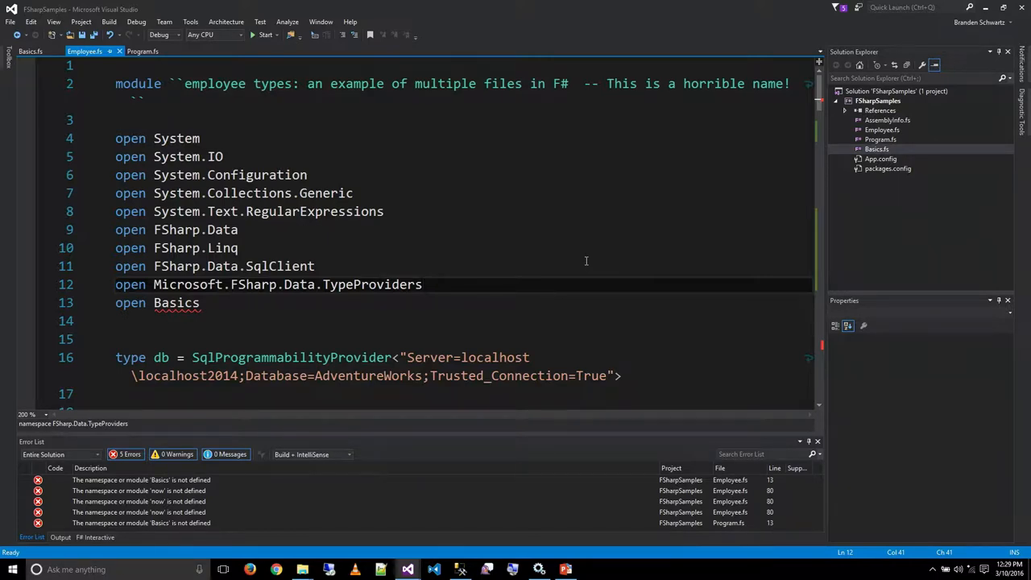
click(422, 284)
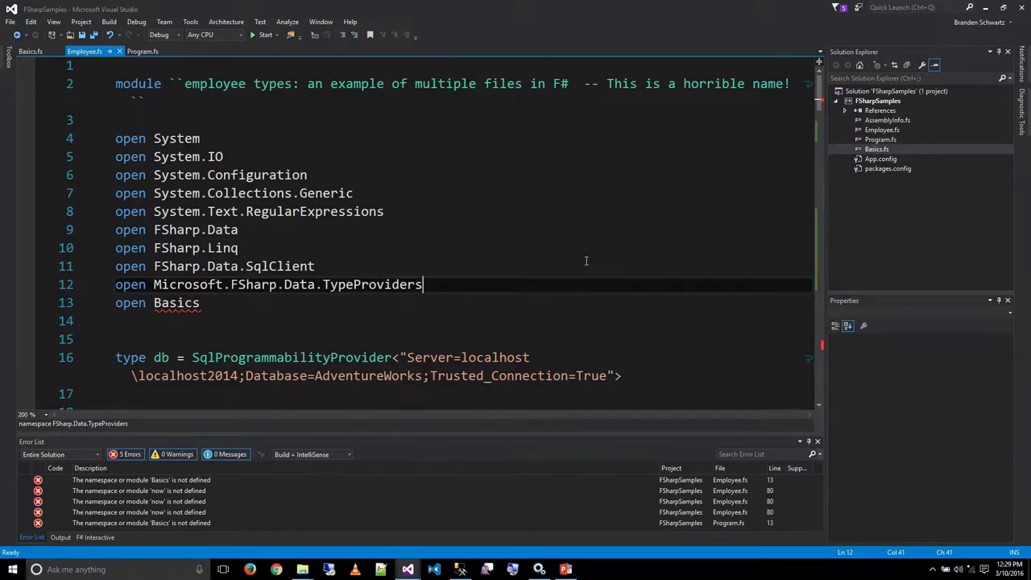
mouse_move(528, 299)
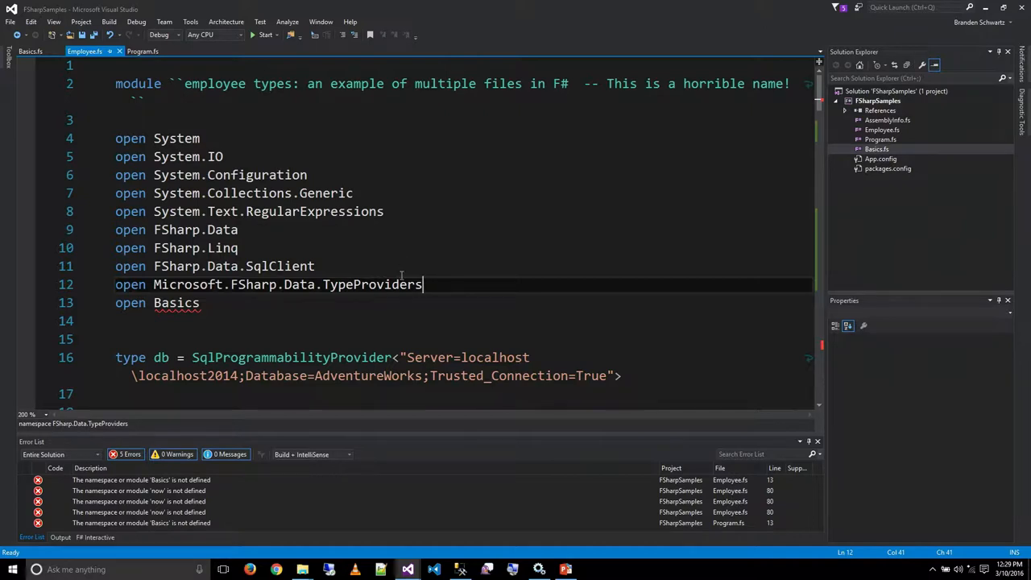
mouse_move(406, 265)
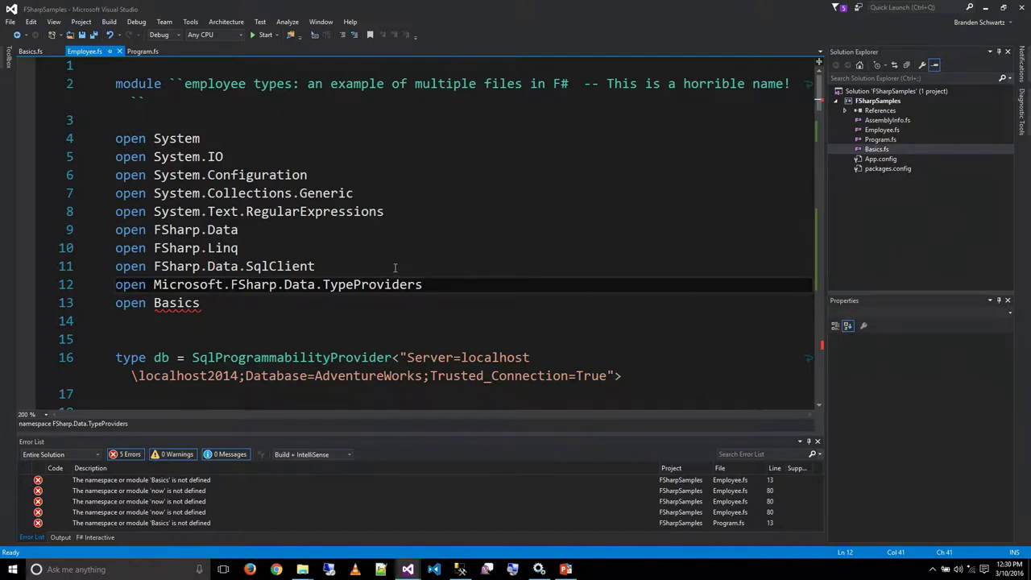
mouse_move(396, 267)
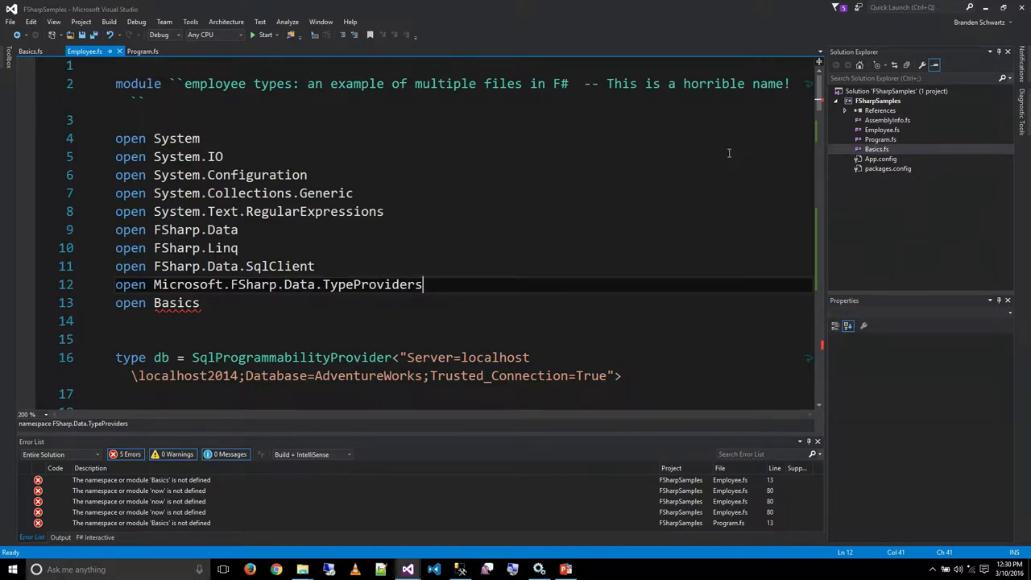
mouse_move(627, 219)
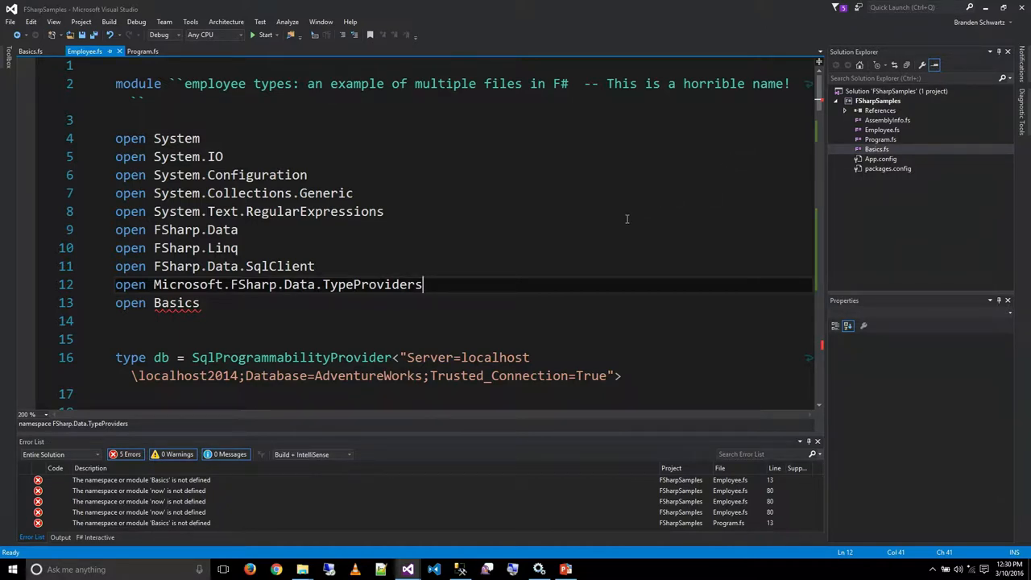
Scroll down and back up through Employee.fs to review its contents
scroll(down, 3)
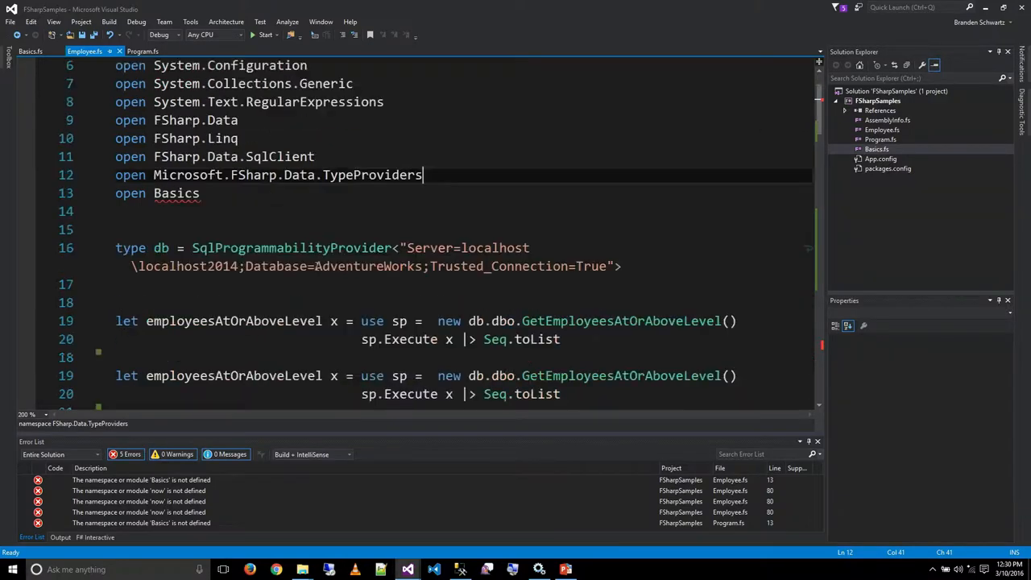
scroll(up, 3)
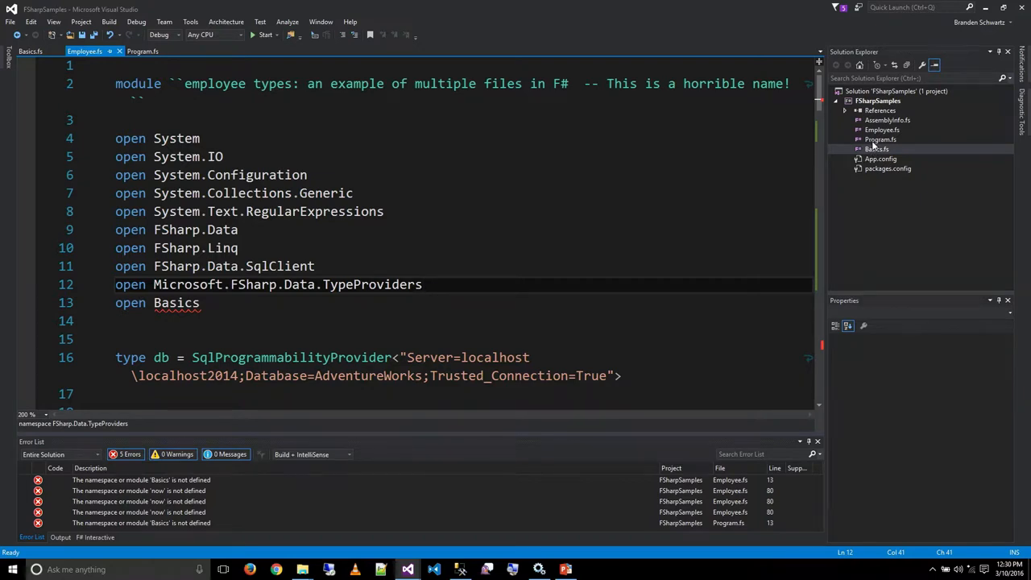
mouse_move(567, 173)
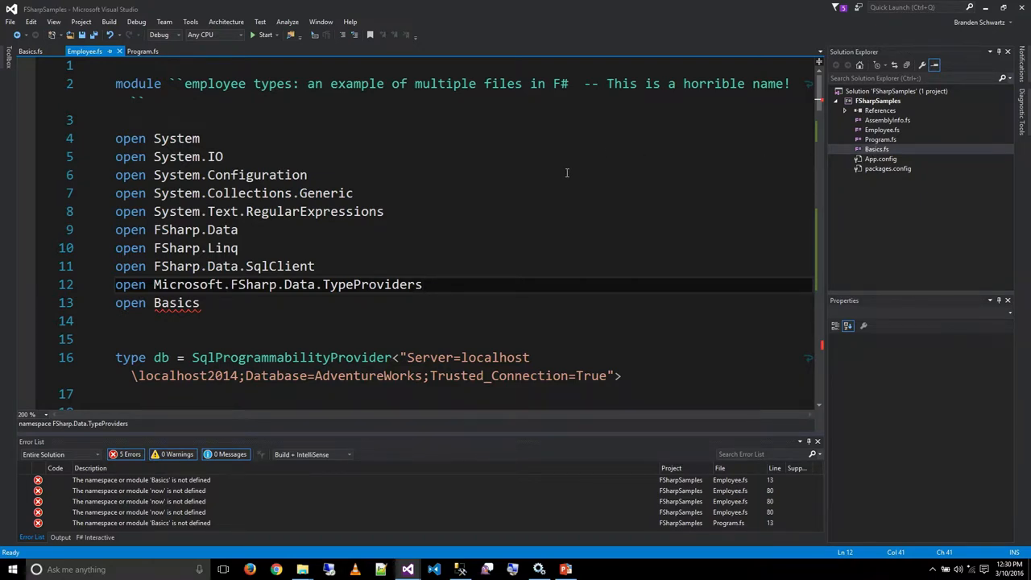
mouse_move(567, 173)
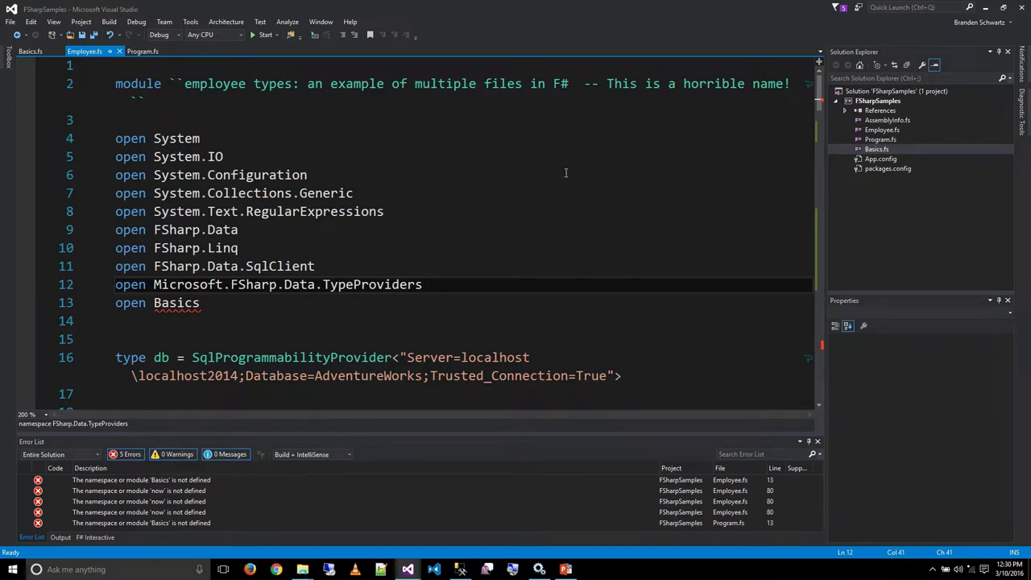
mouse_move(659, 181)
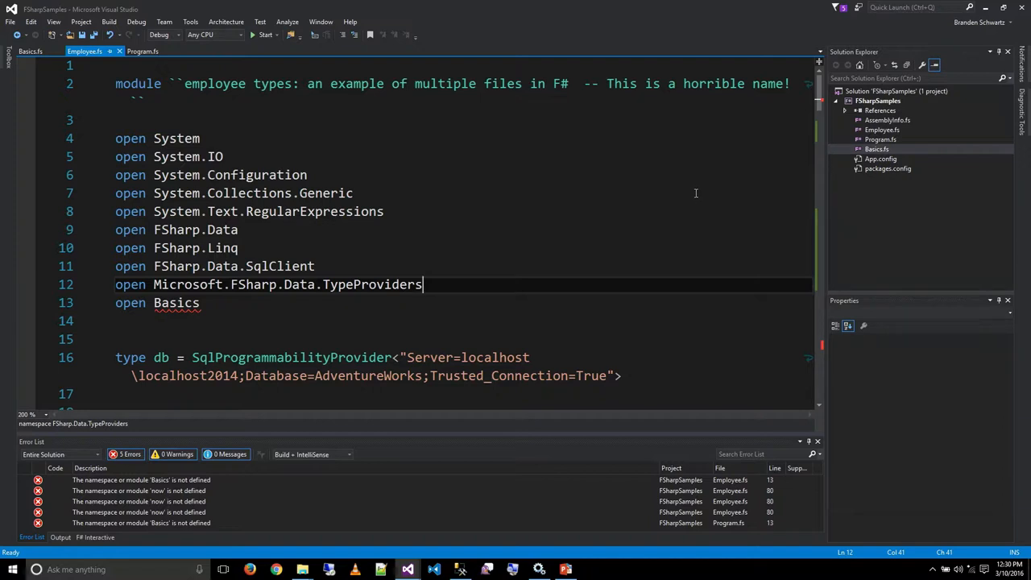
mouse_move(693, 190)
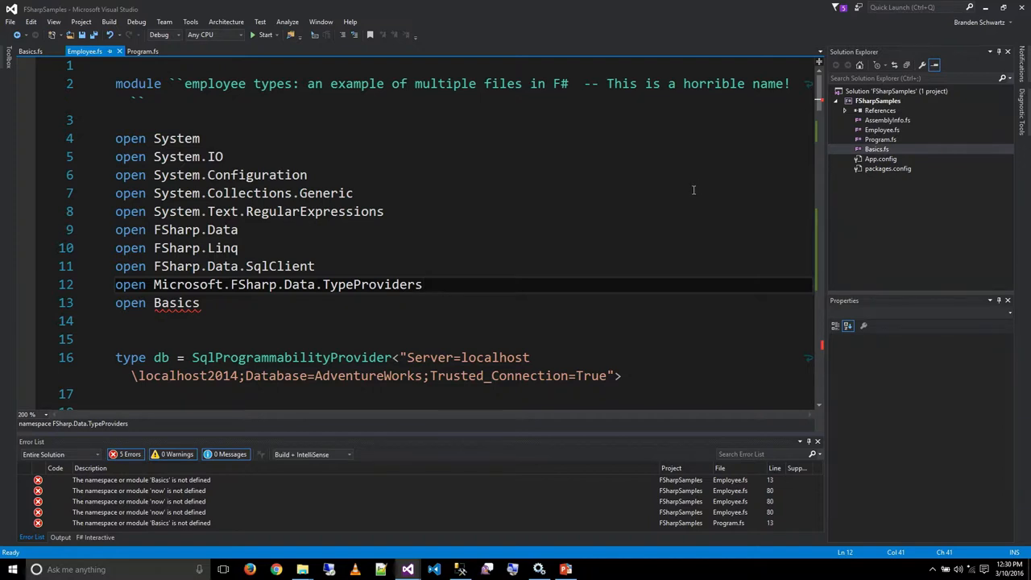
mouse_move(632, 206)
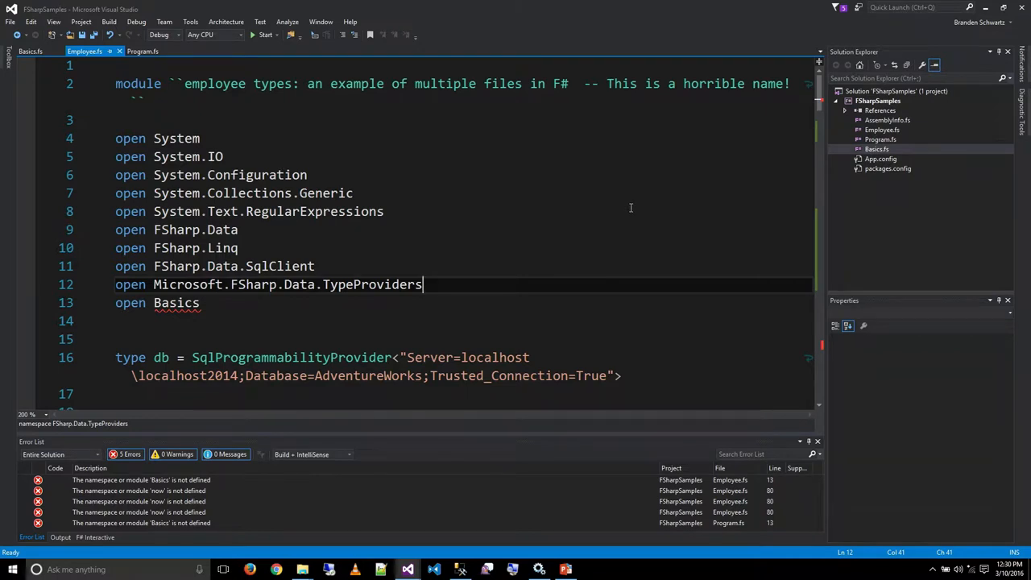
mouse_move(631, 203)
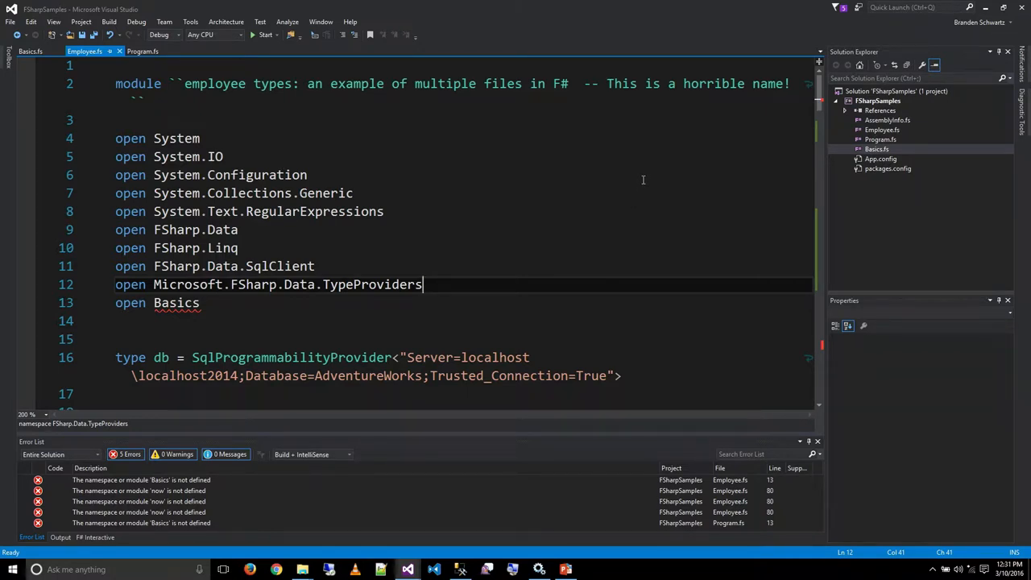
mouse_move(567, 203)
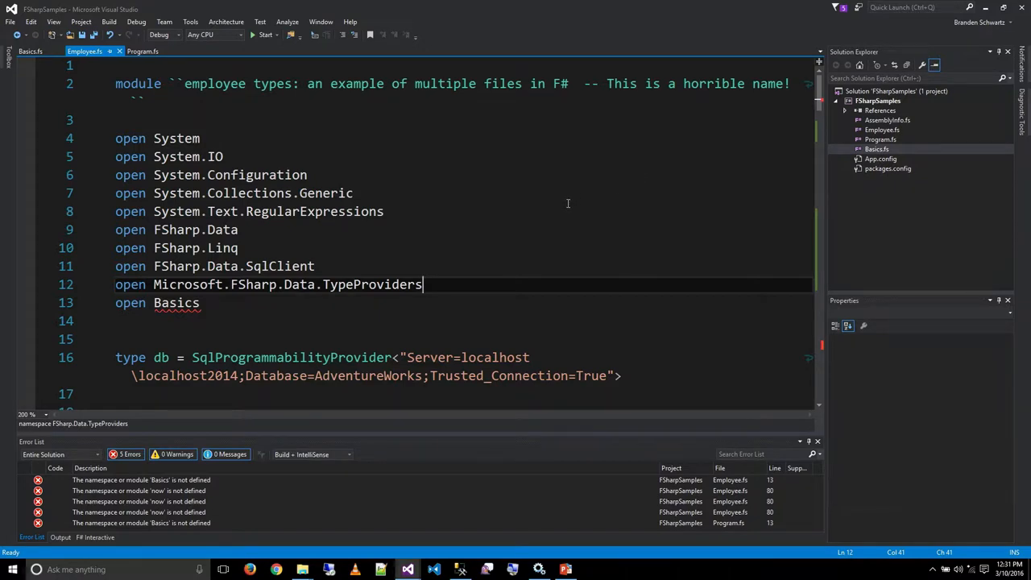
mouse_move(559, 184)
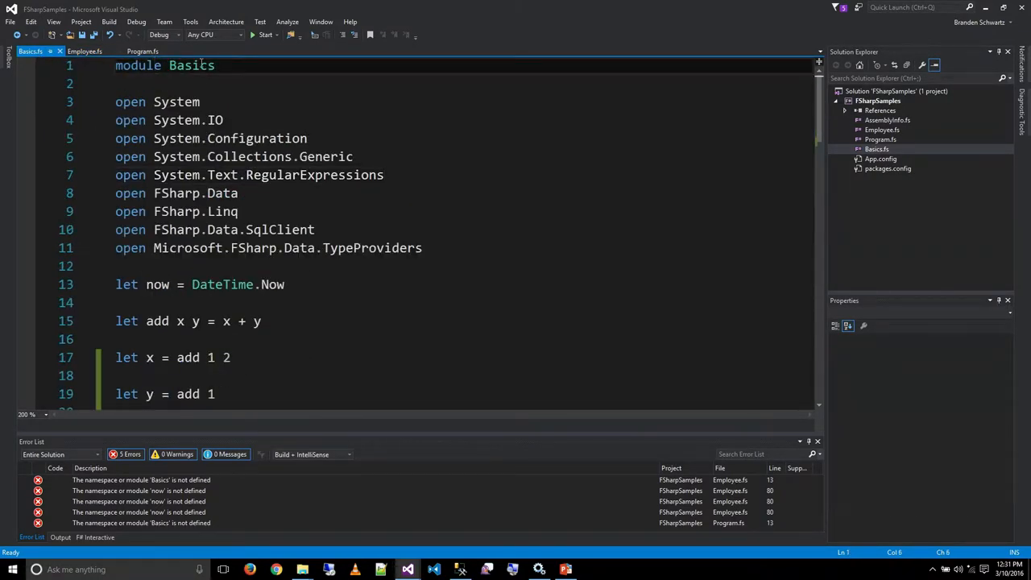
Select 'open' on line 3, then view the Basics module source with its add, x and y definitions
double_click(190, 65)
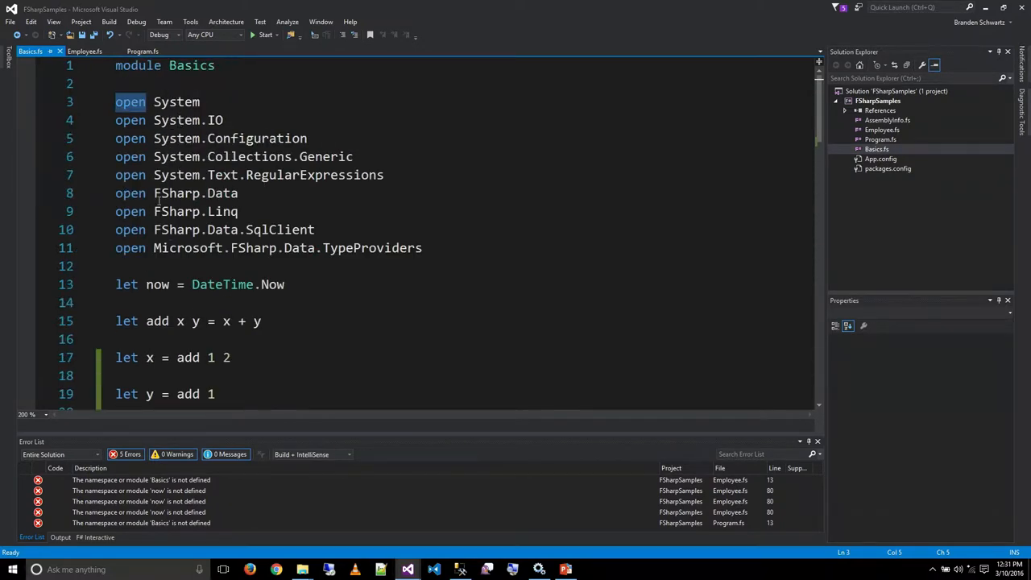
mouse_move(187, 248)
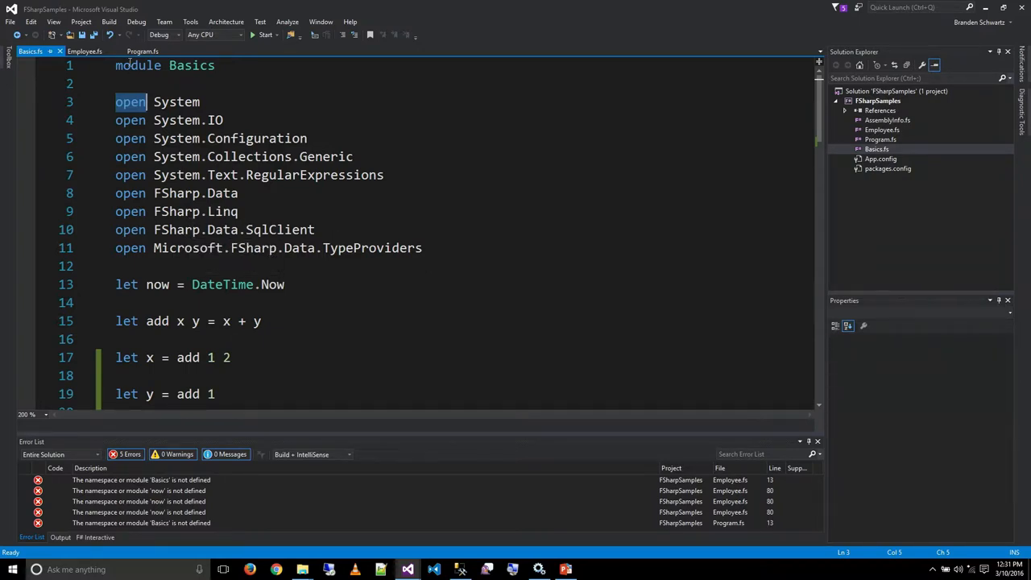
click(84, 50)
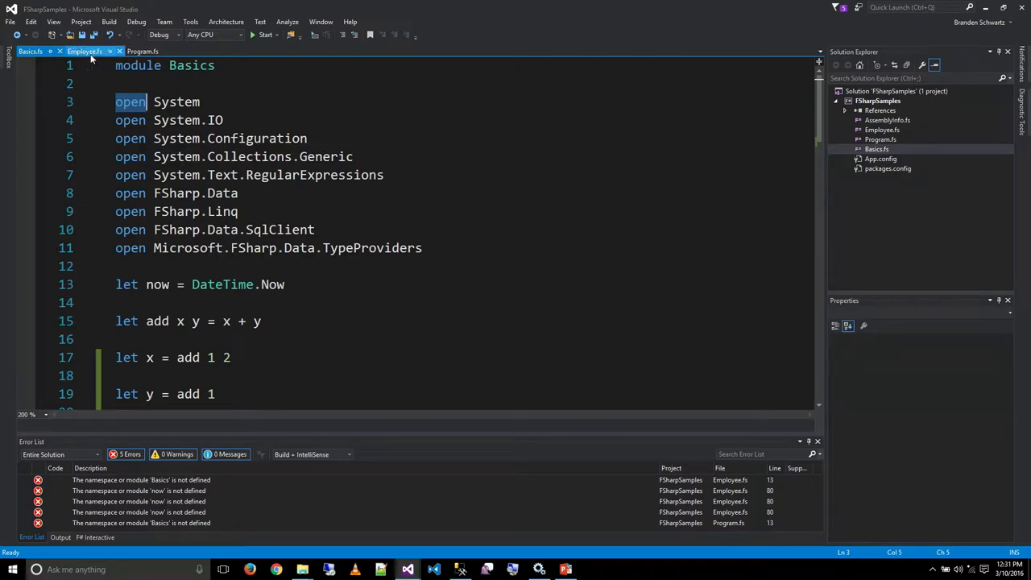
Switch to Employee.fs and pick out its double-backtick module name before rebuilding
click(83, 50)
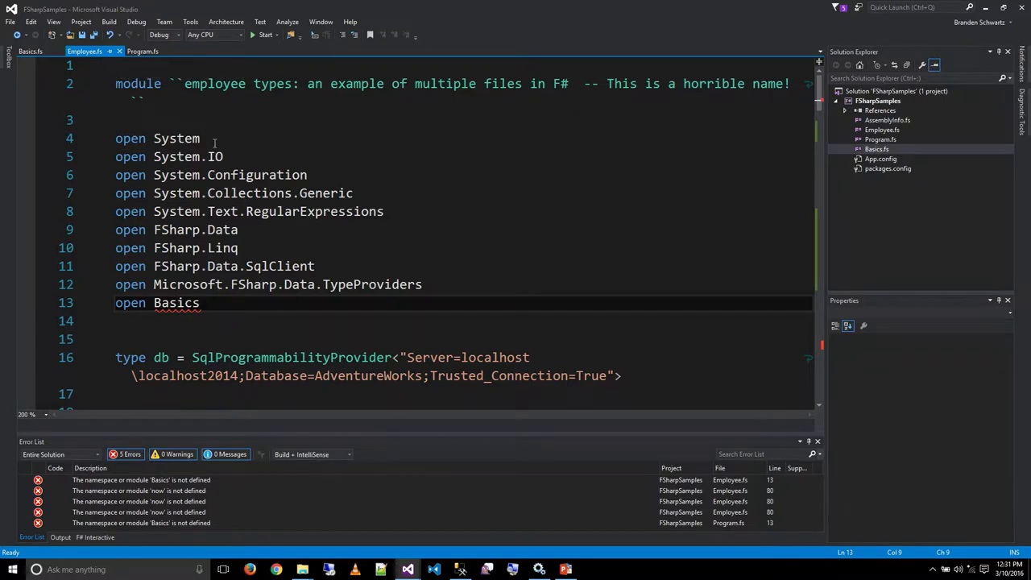
click(176, 84)
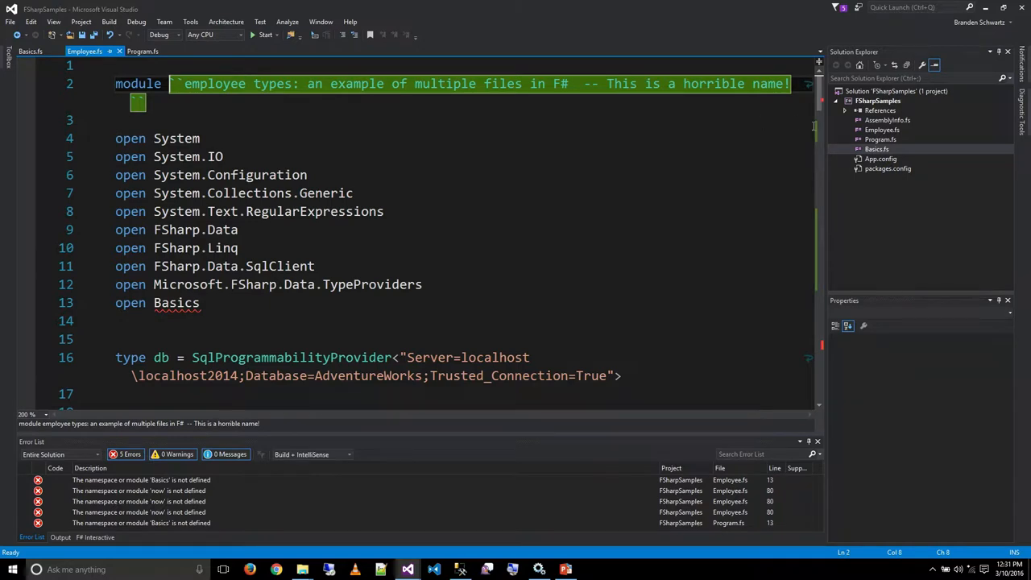
click(877, 148)
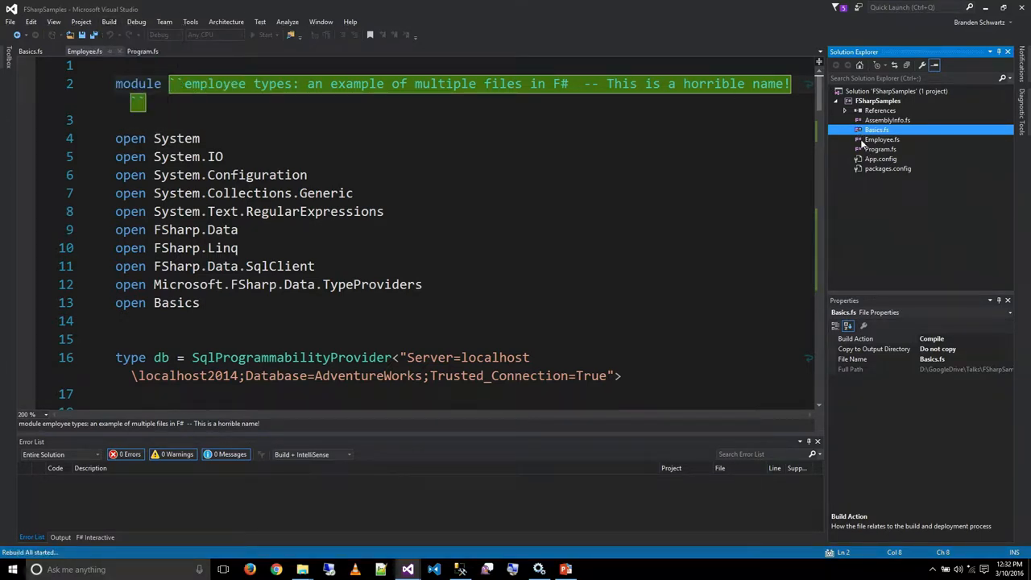
Open Program.fs showing module Main opening Basics and the employee module
click(879, 148)
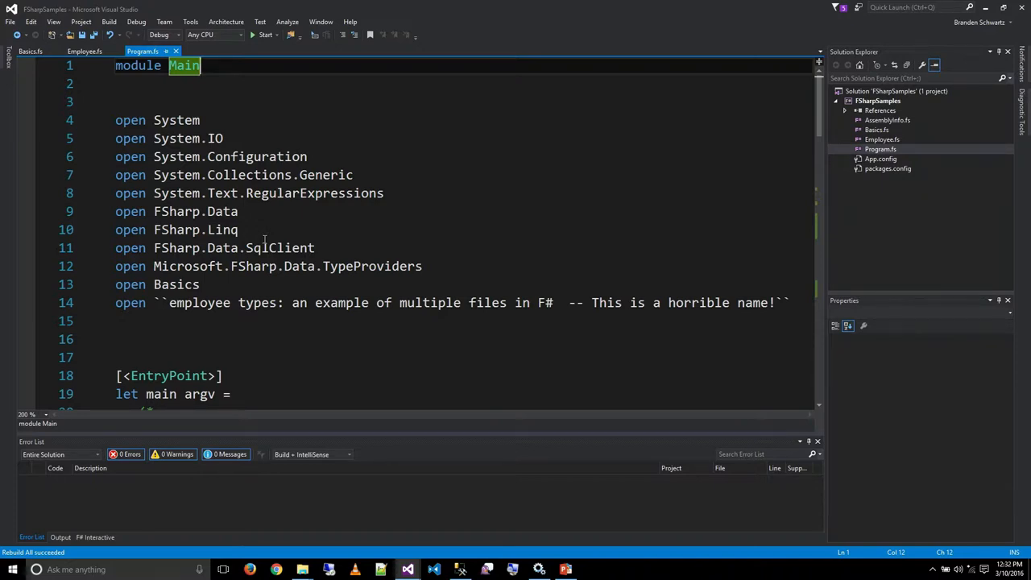
Jump from the employee types module reference to the employee module's definition in Employee.fs
click(155, 248)
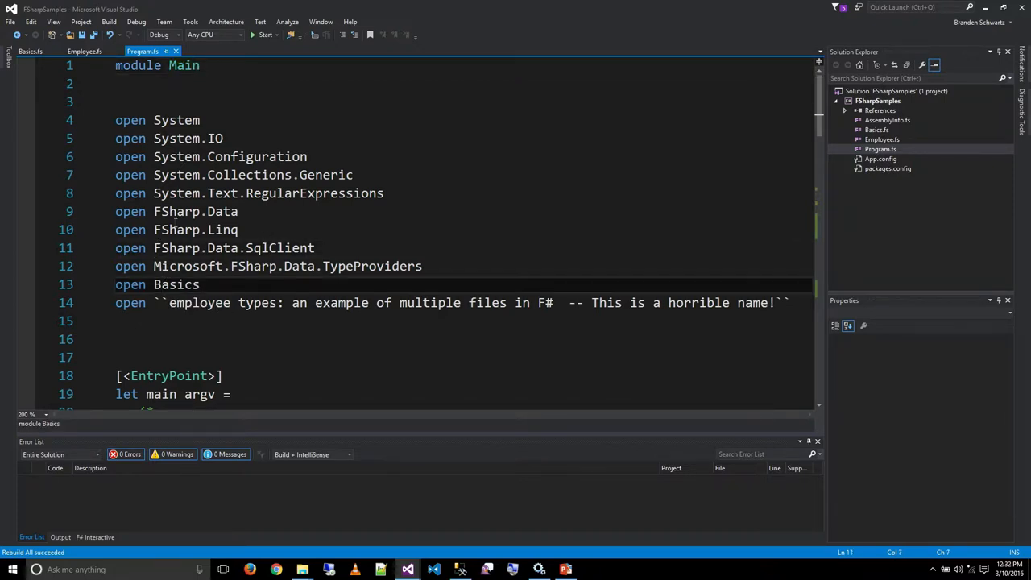
scroll(down, 3)
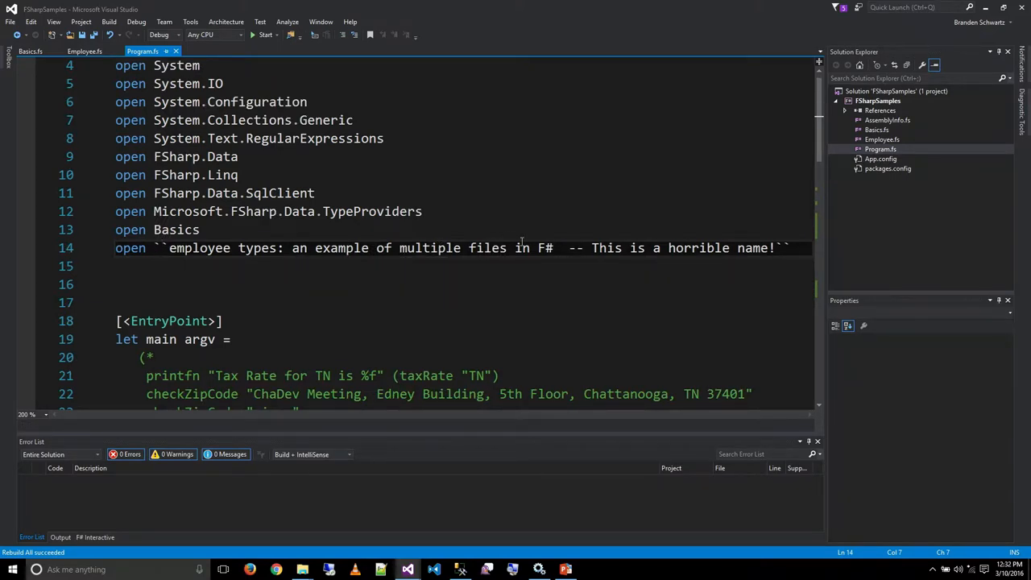
mouse_move(317, 241)
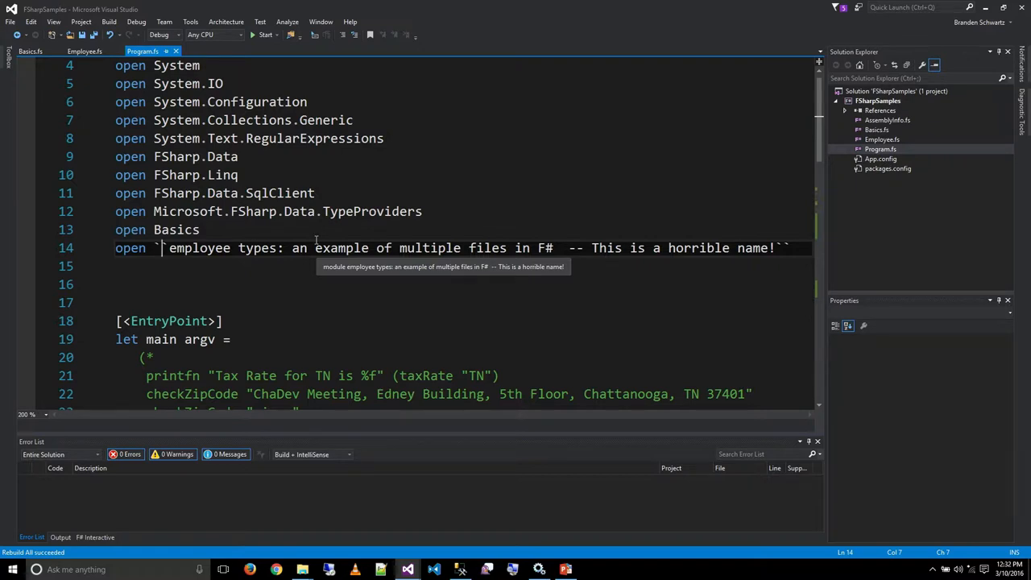
mouse_move(281, 243)
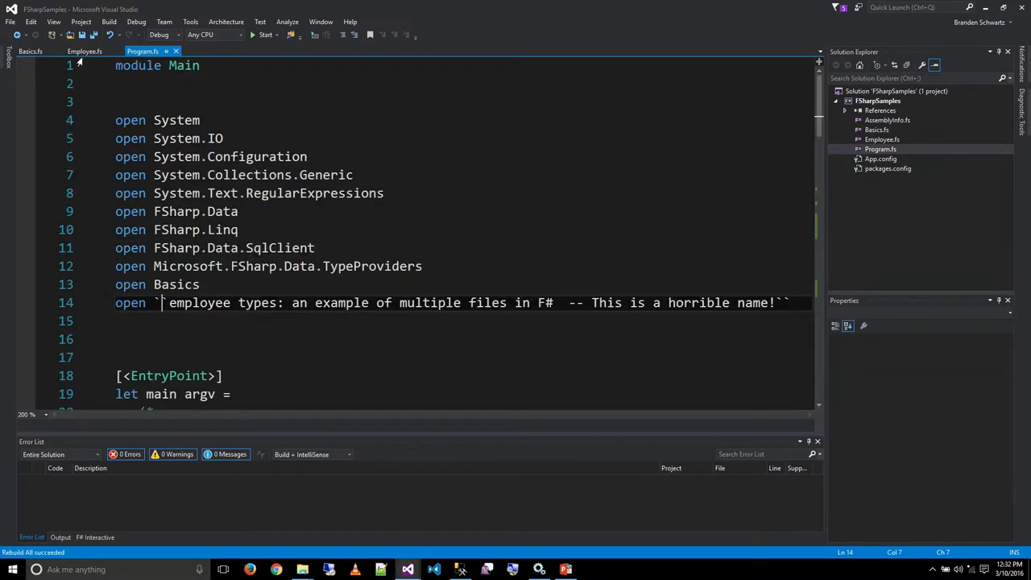
click(84, 50)
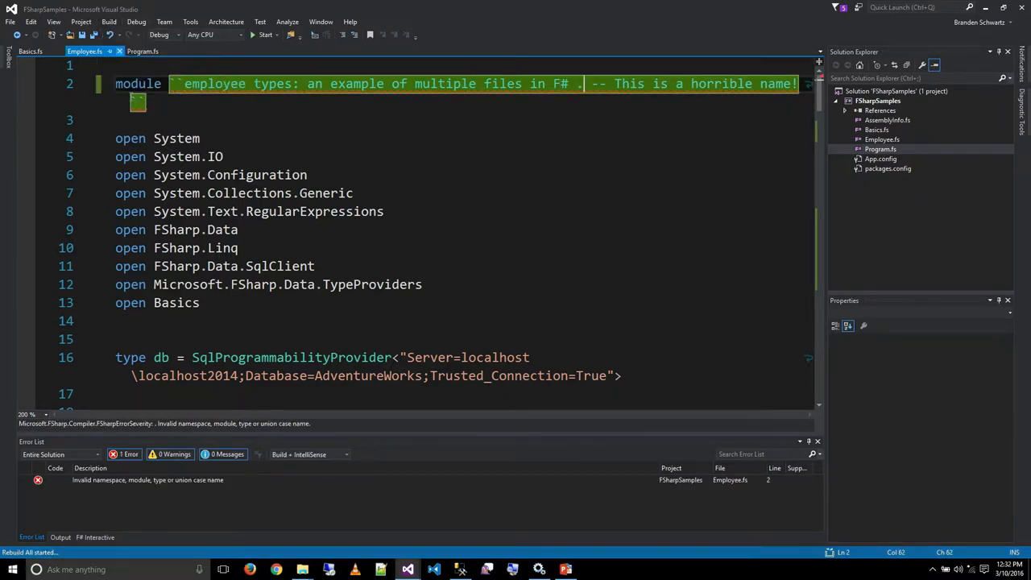
click(148, 480)
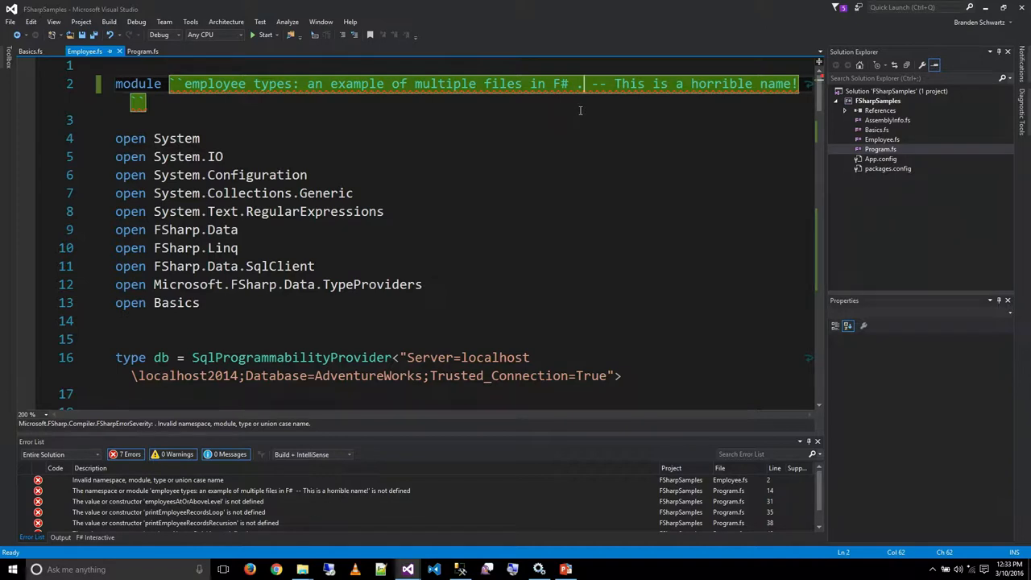
mouse_move(577, 110)
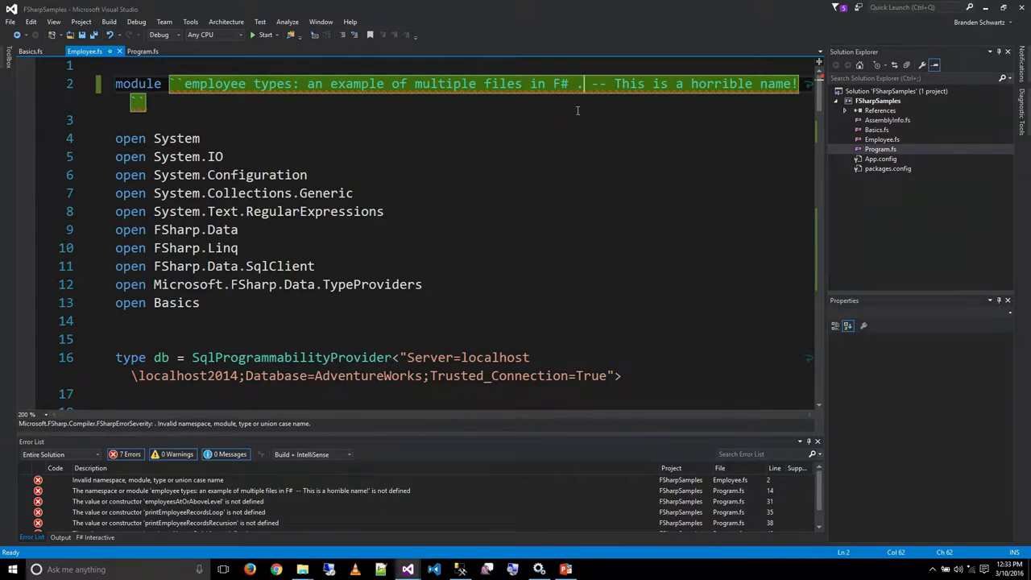
mouse_move(567, 116)
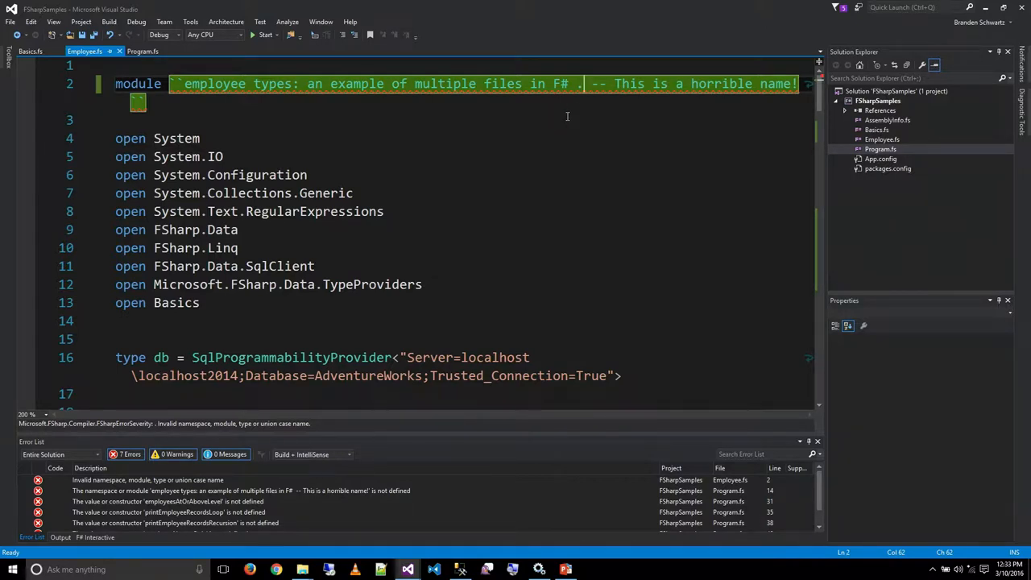
mouse_move(570, 114)
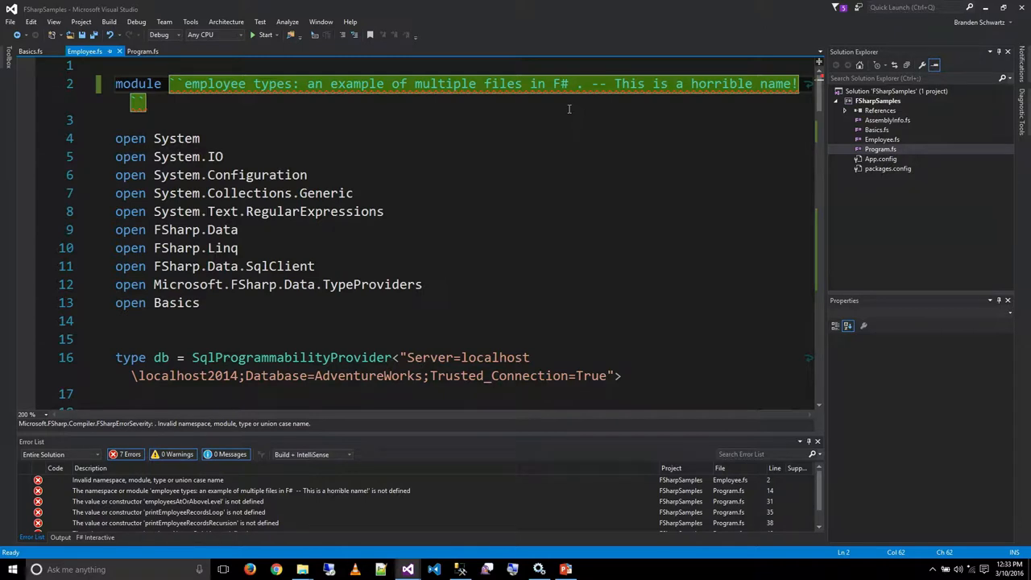
mouse_move(588, 84)
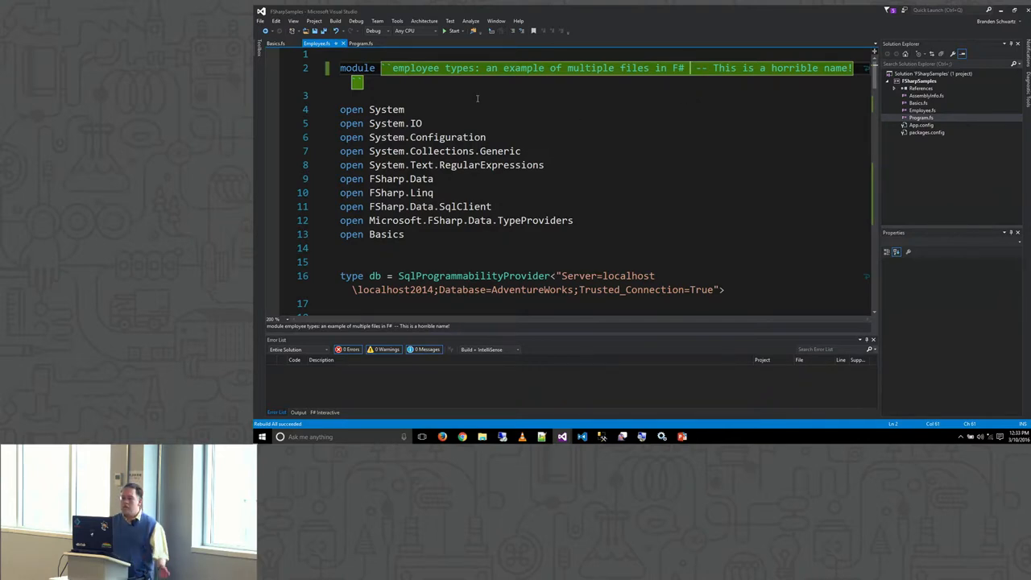
click(361, 42)
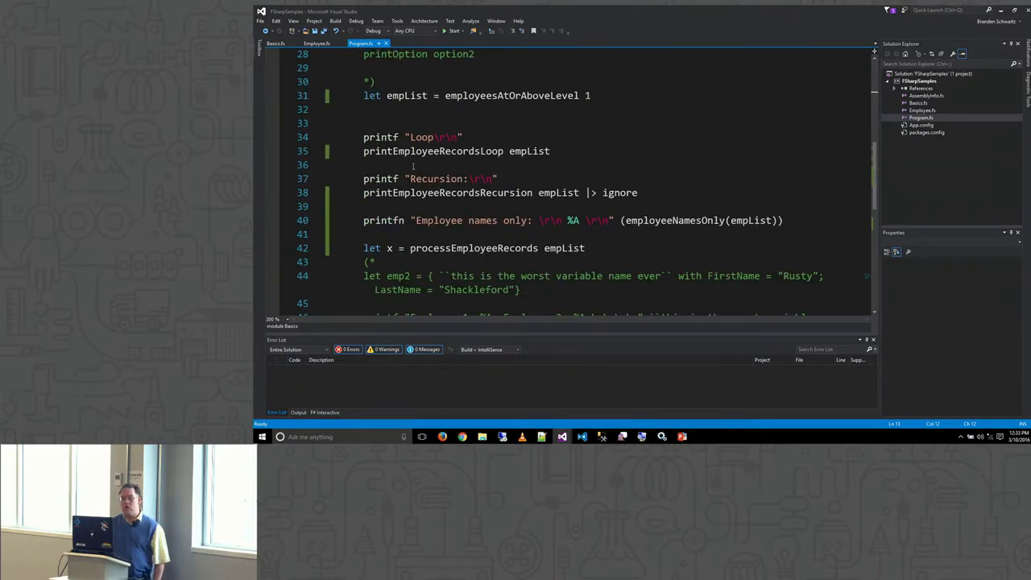
click(277, 42)
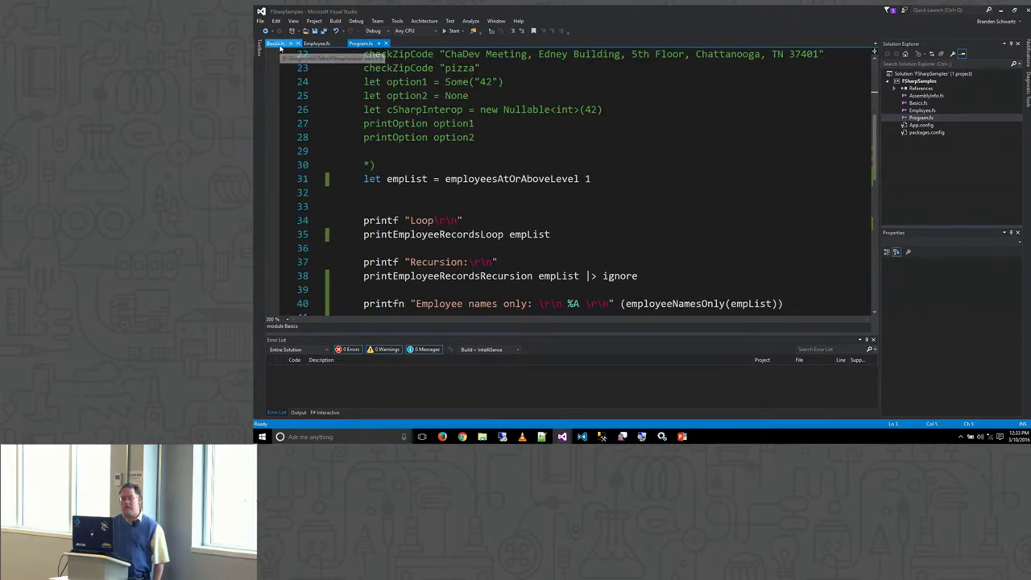
click(315, 42)
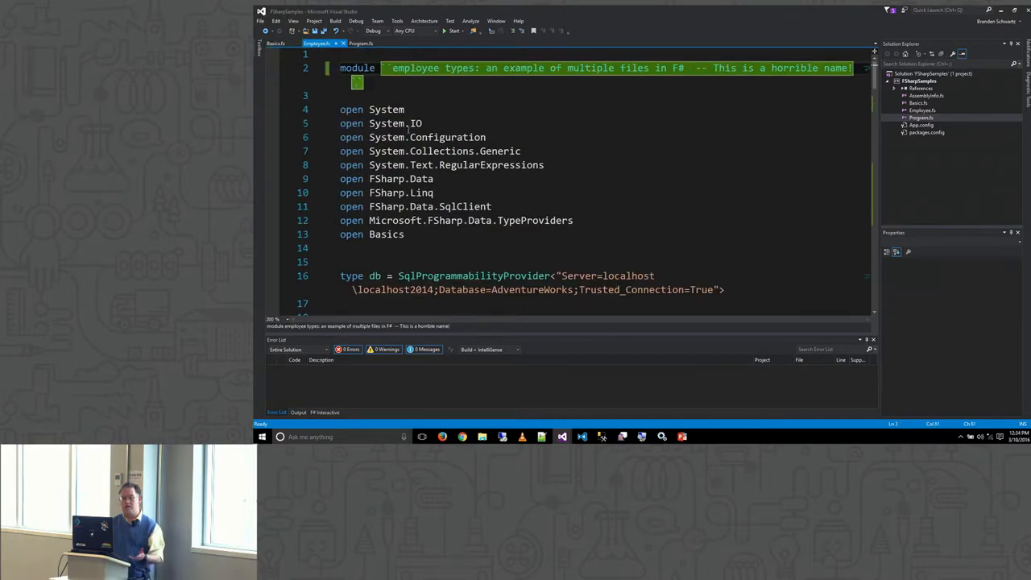
scroll(down, 3)
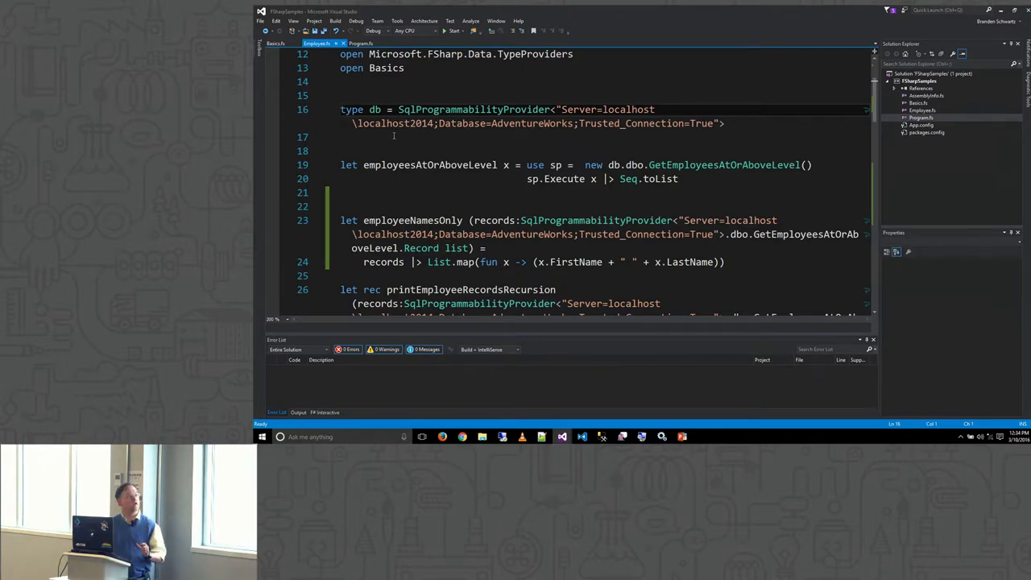
click(340, 109)
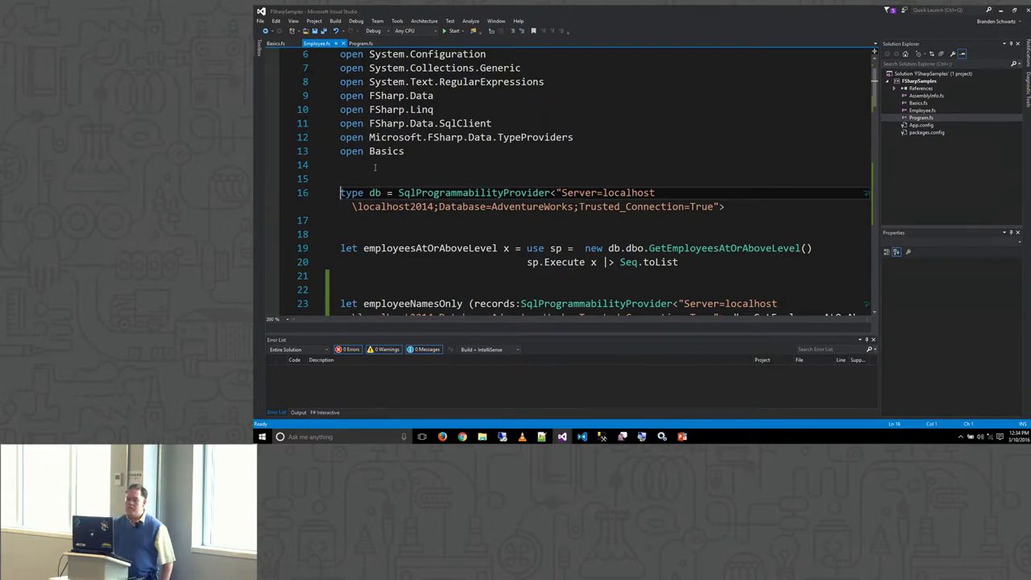
scroll(down, 3)
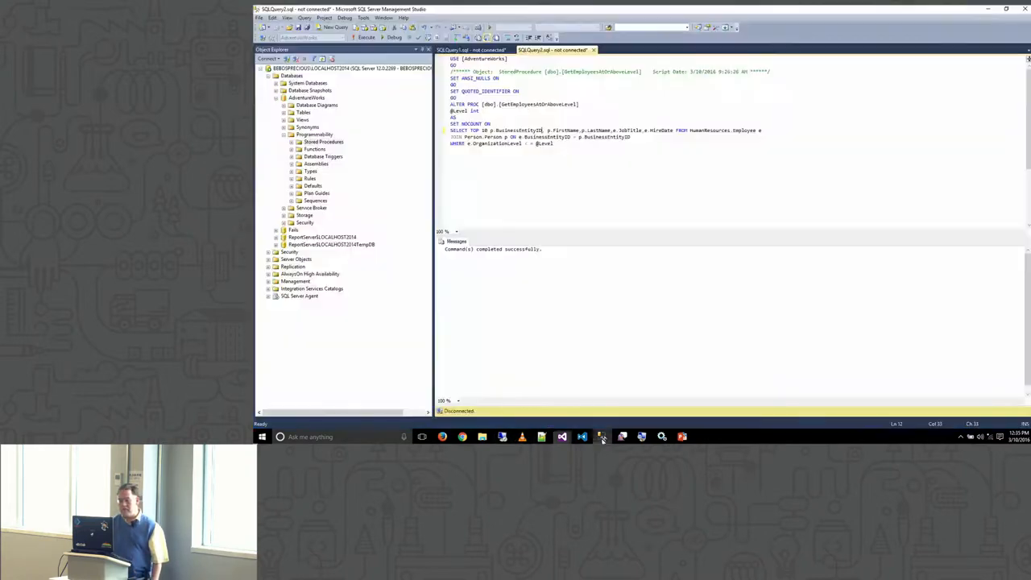
click(470, 50)
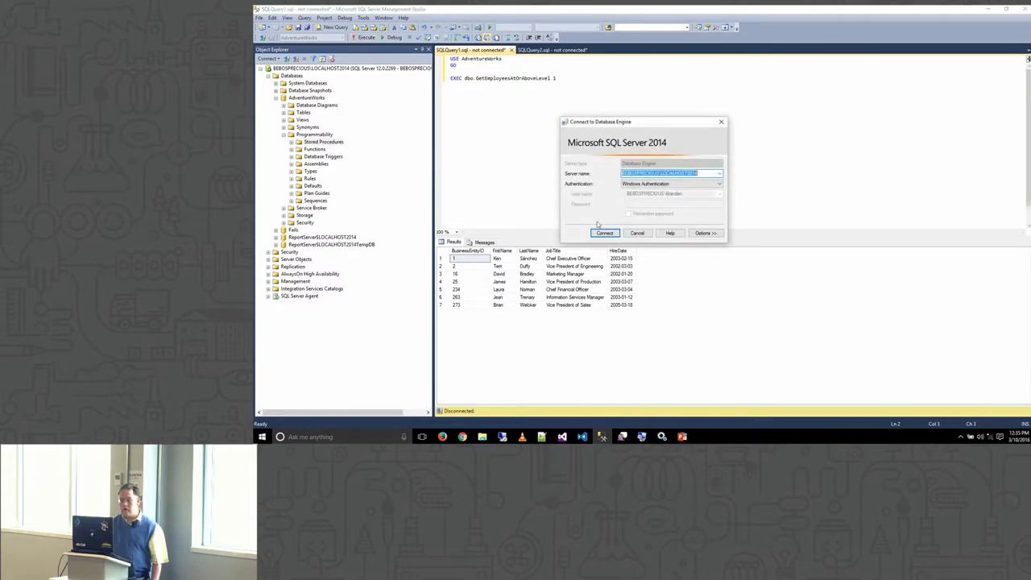
click(604, 232)
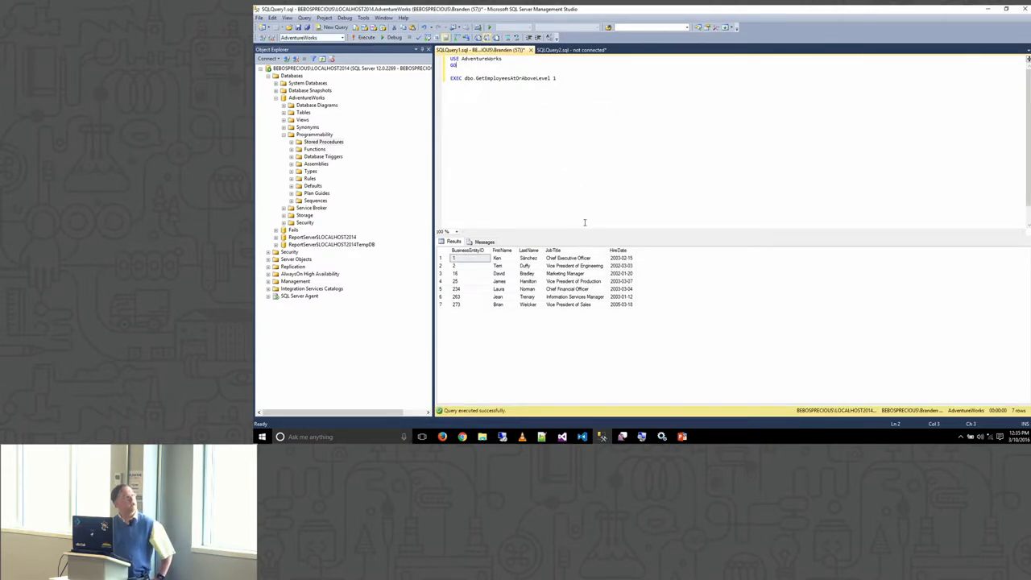
mouse_move(575, 364)
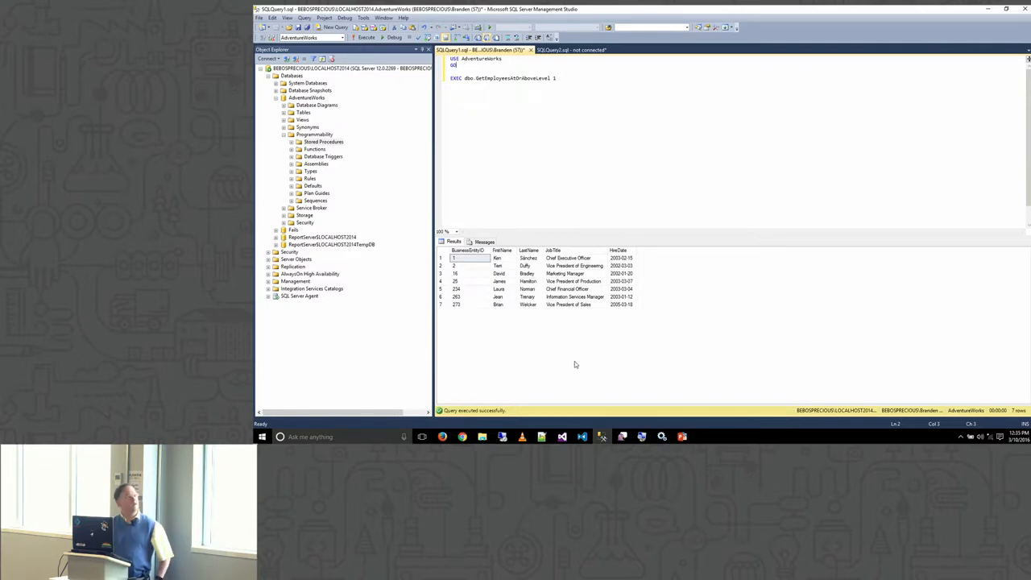
mouse_move(506, 259)
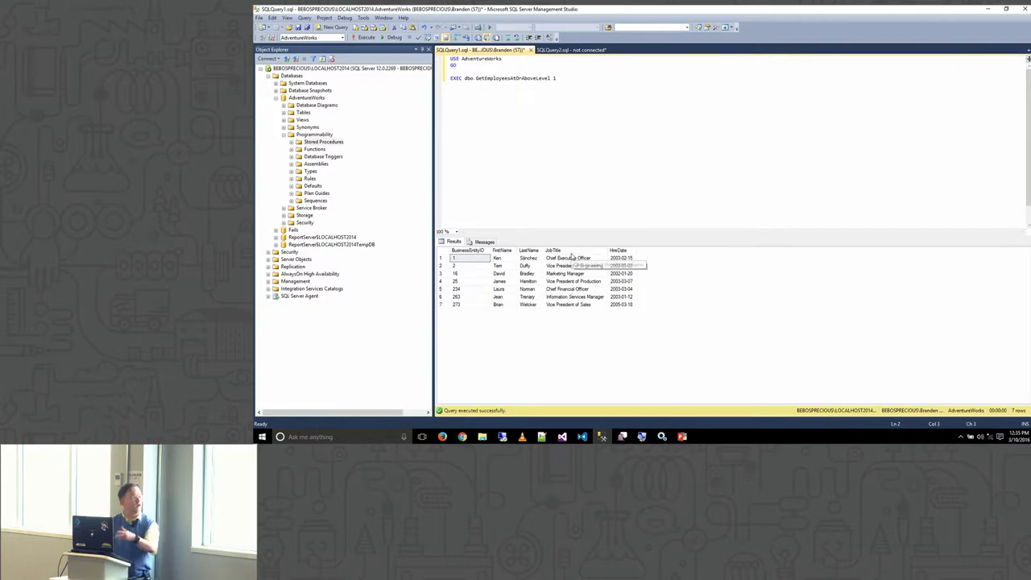
mouse_move(567, 253)
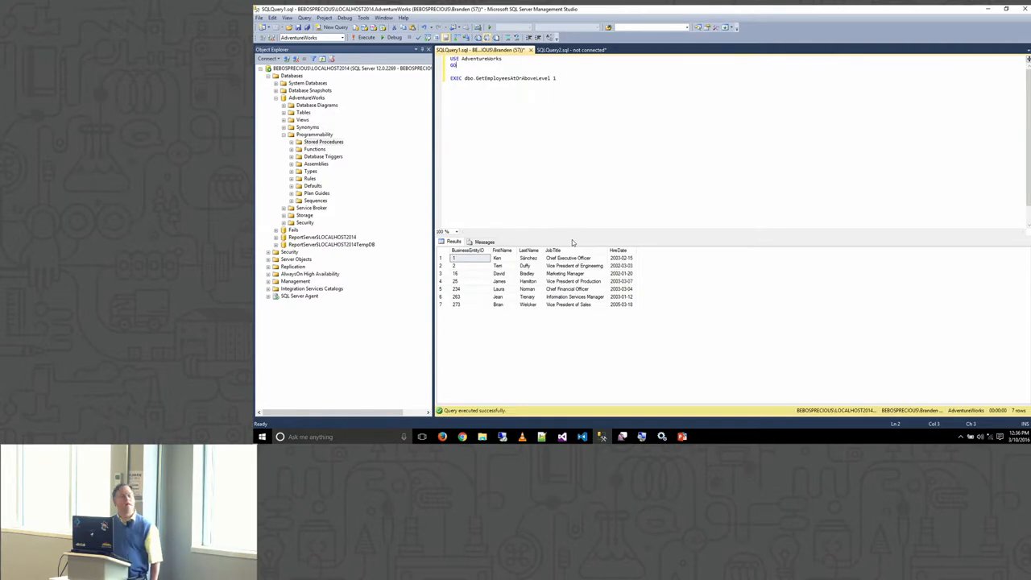
mouse_move(584, 253)
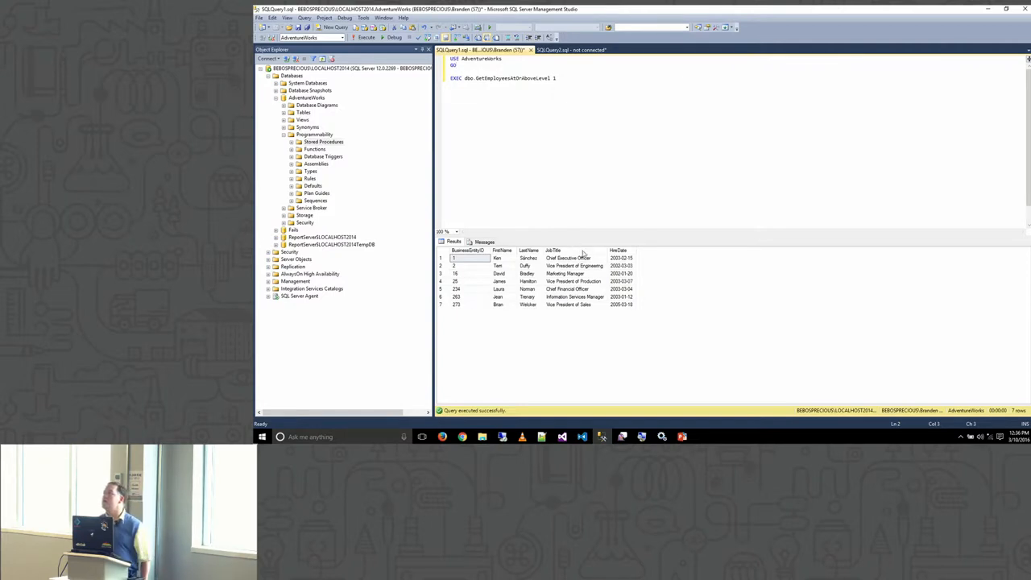
mouse_move(583, 256)
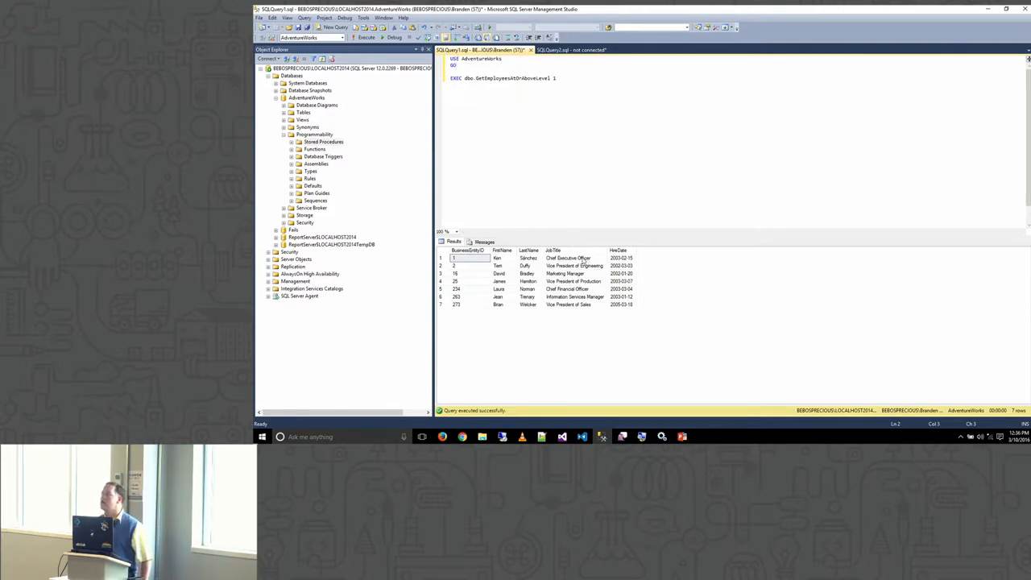
mouse_move(580, 257)
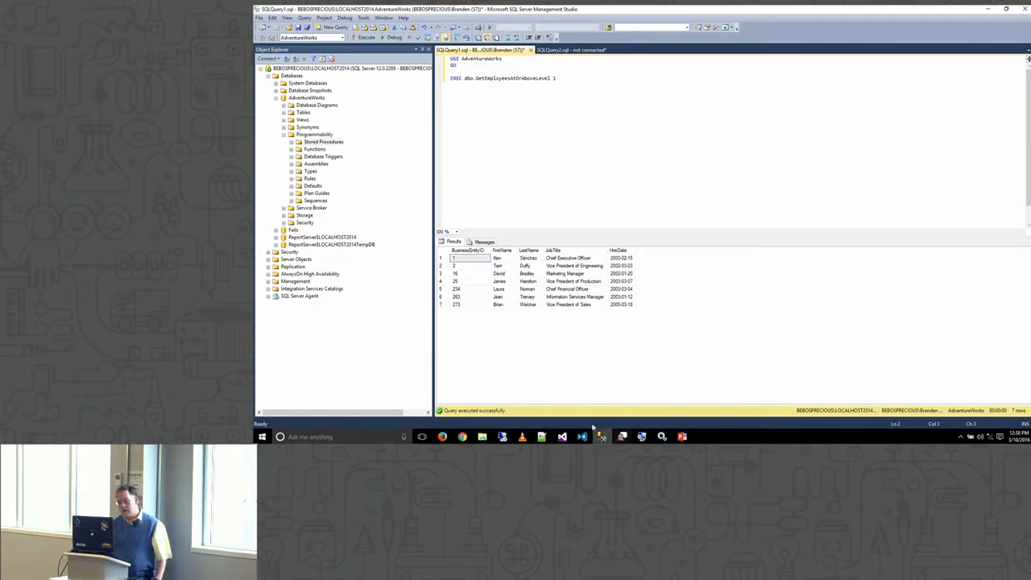
Switch from Management Studio to the F# koans stock example code in Visual Studio
click(583, 437)
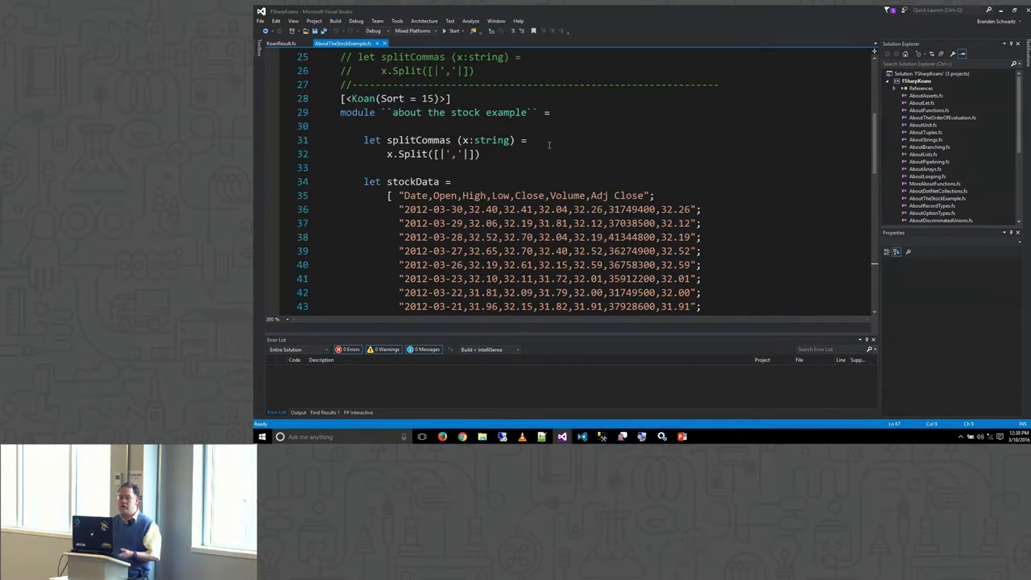
mouse_move(550, 180)
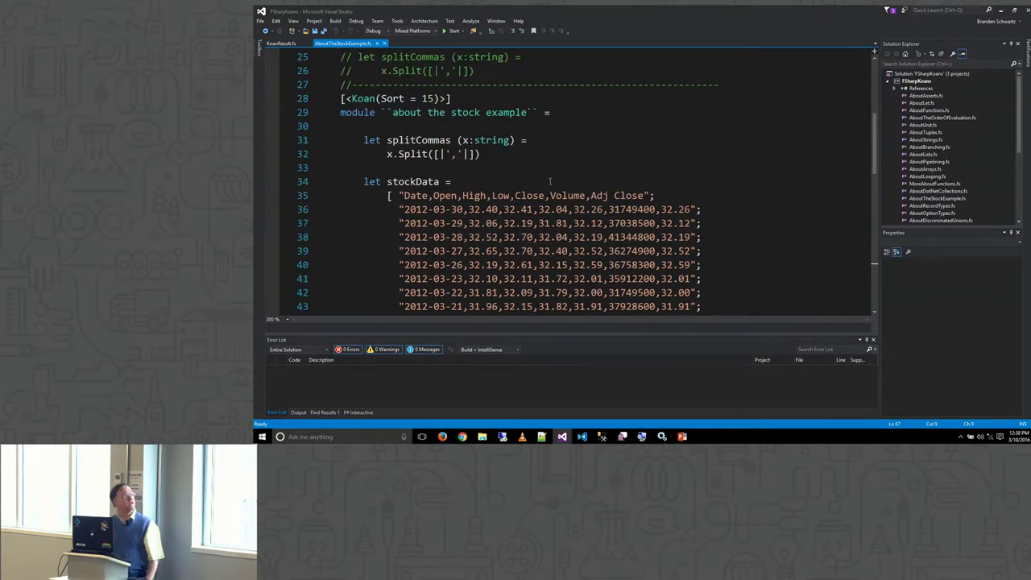
scroll(down, 3)
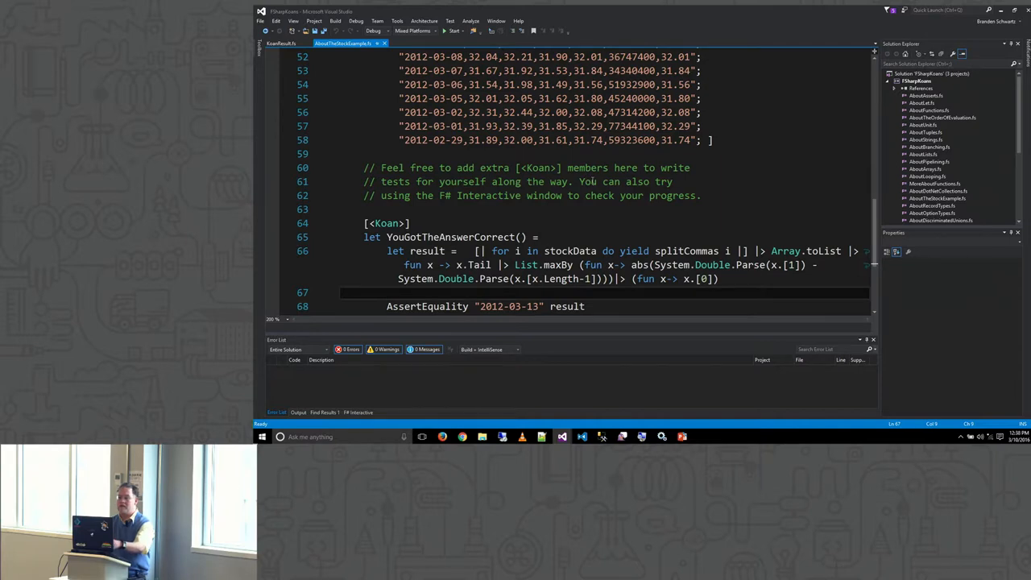
scroll(down, 3)
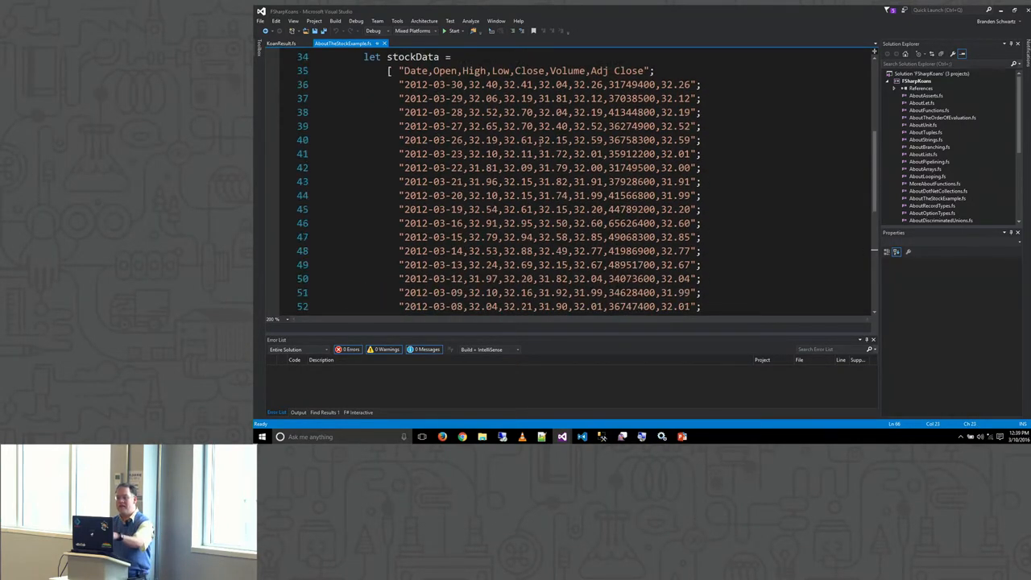
scroll(down, 3)
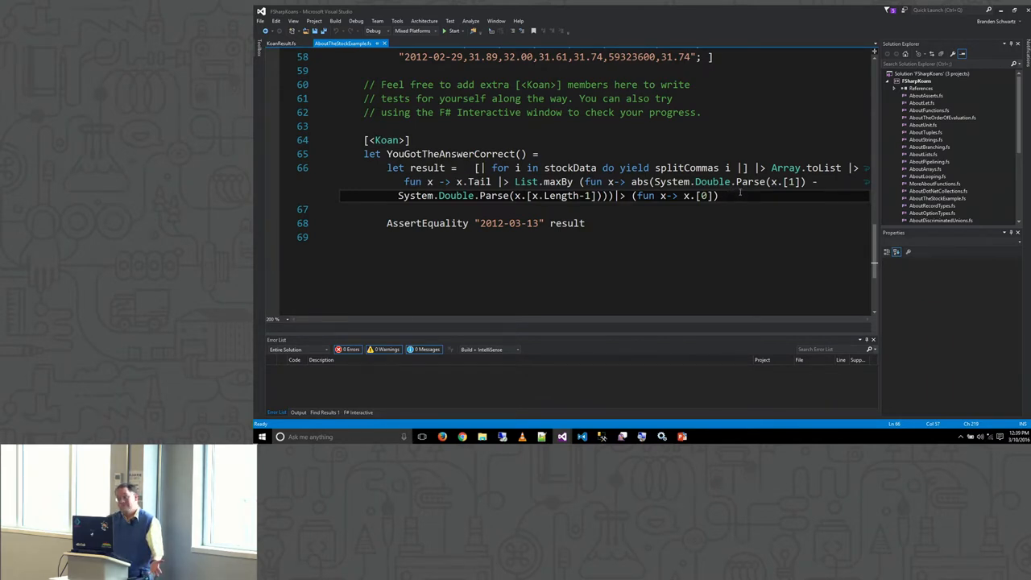
mouse_move(562, 435)
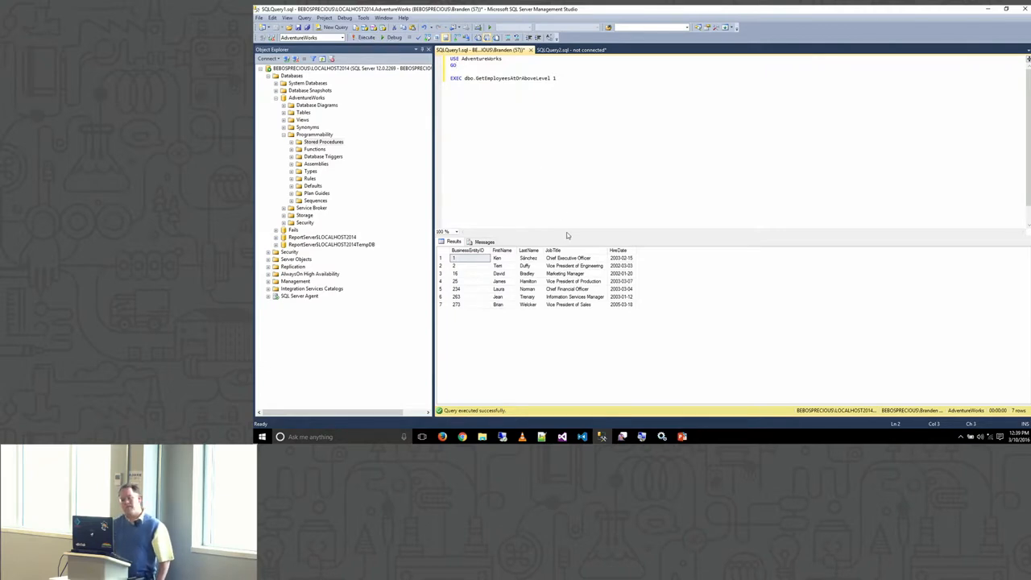
mouse_move(577, 223)
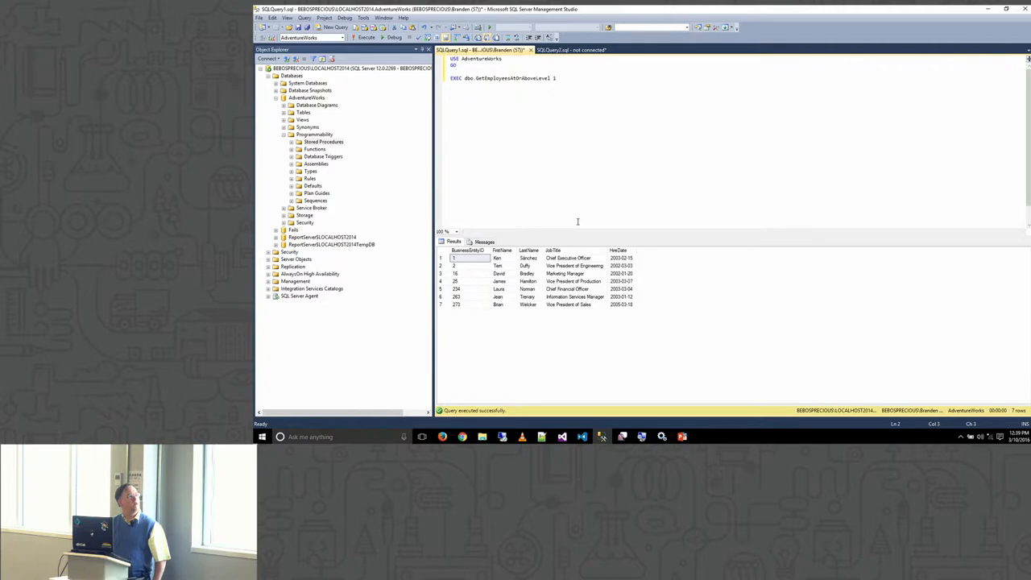
mouse_move(641, 415)
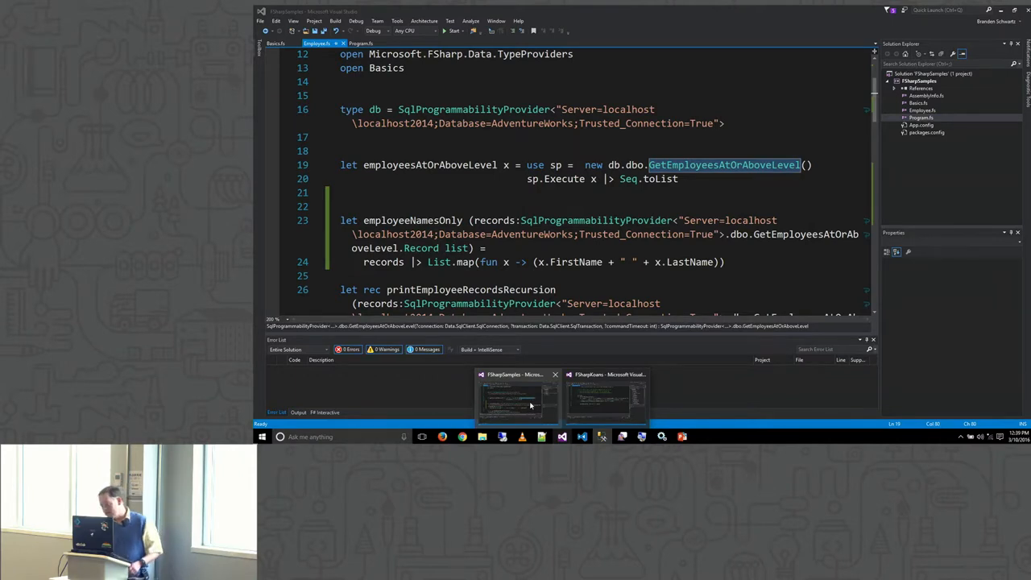
Replace the second line of employeesAtOrAboveLevel with 'sp.Execute x |> Seq.toList'
click(606, 400)
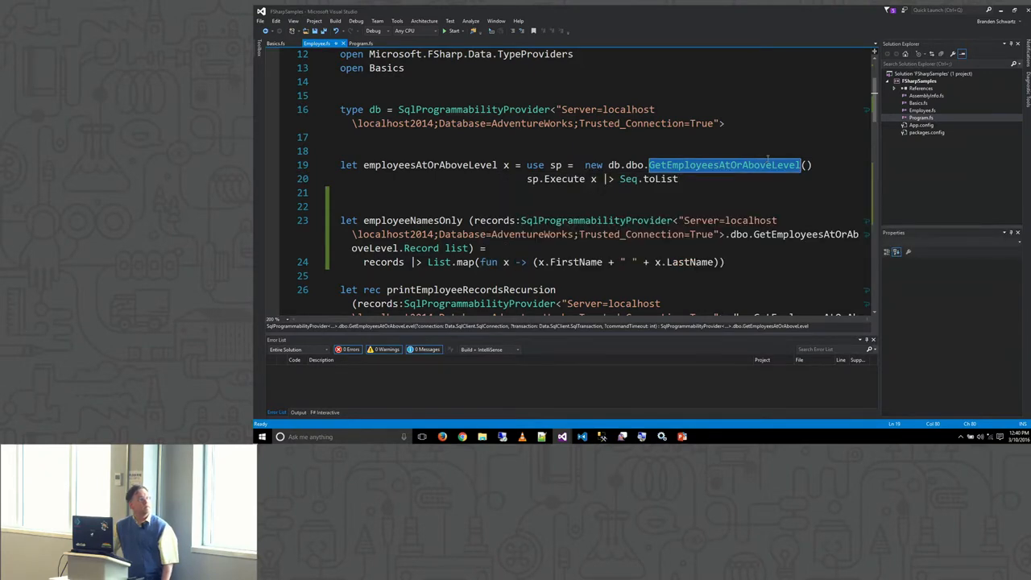
key(Delete)
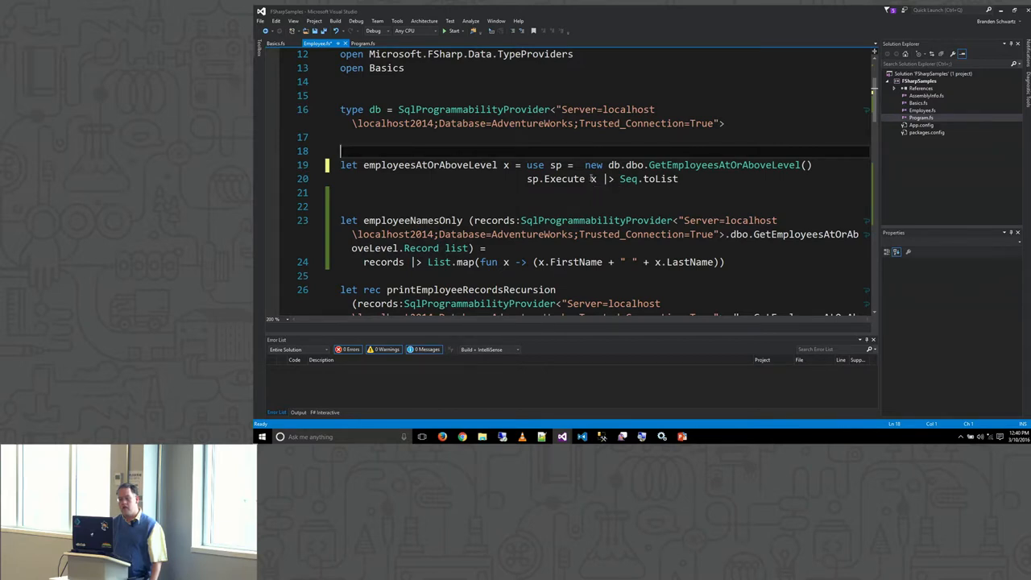
mouse_move(594, 177)
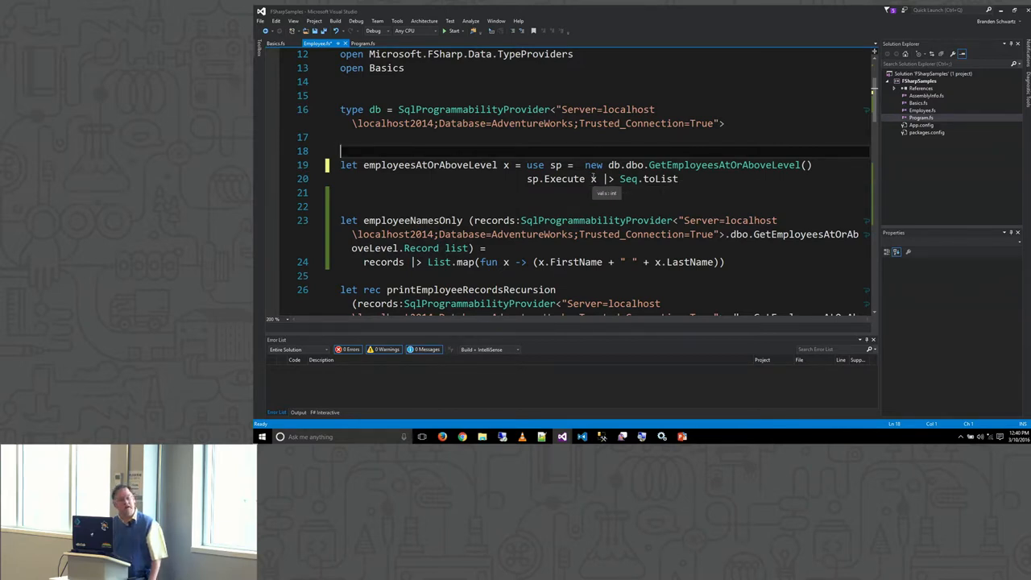
mouse_move(605, 177)
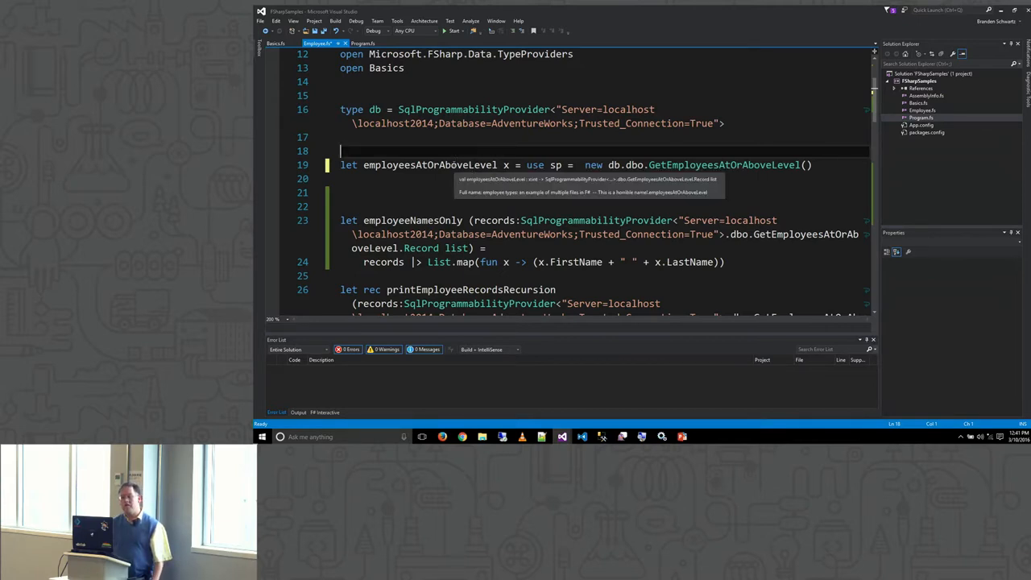
text(sp.Execute x |> Seq.toList)
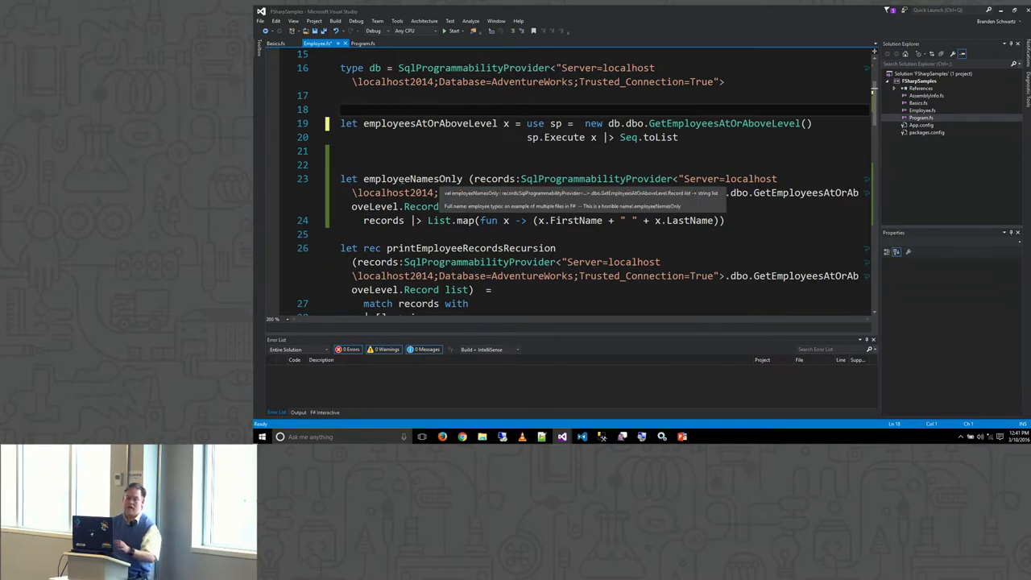
double_click(413, 177)
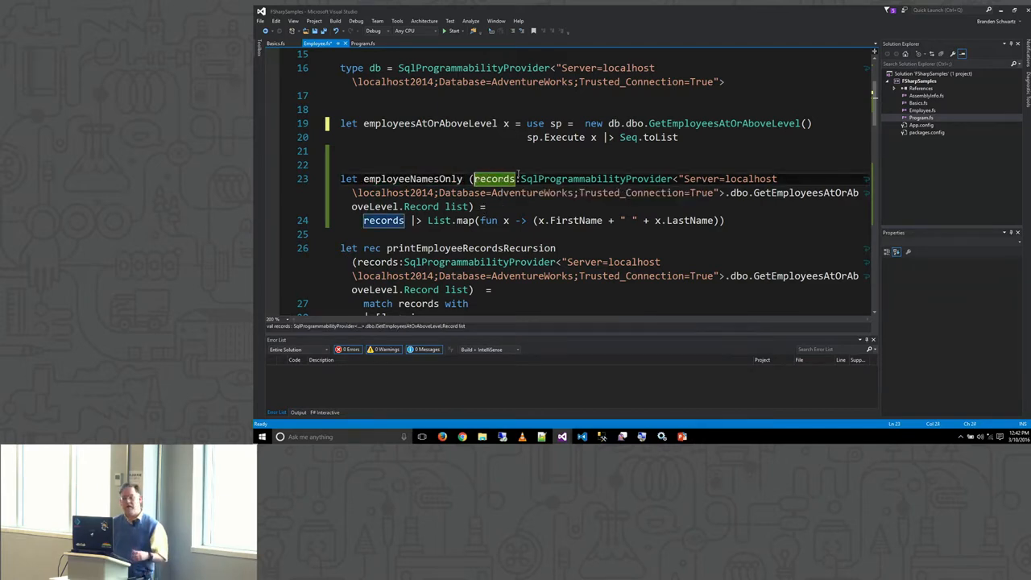
mouse_move(518, 177)
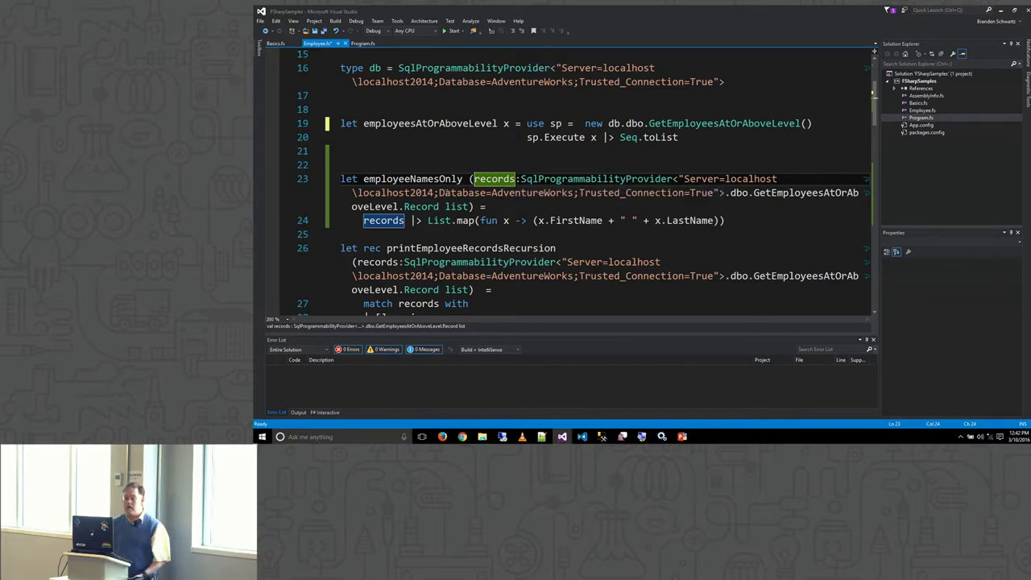
click(518, 178)
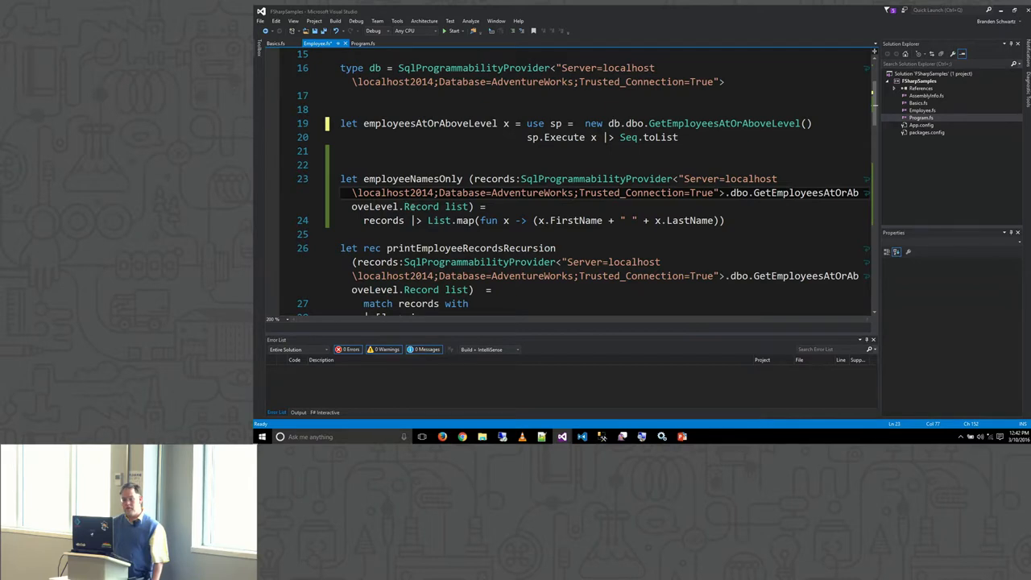
double_click(421, 206)
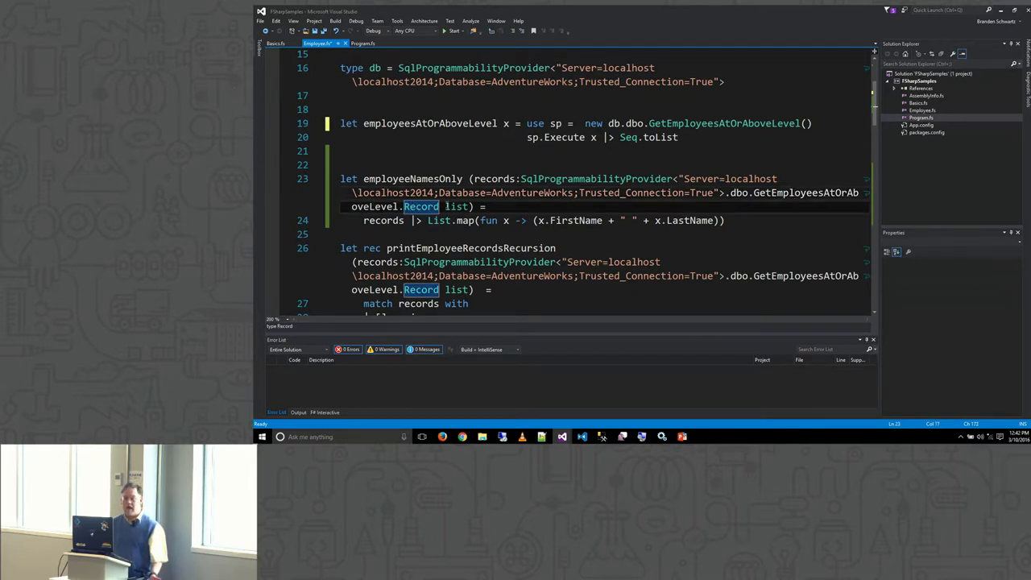
double_click(456, 206)
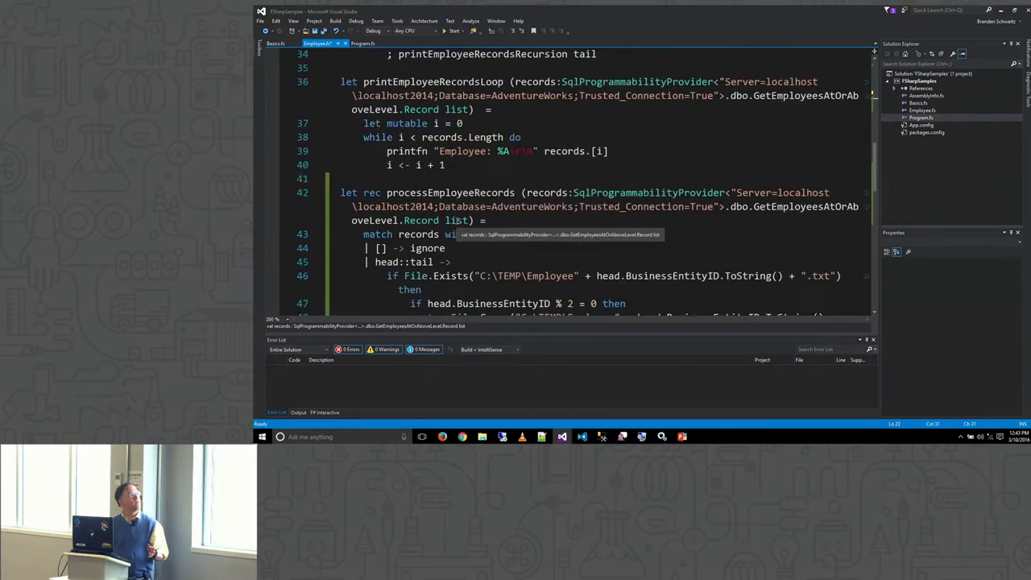
scroll(down, 3)
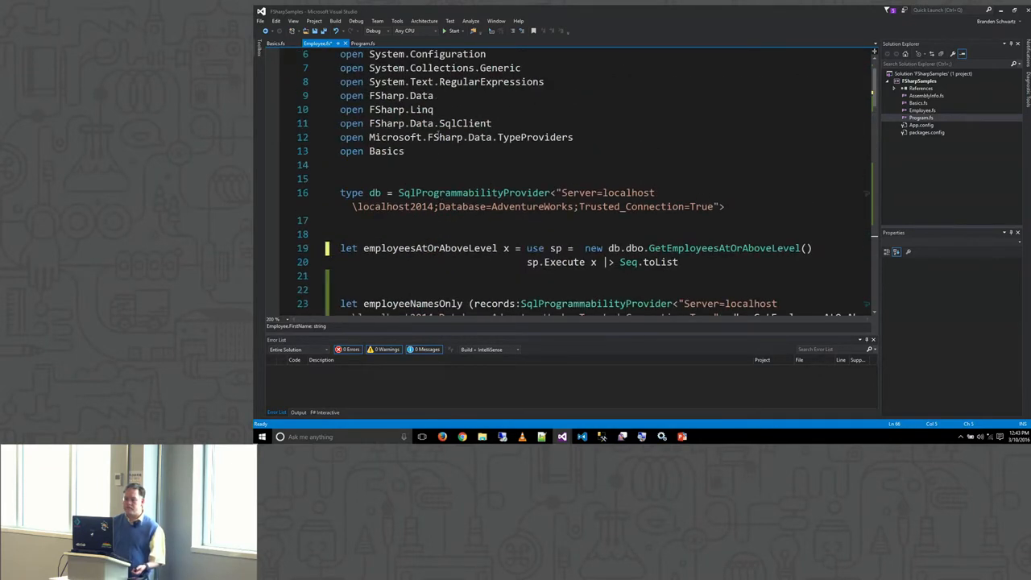
scroll(down, 3)
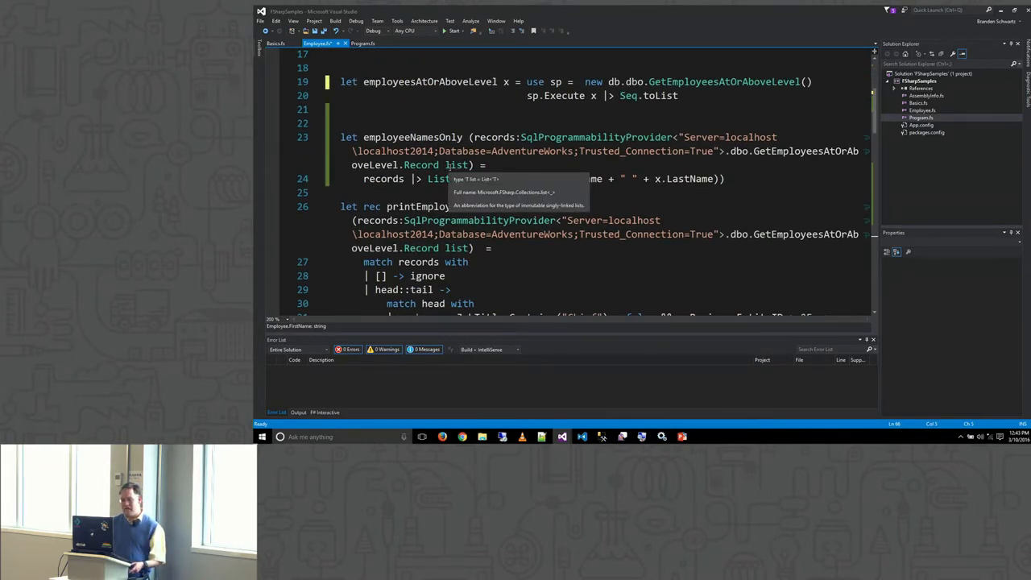
scroll(down, 3)
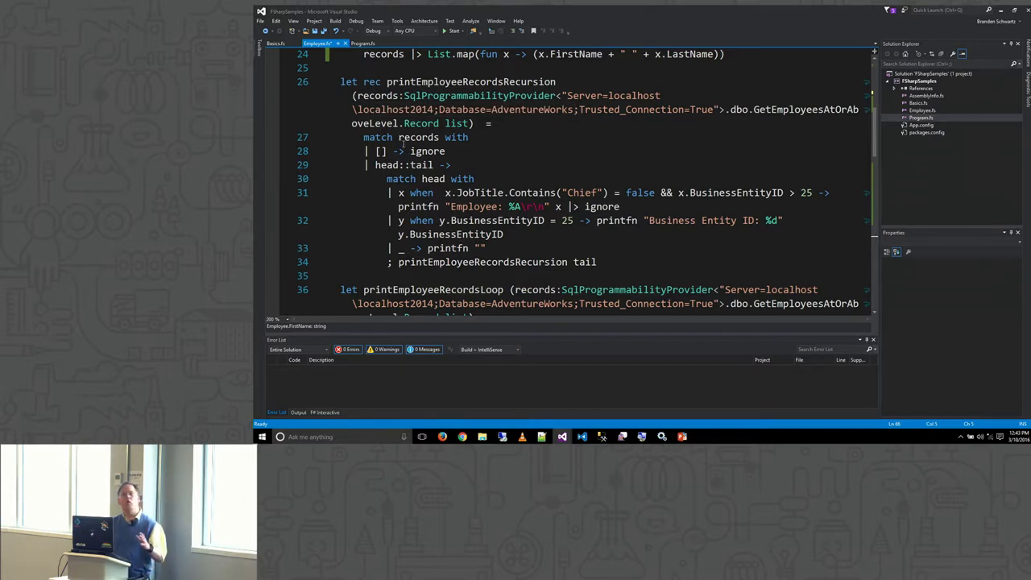
mouse_move(416, 152)
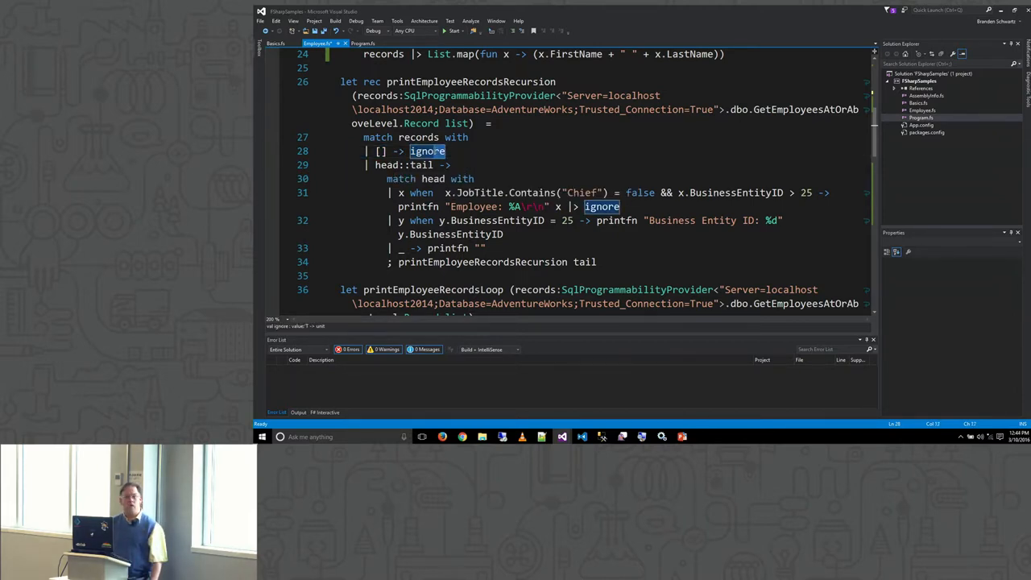
mouse_move(427, 152)
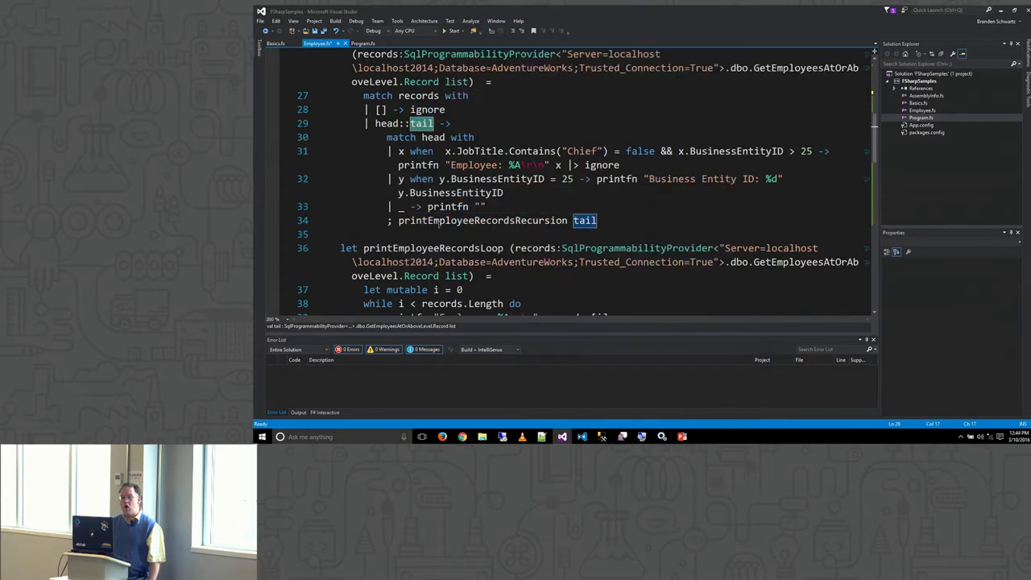
double_click(482, 219)
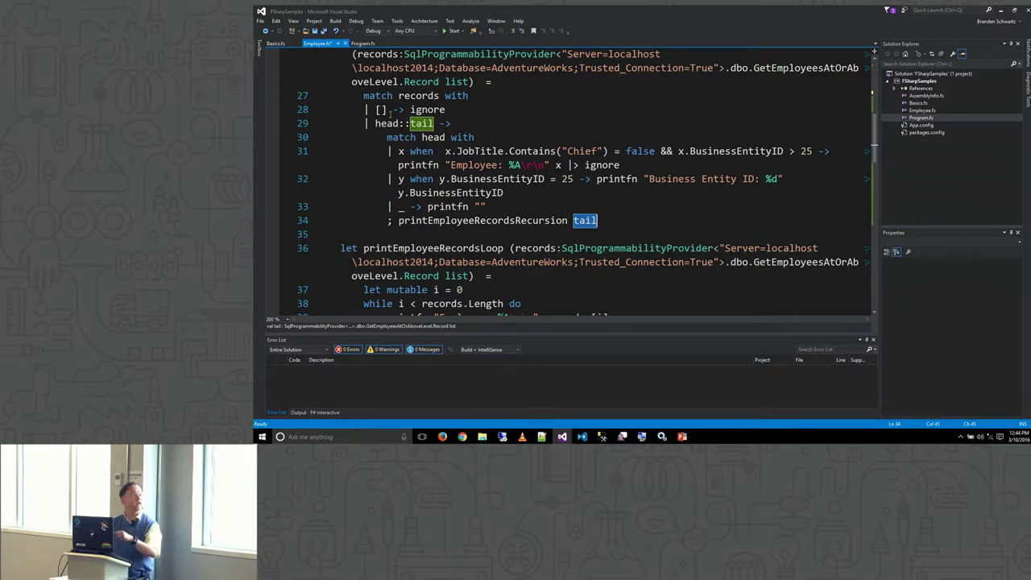
click(387, 109)
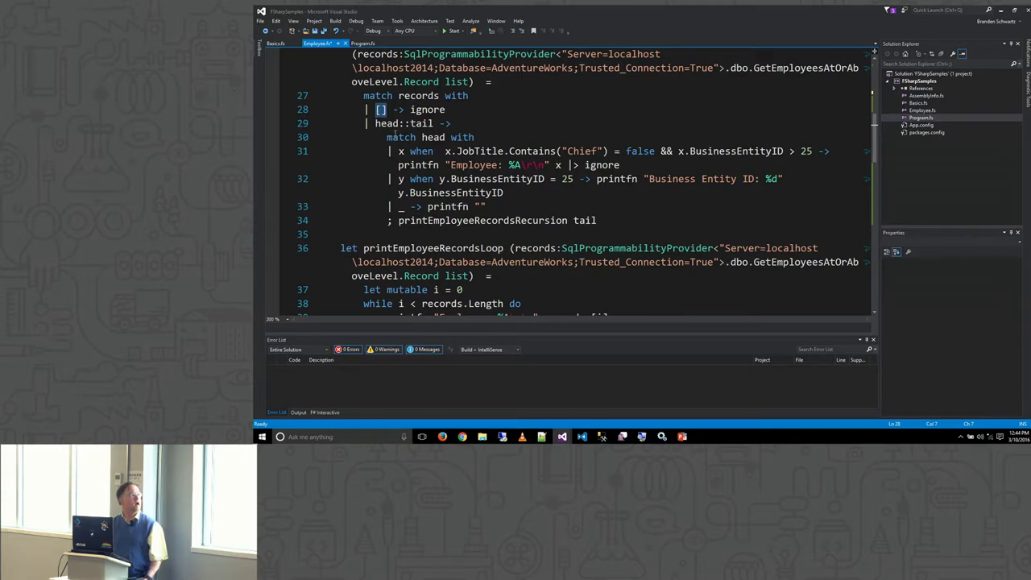
scroll(down, 3)
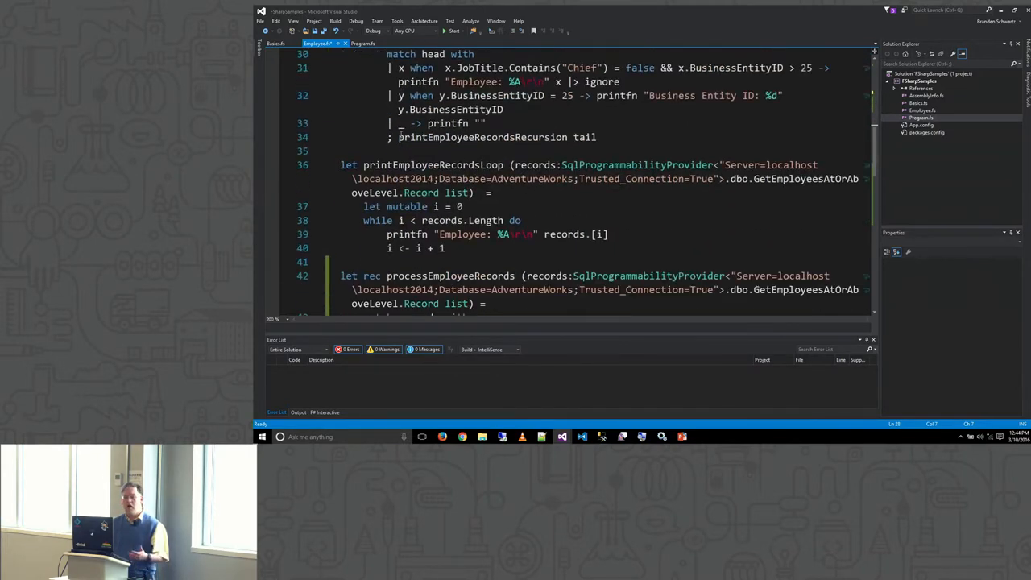
Bring up the GetEmployeesAtOrAboveLevel ALTER PROC script in SQL Server Management Studio
scroll(down, 3)
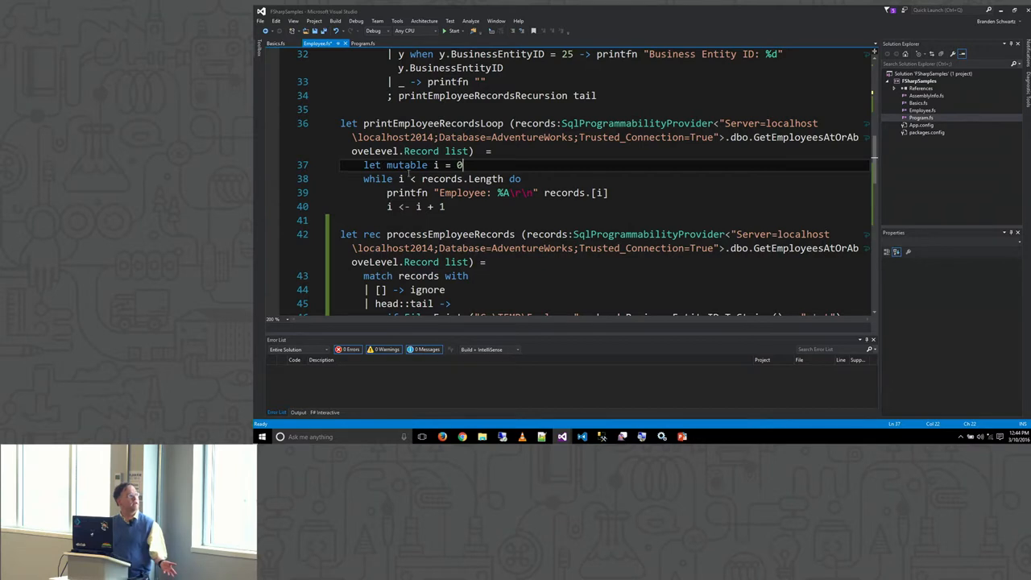
double_click(407, 165)
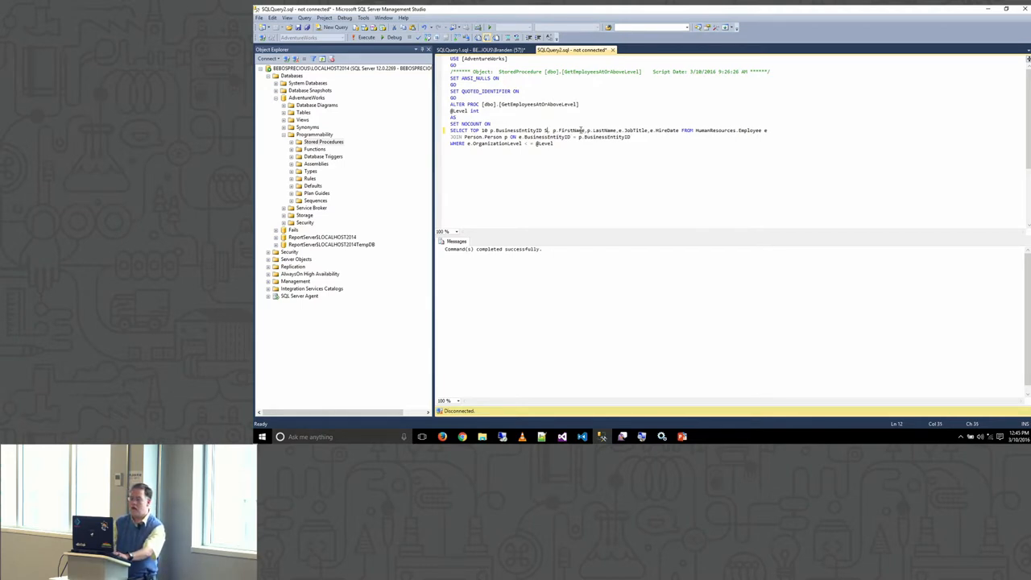
Alias p.BusinessEntityID as CorporateId in the procedure's SELECT
text(CorporateId)
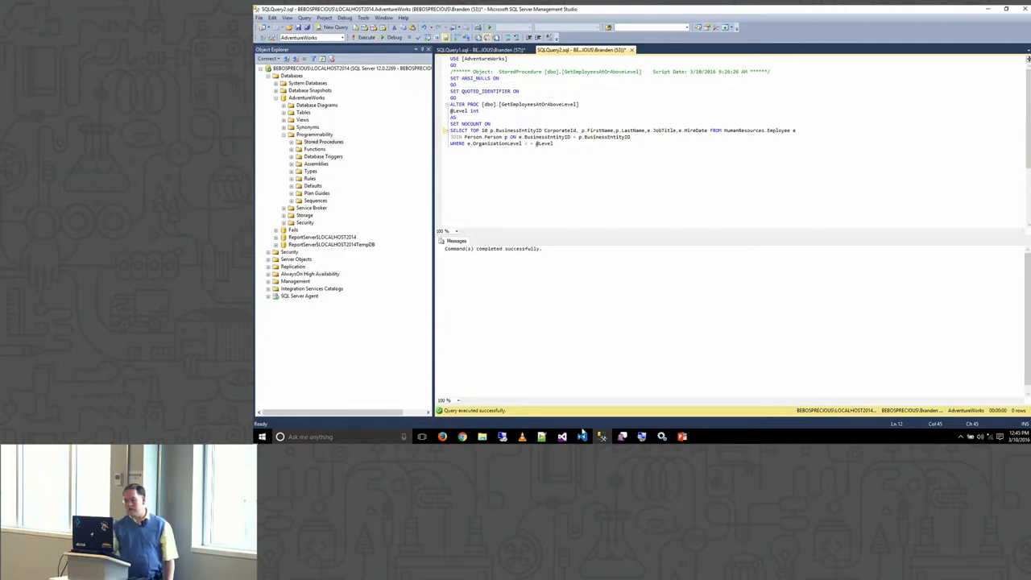
mouse_move(561, 437)
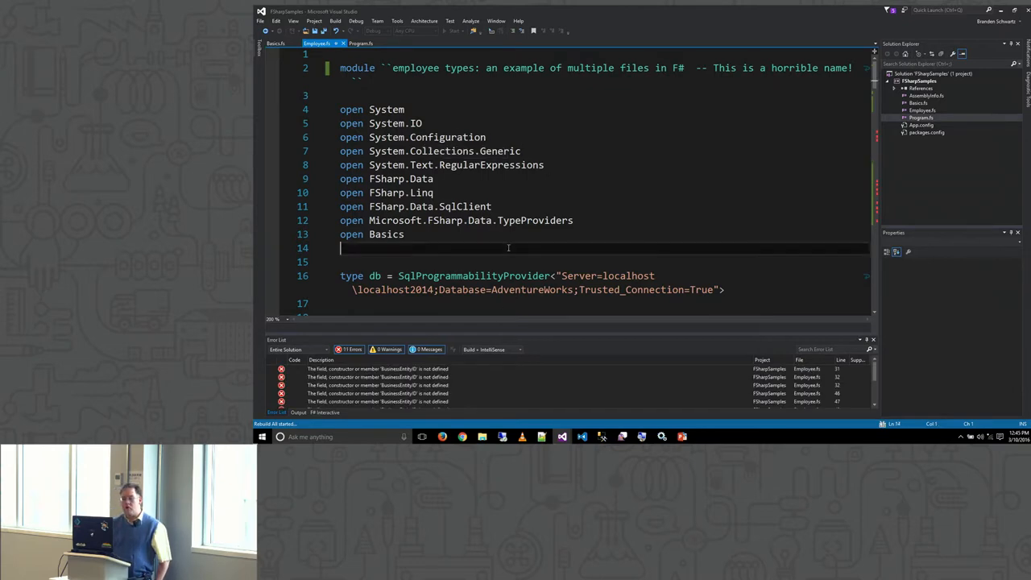
Replace BusinessEntityID with CorporateId throughout Employee.fs and accept the replacement notice
scroll(down, 3)
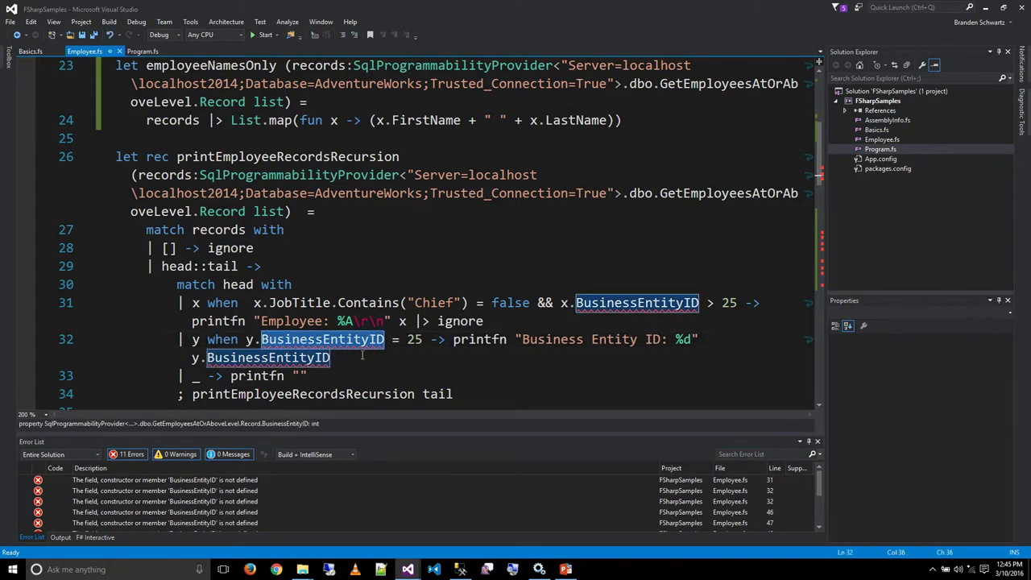
mouse_move(636, 303)
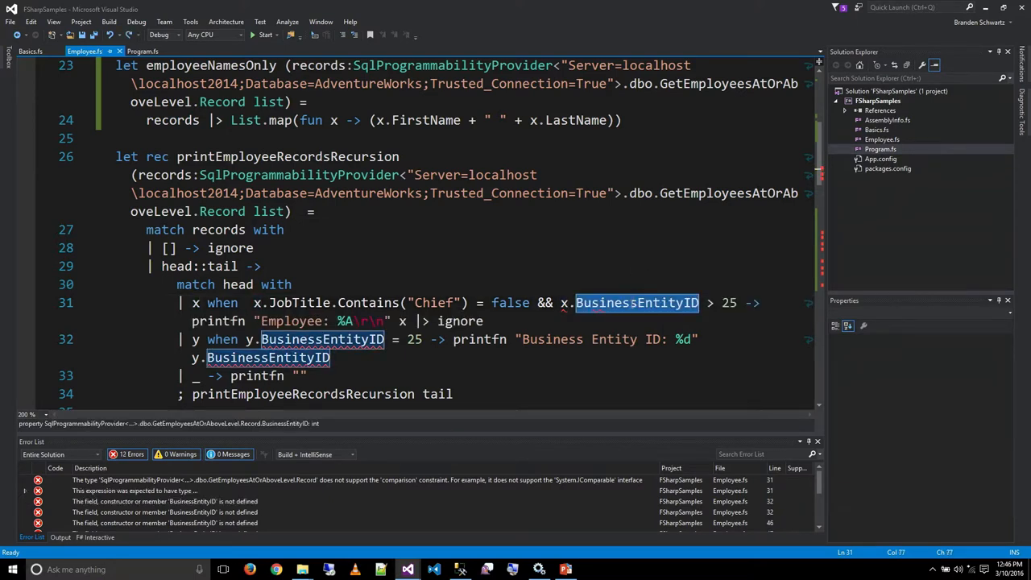
key(ctrl+f)
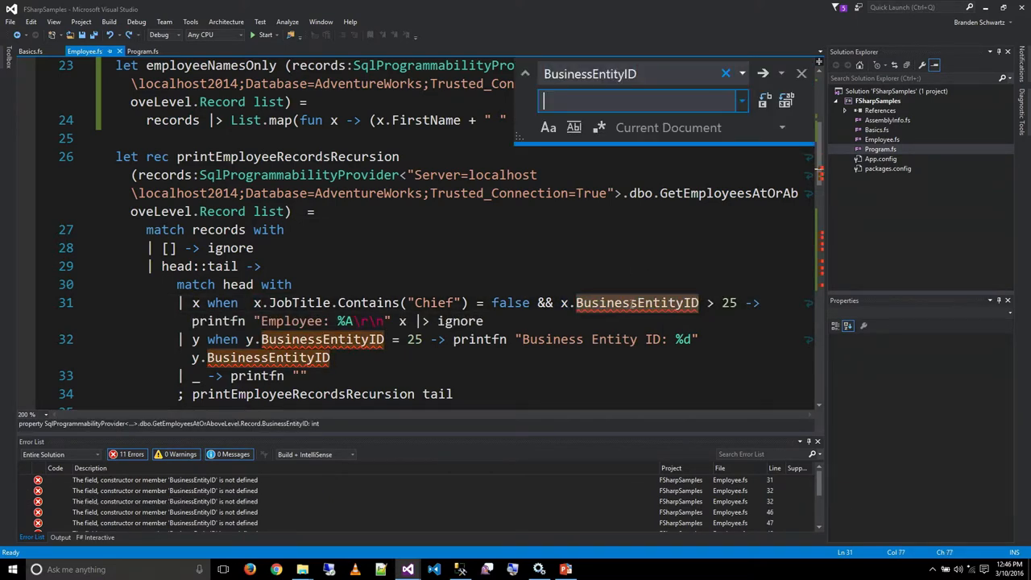
text(Corporate)
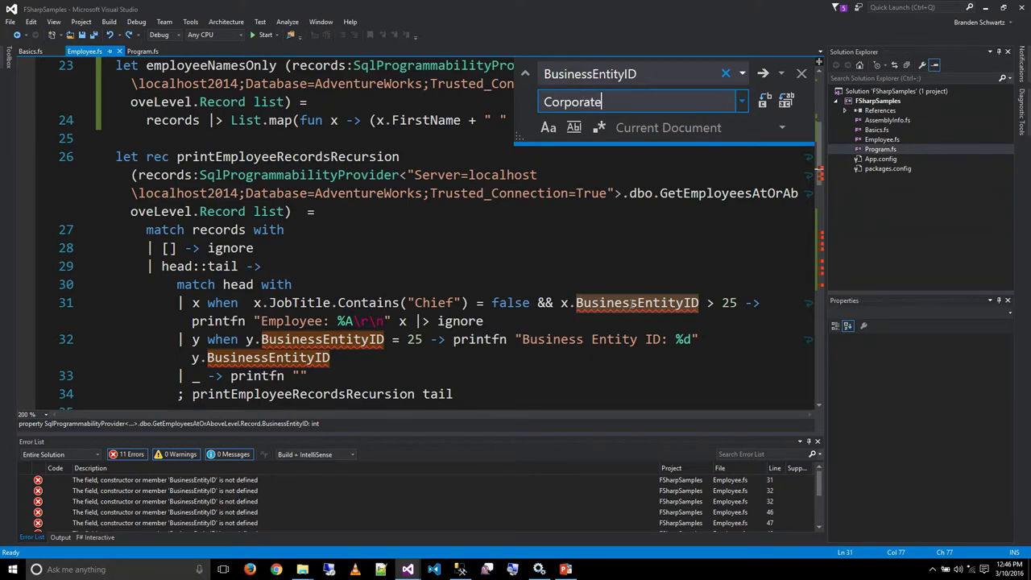
text(Id)
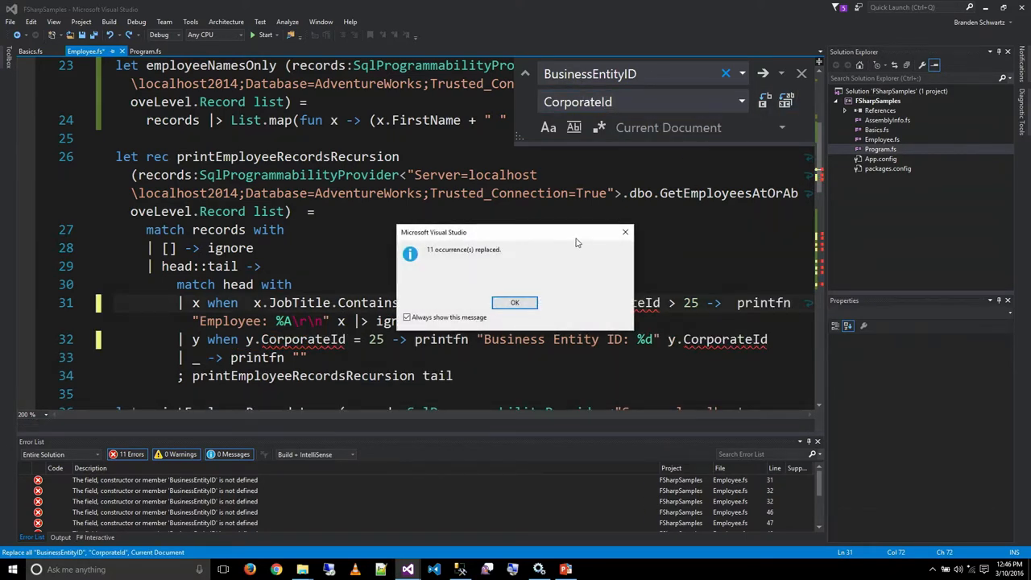
click(515, 303)
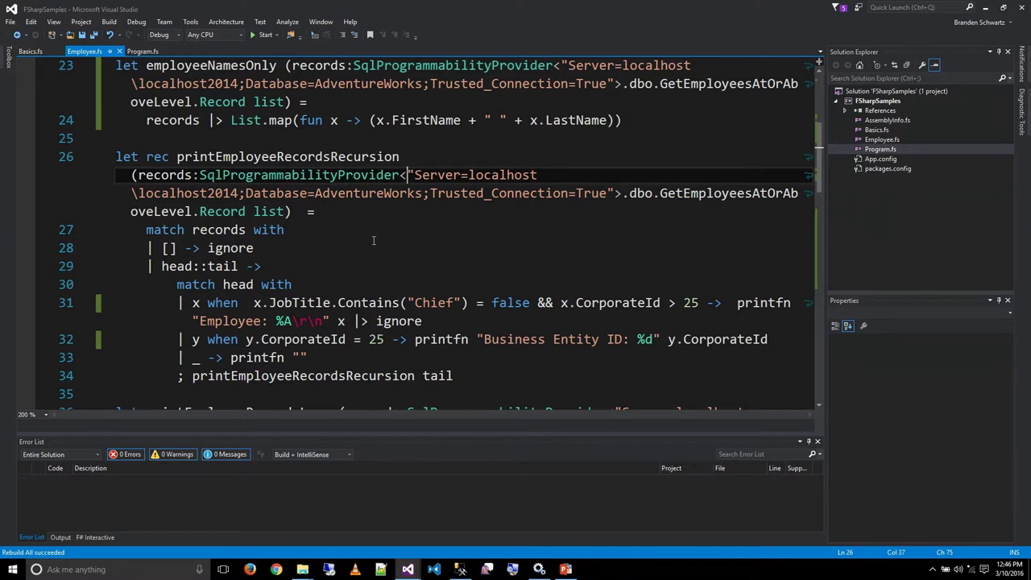
mouse_move(412, 245)
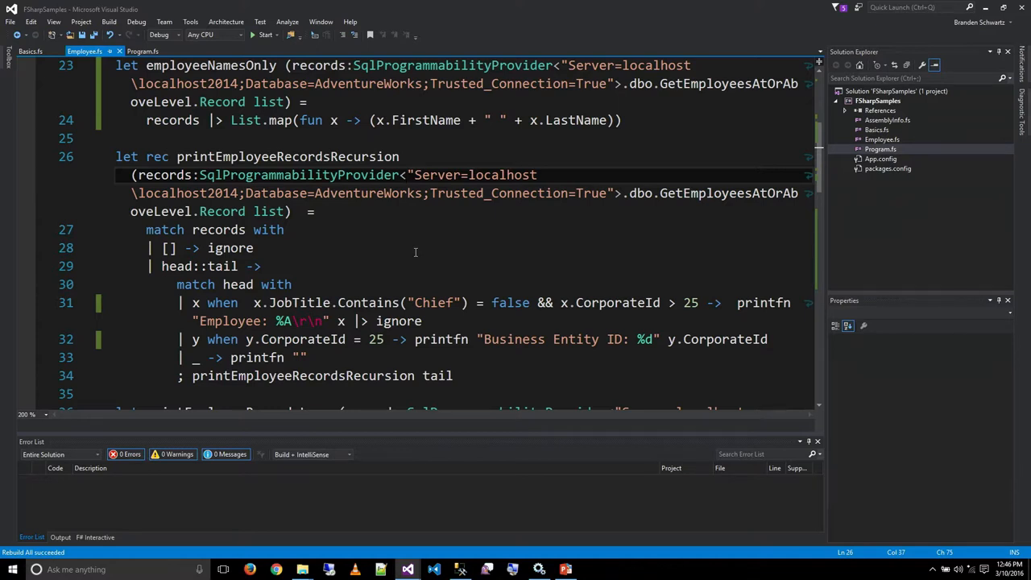
mouse_move(412, 248)
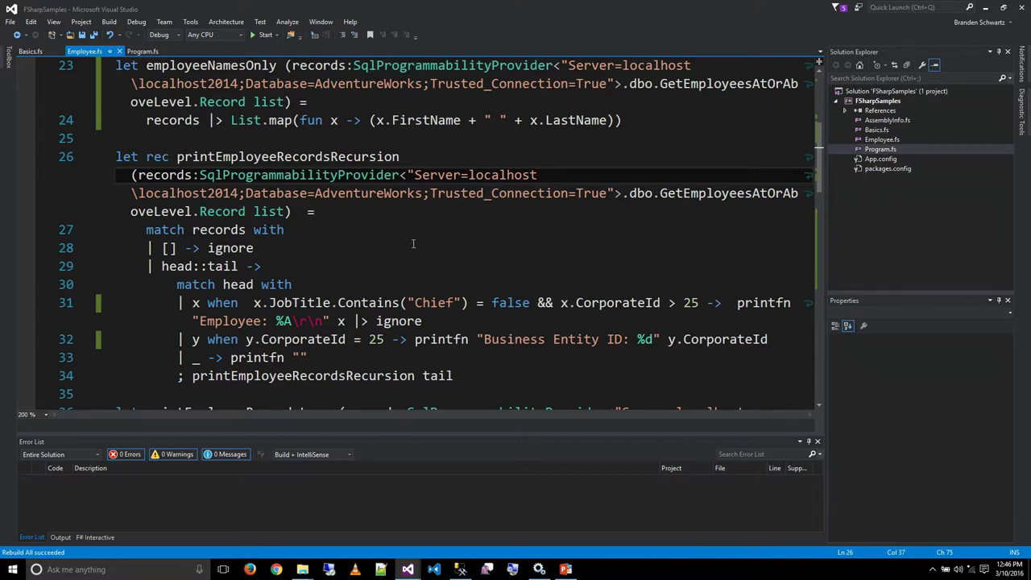
click(406, 174)
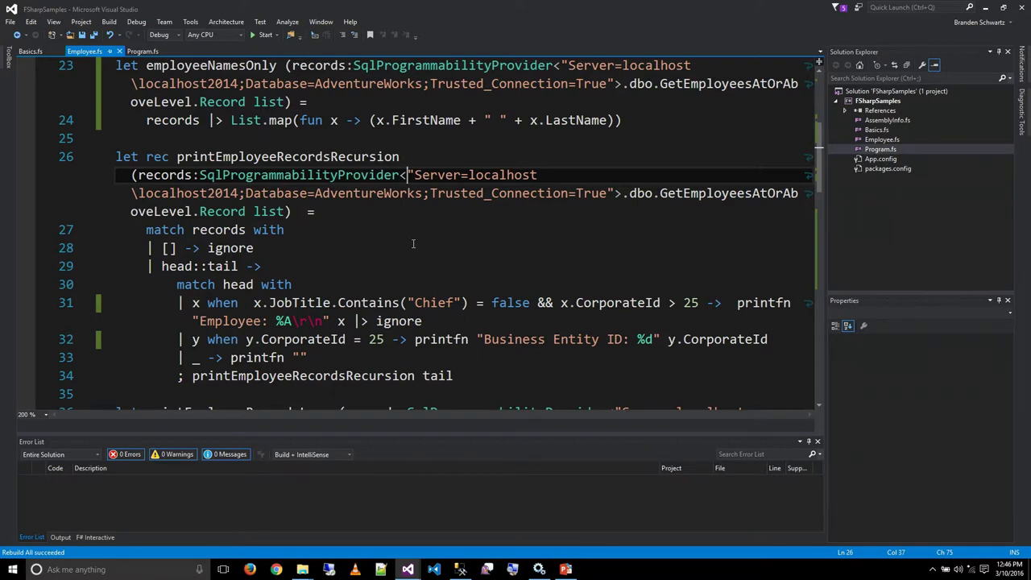
mouse_move(628, 301)
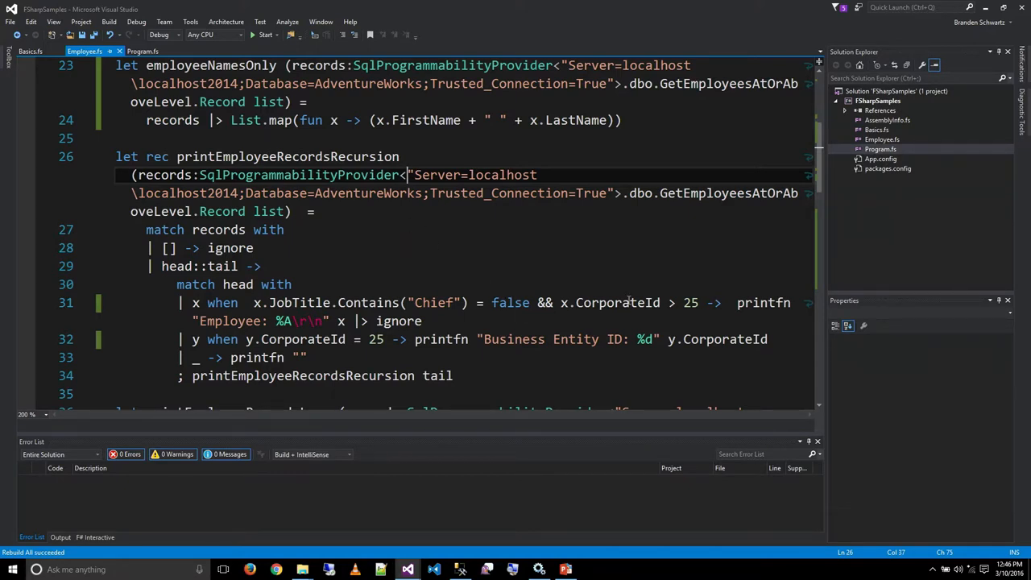
double_click(617, 303)
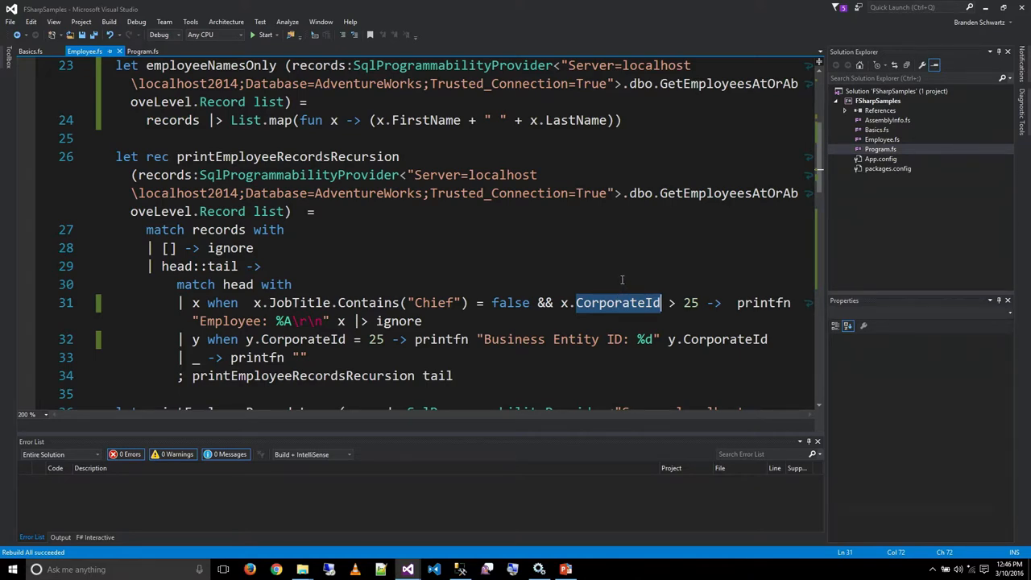
scroll(down, 3)
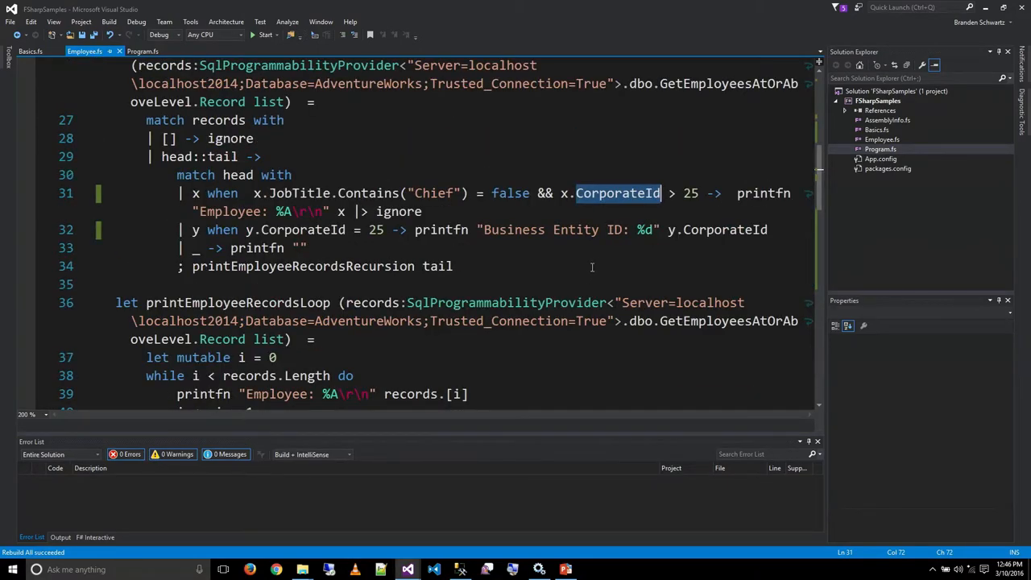
scroll(down, 3)
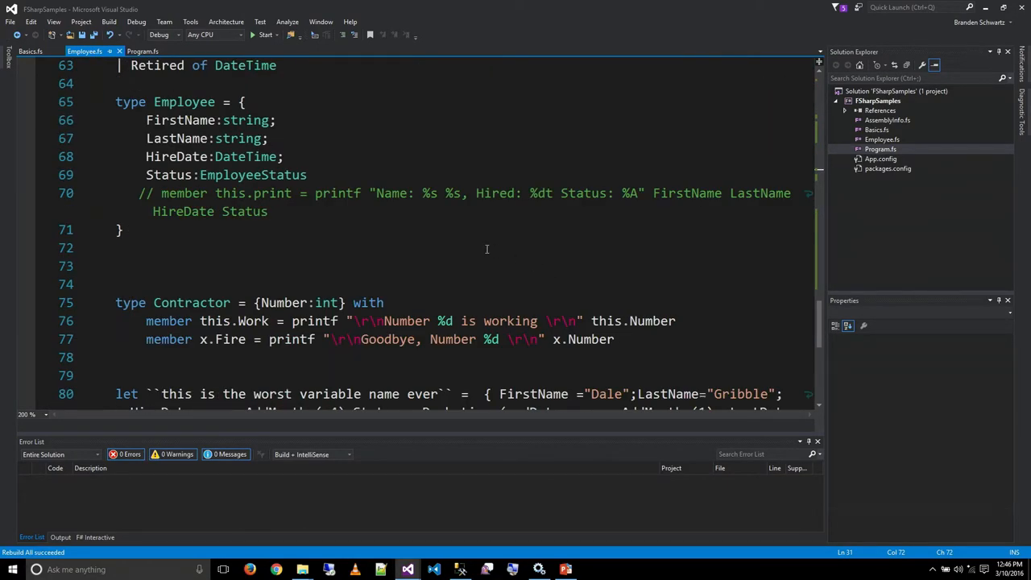
scroll(down, 3)
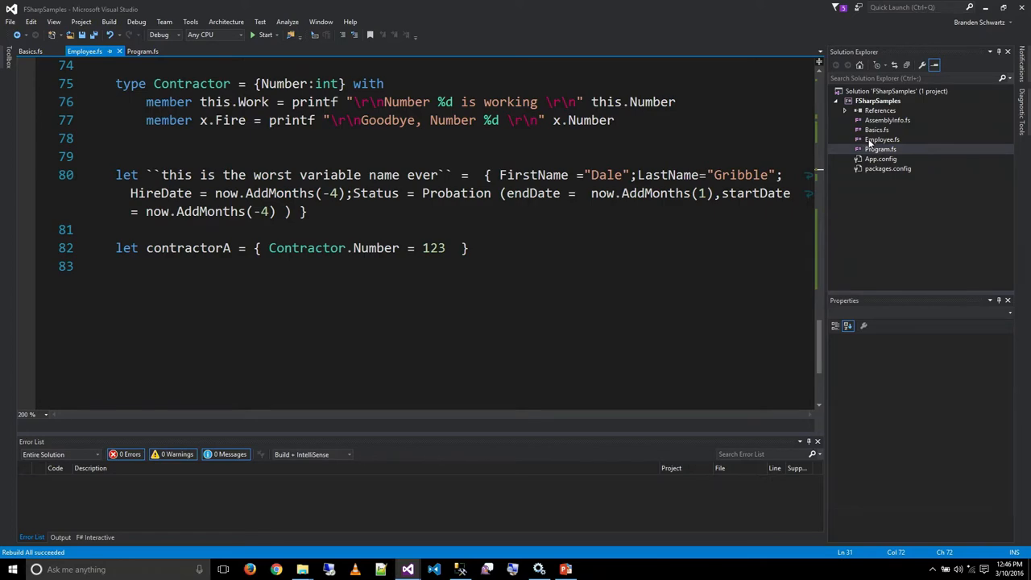
Open Program.fs showing empList passed to the loop, recursion and name-printing calls
click(142, 50)
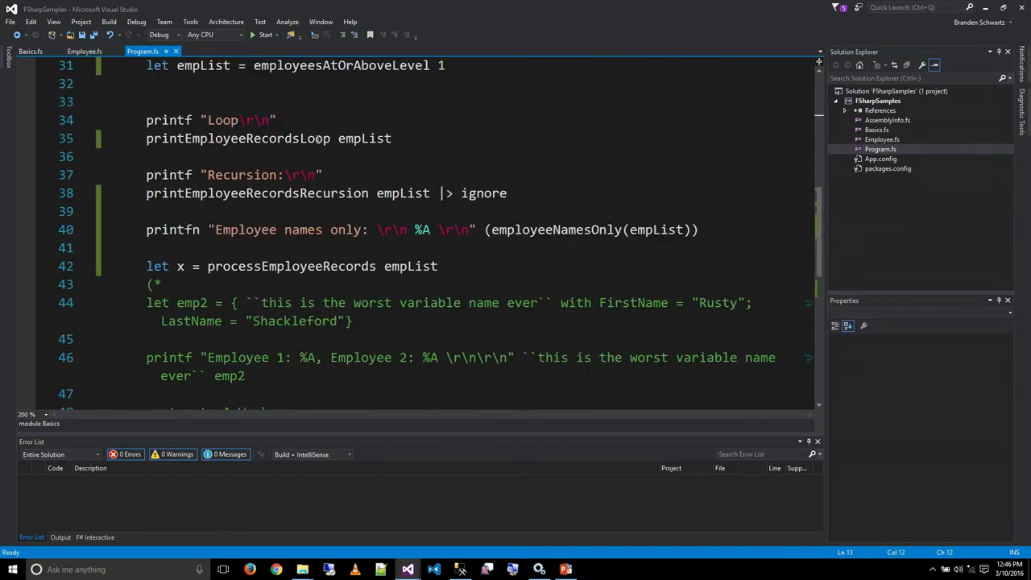
mouse_move(203, 65)
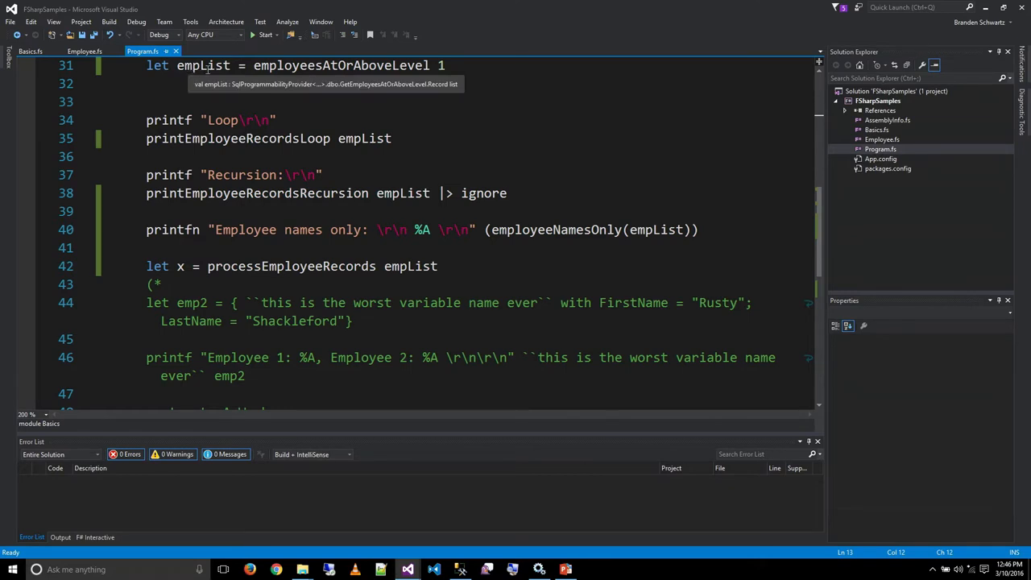
mouse_move(171, 119)
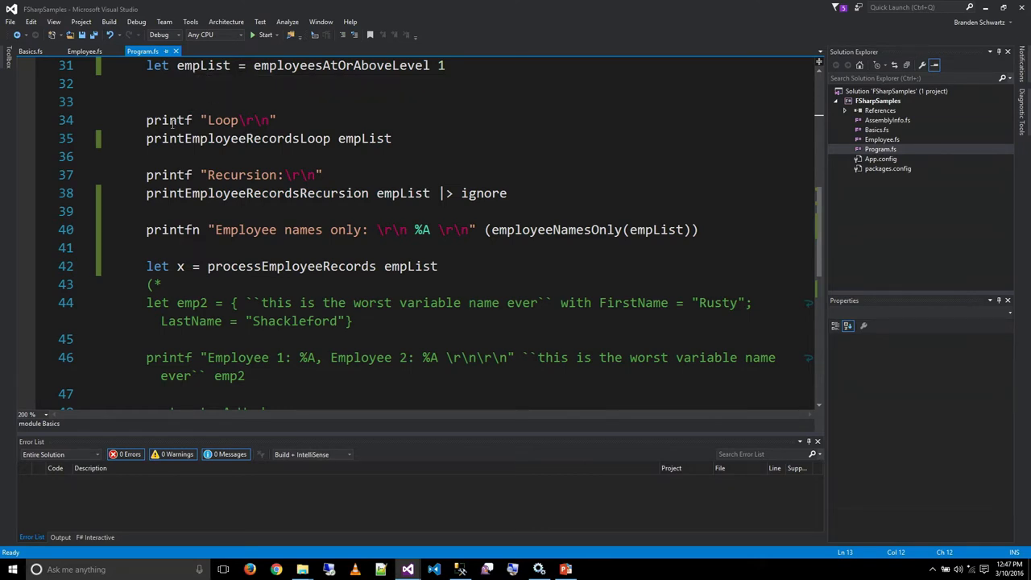
mouse_move(374, 139)
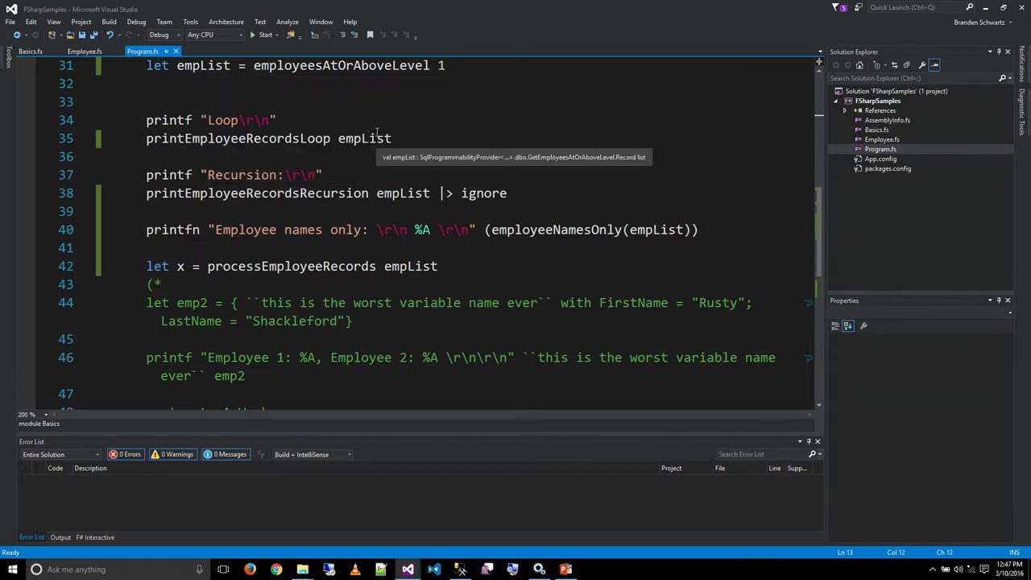
mouse_move(338, 193)
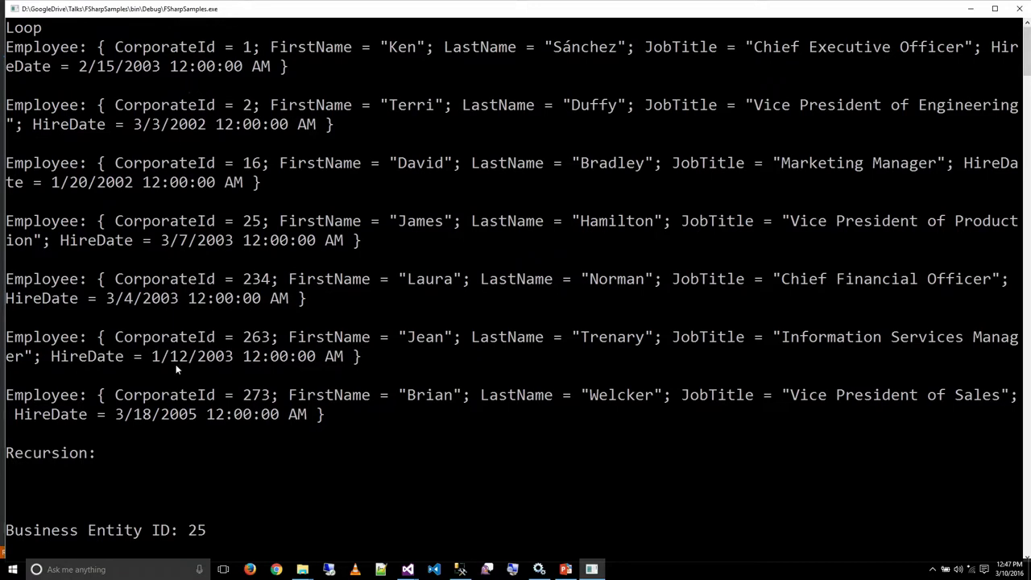
mouse_move(924, 264)
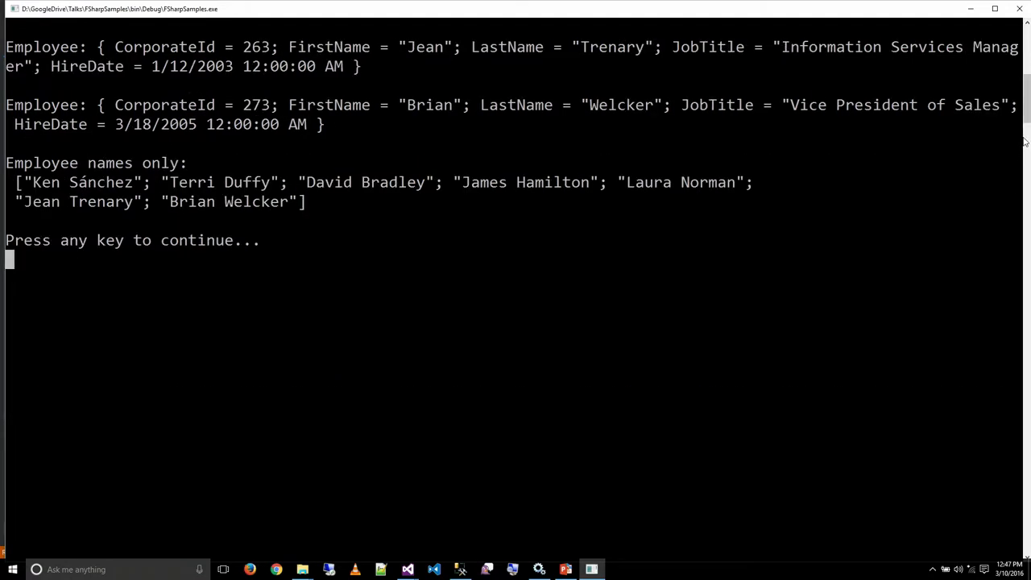
key(enter)
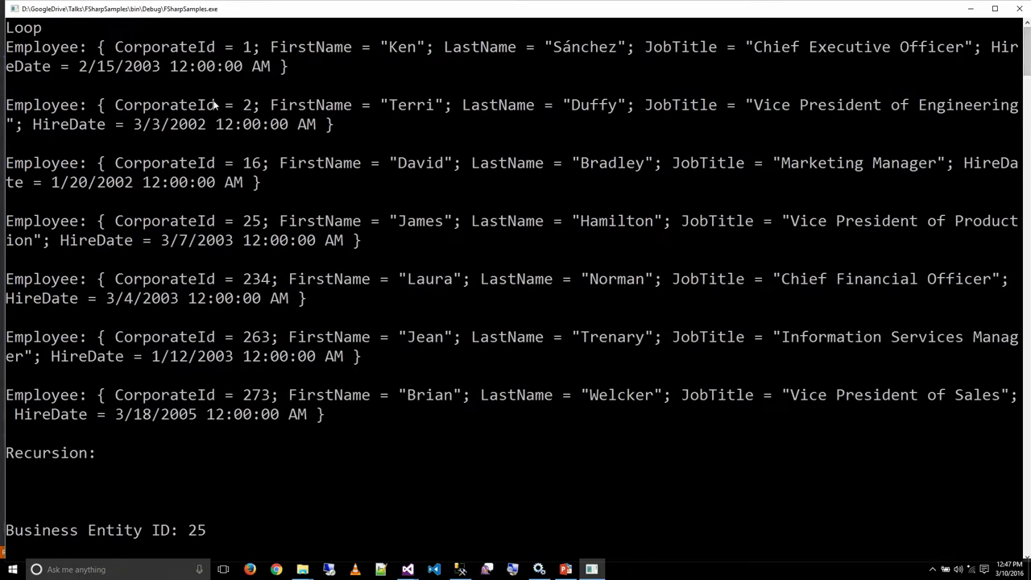
mouse_move(335, 95)
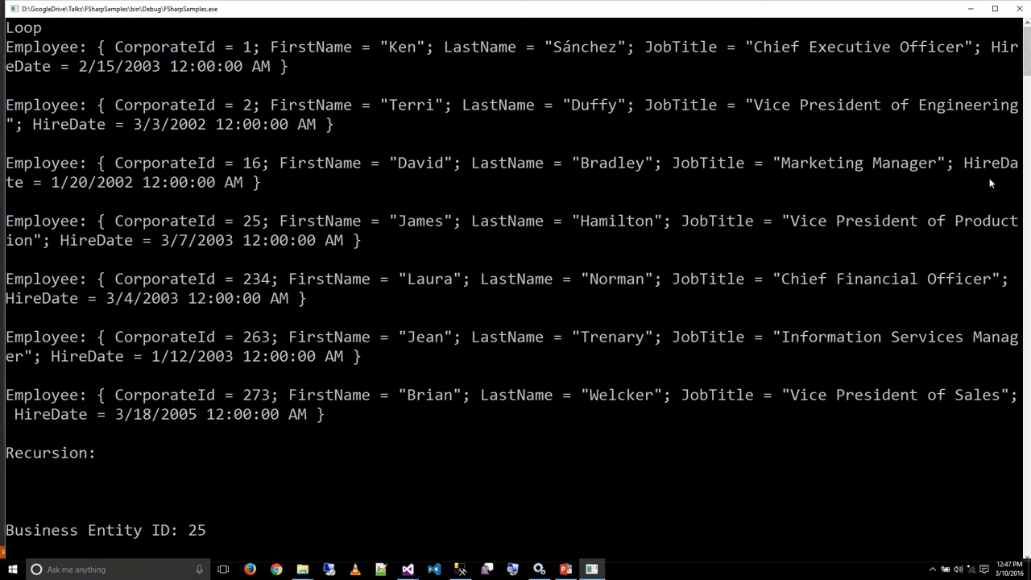
scroll(down, 3)
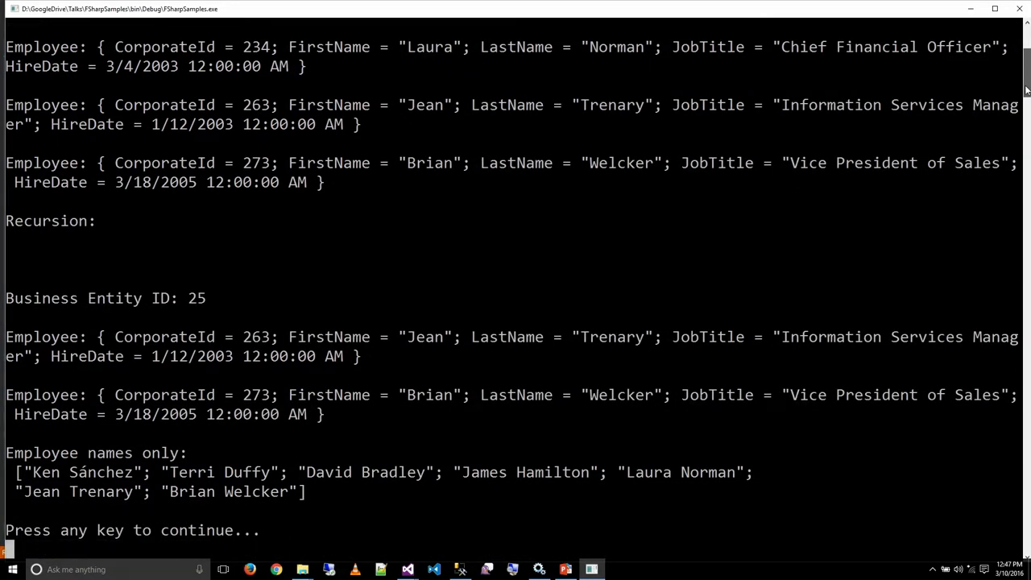
scroll(down, 3)
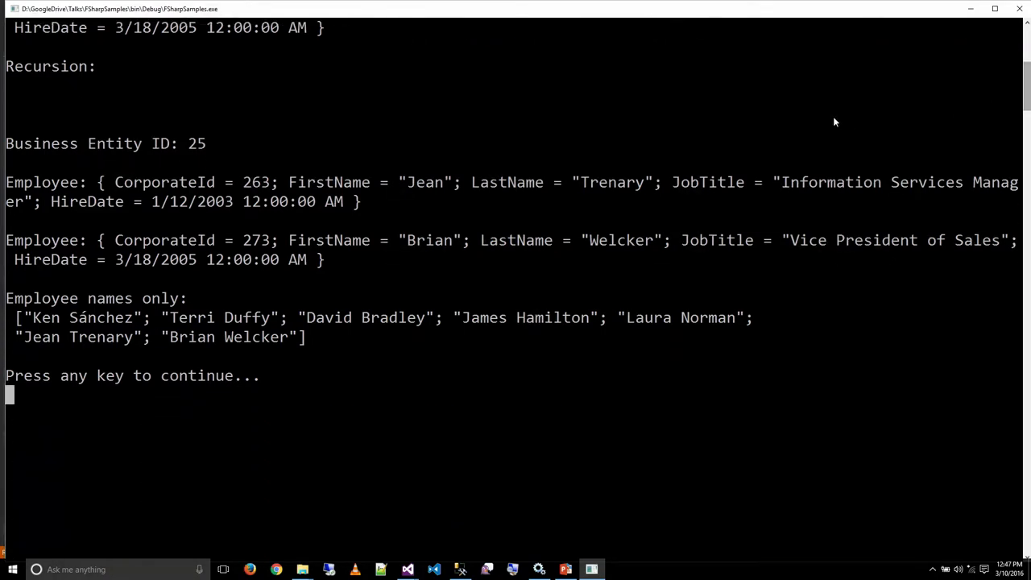
mouse_move(349, 245)
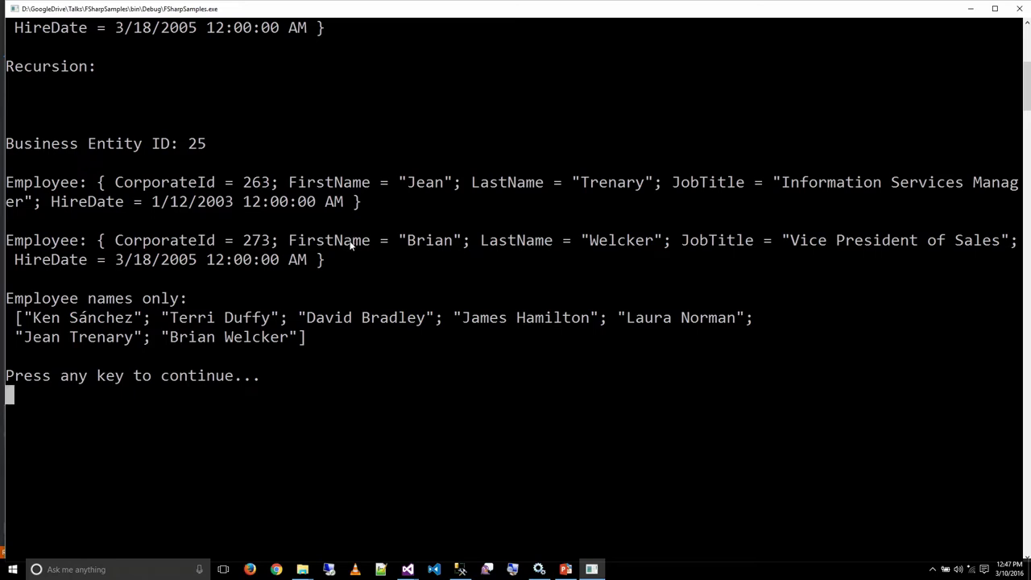
mouse_move(415, 564)
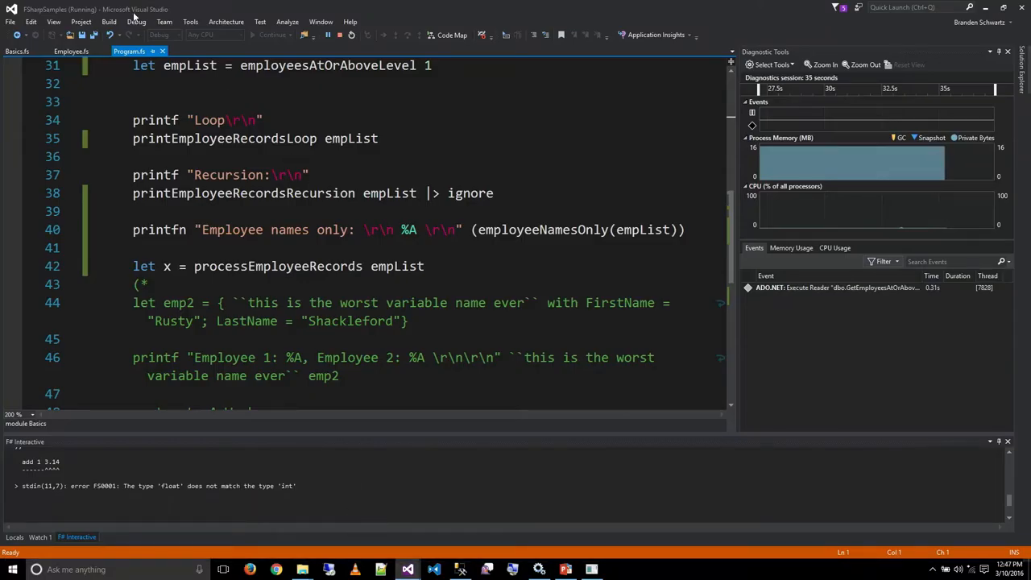
Return to Employee.fs and bring the printEmployeeRecordsRecursion function into view
click(71, 50)
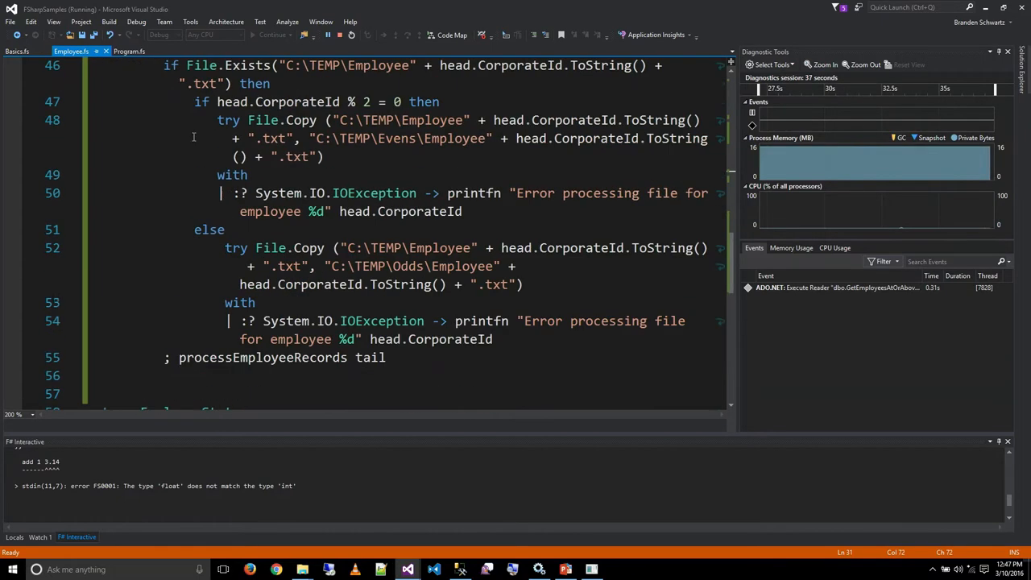
click(129, 50)
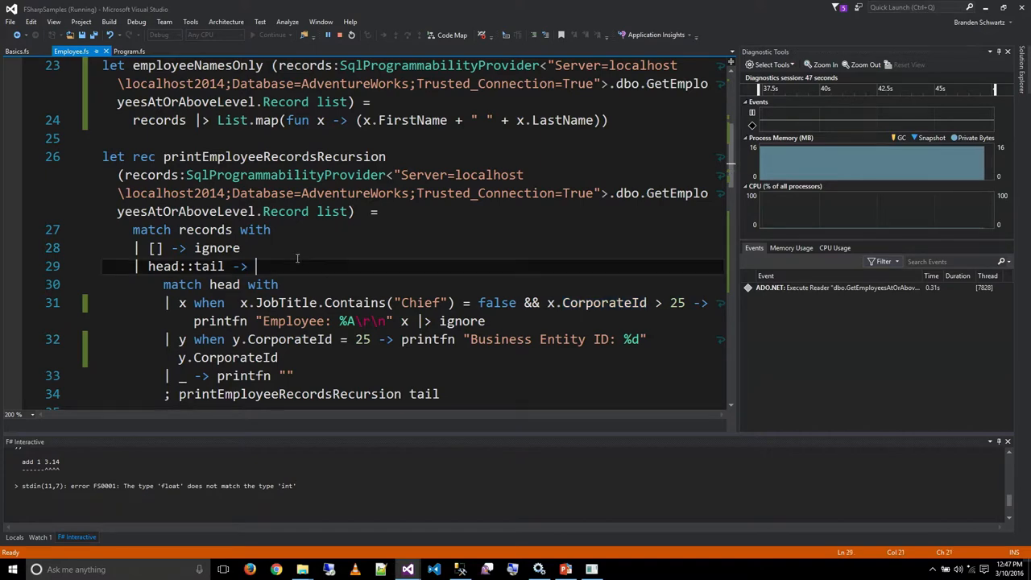
scroll(down, 3)
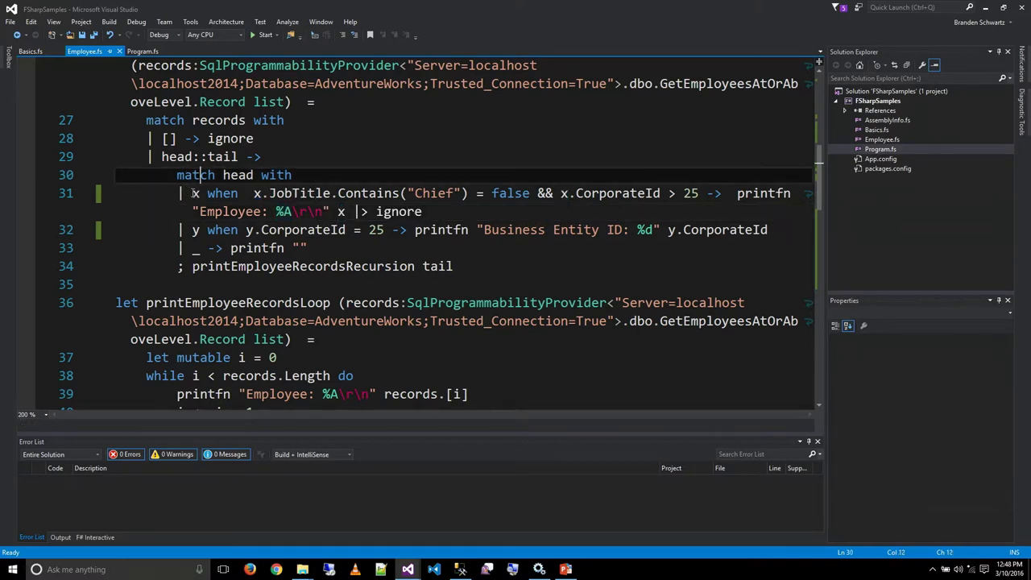
mouse_move(367, 193)
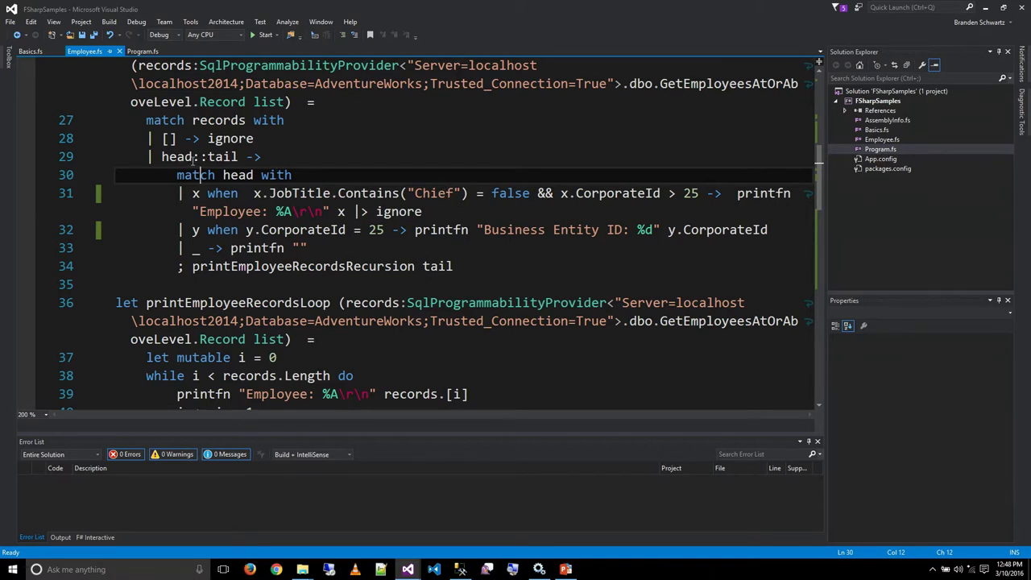
click(238, 174)
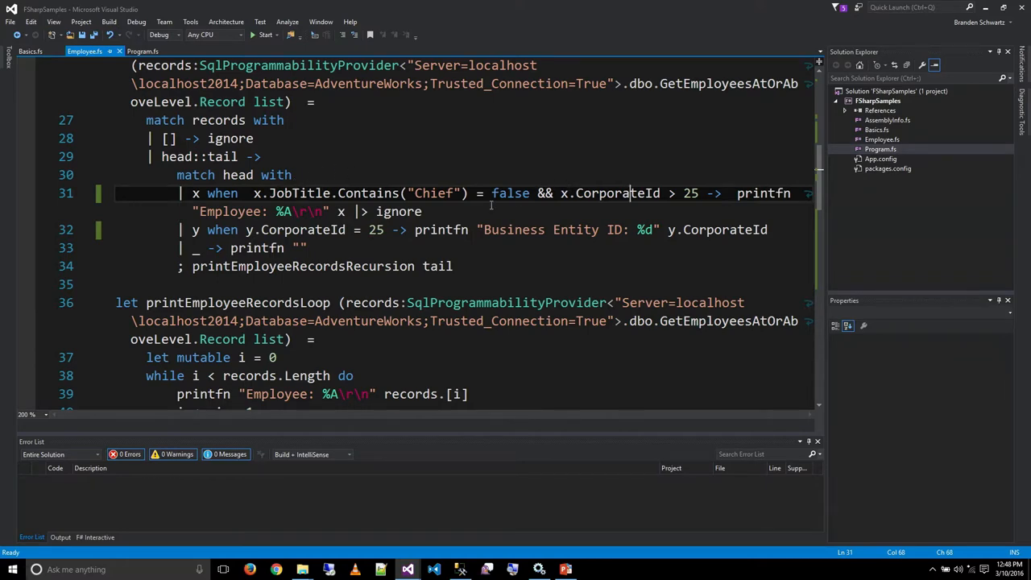
click(142, 49)
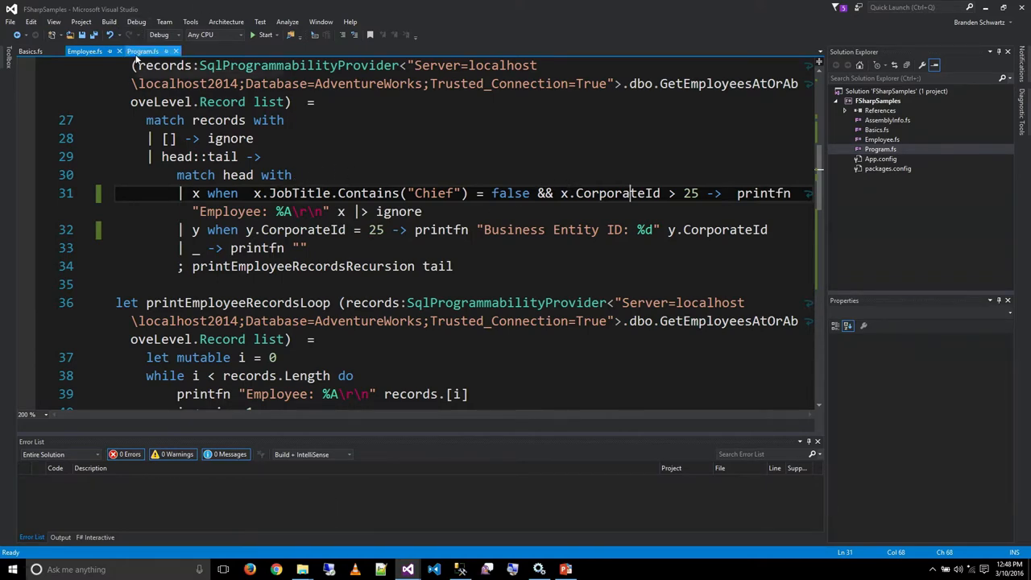
scroll(down, 3)
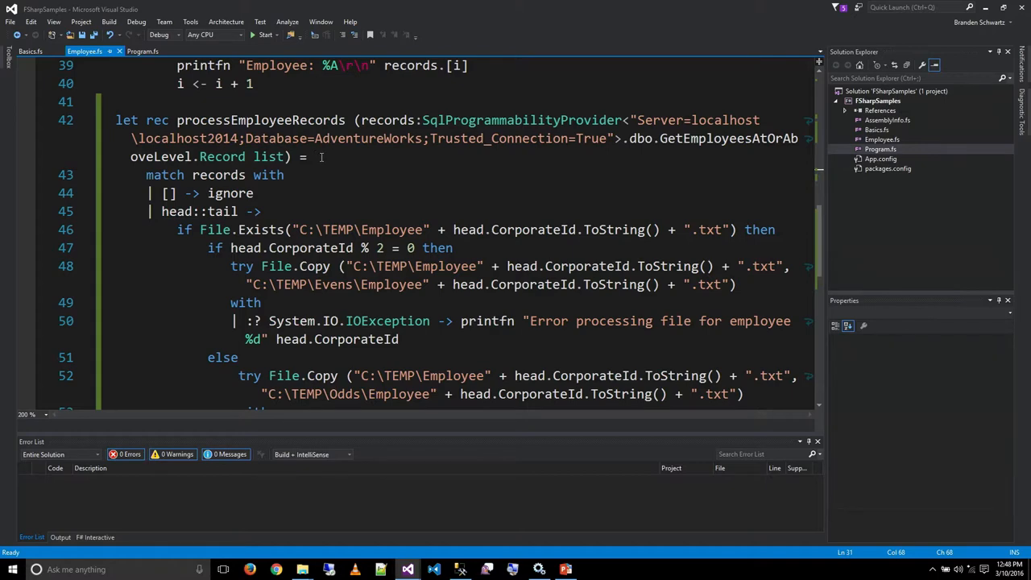
scroll(down, 3)
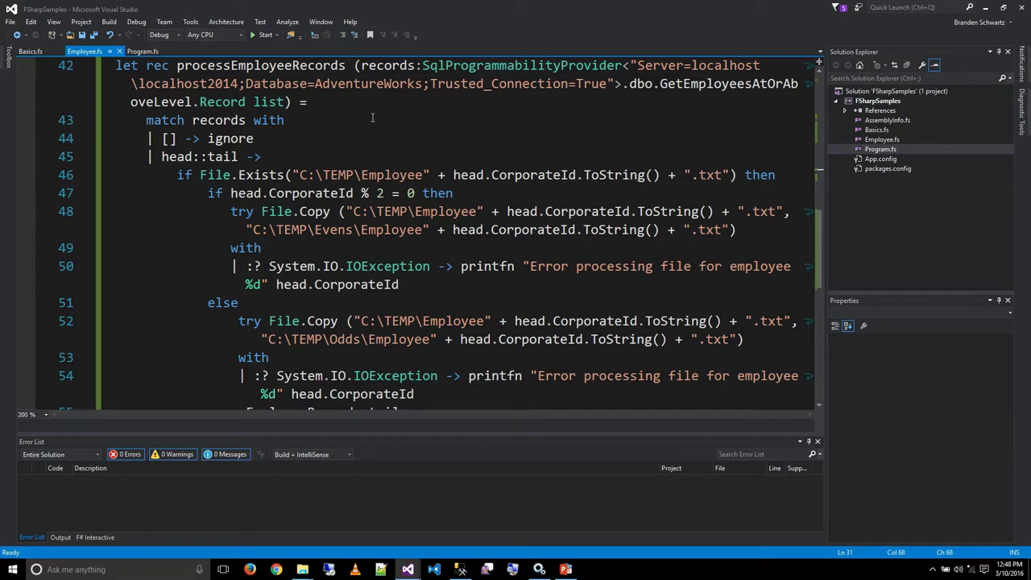
mouse_move(561, 557)
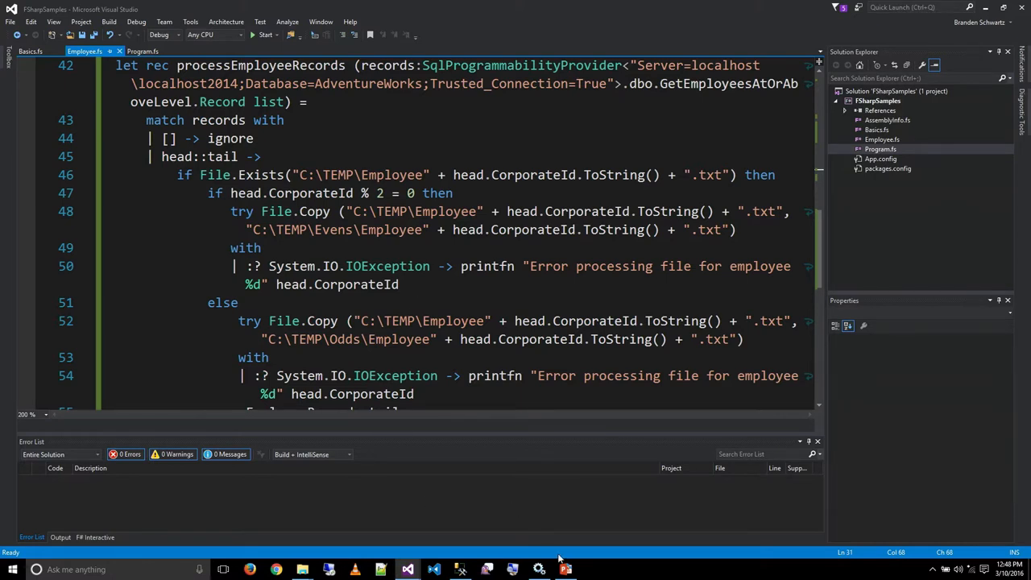
Switch from Visual Studio back to the presentation on the Time for Code slide
click(567, 570)
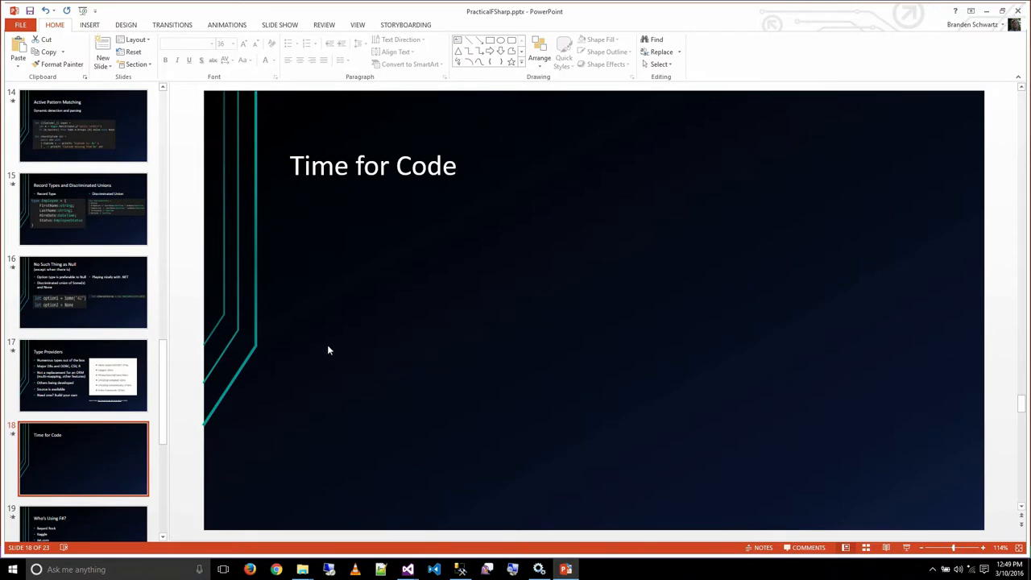
mouse_move(325, 348)
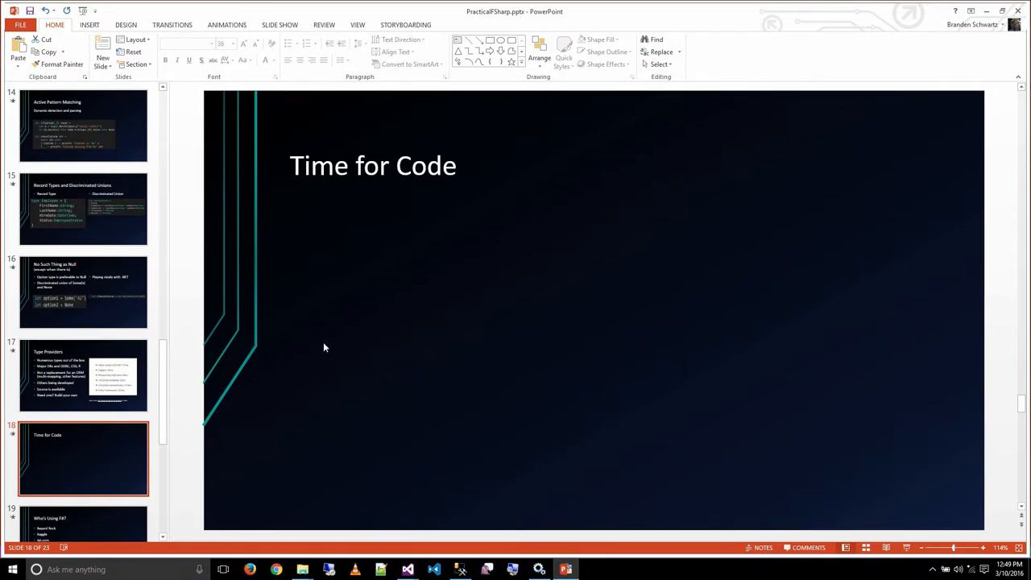
mouse_move(314, 334)
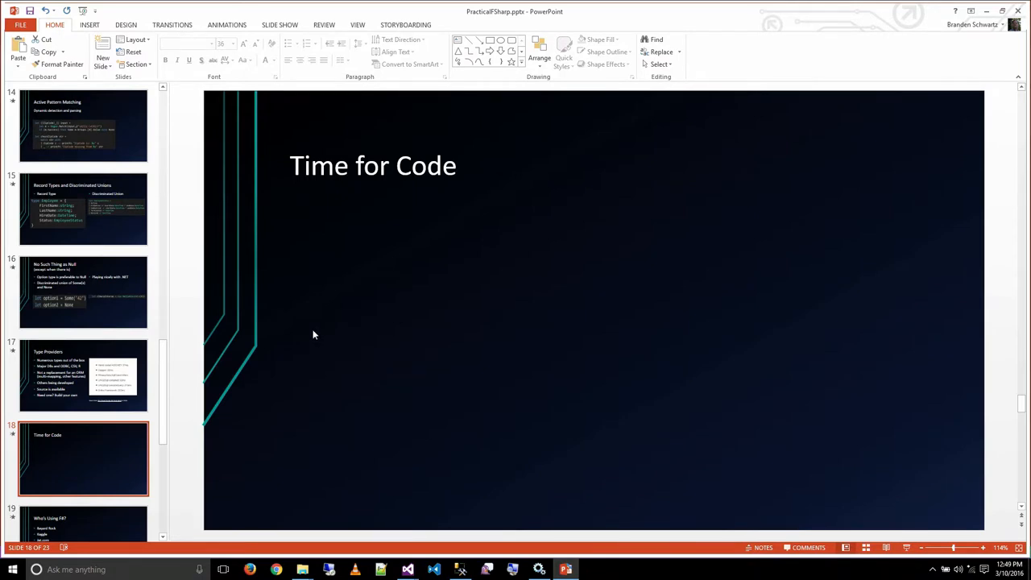
mouse_move(299, 477)
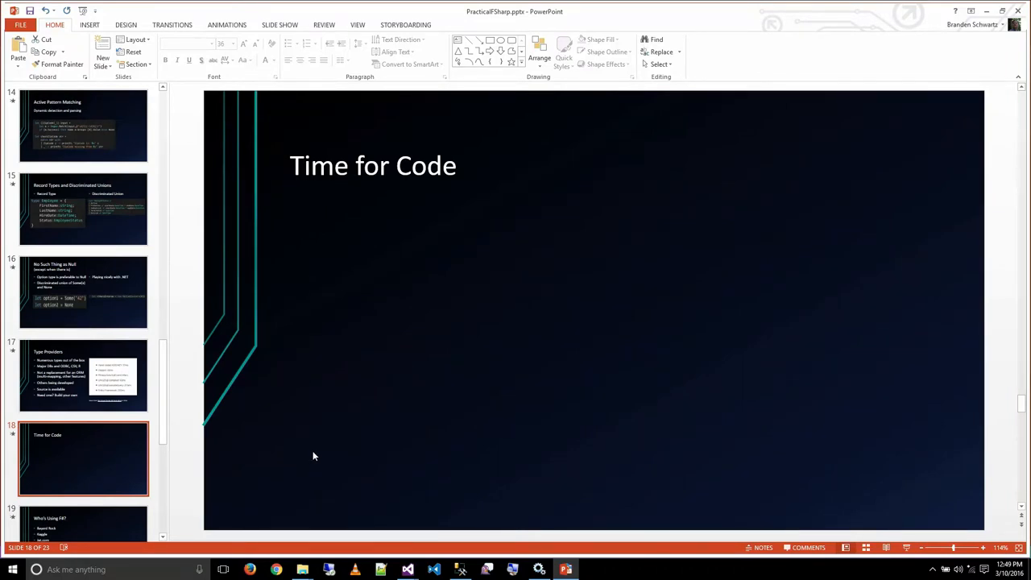
mouse_move(319, 446)
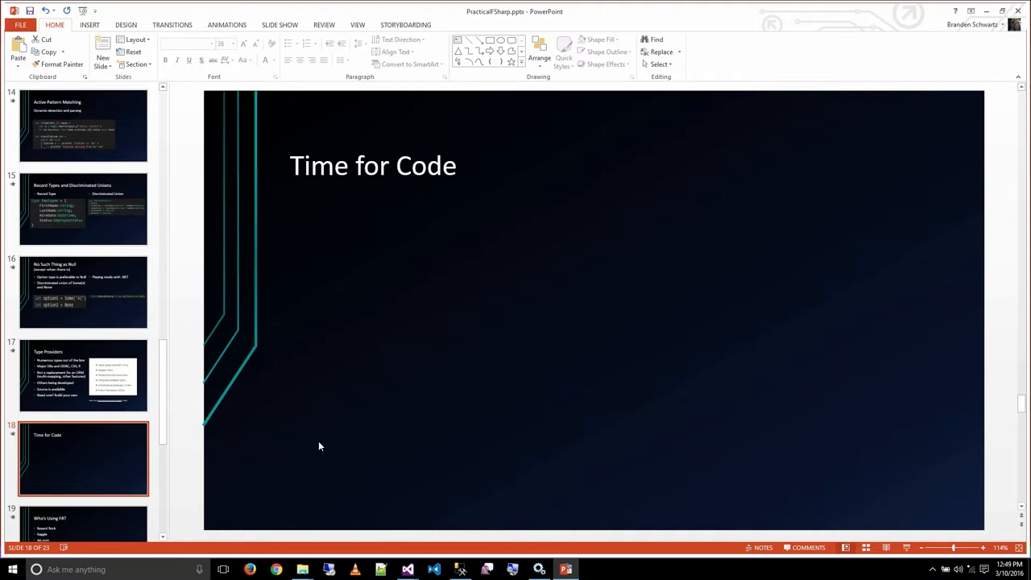
mouse_move(314, 445)
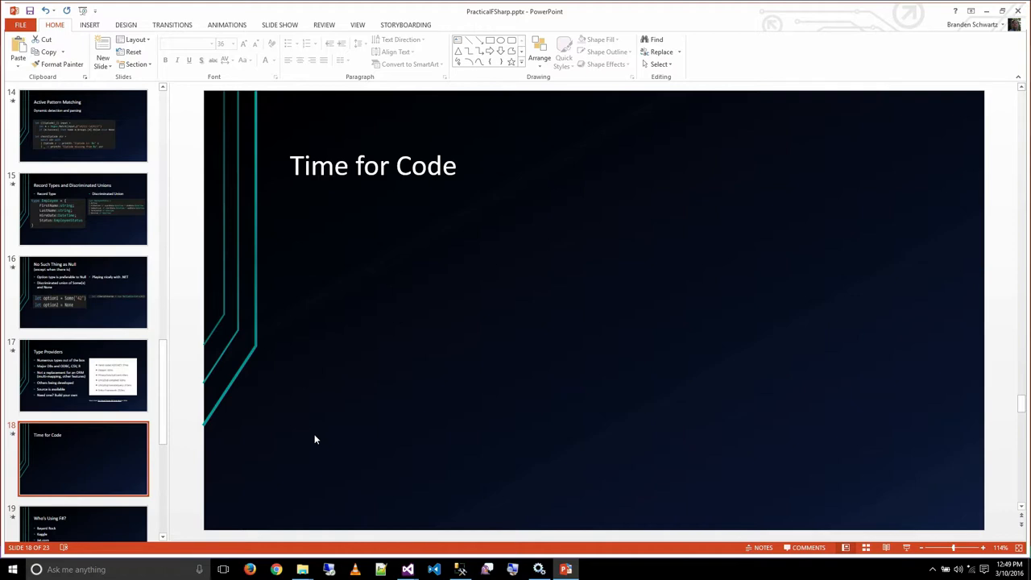
mouse_move(306, 414)
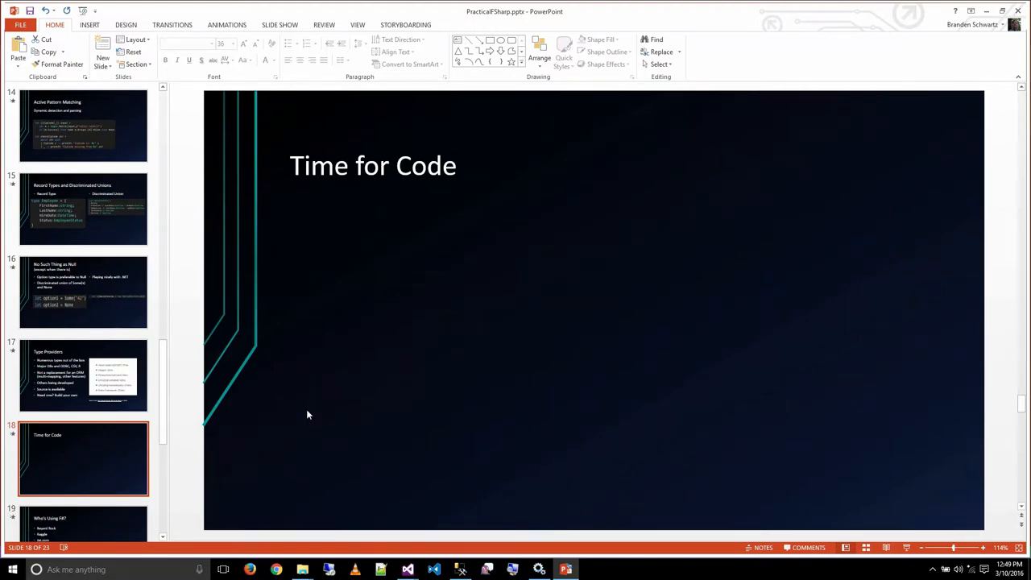
mouse_move(306, 406)
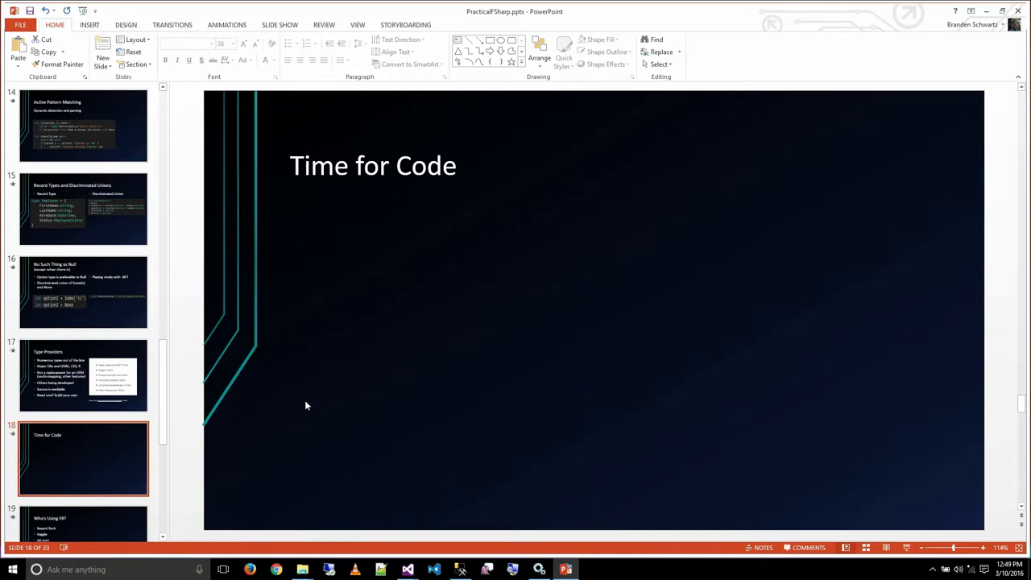
mouse_move(319, 398)
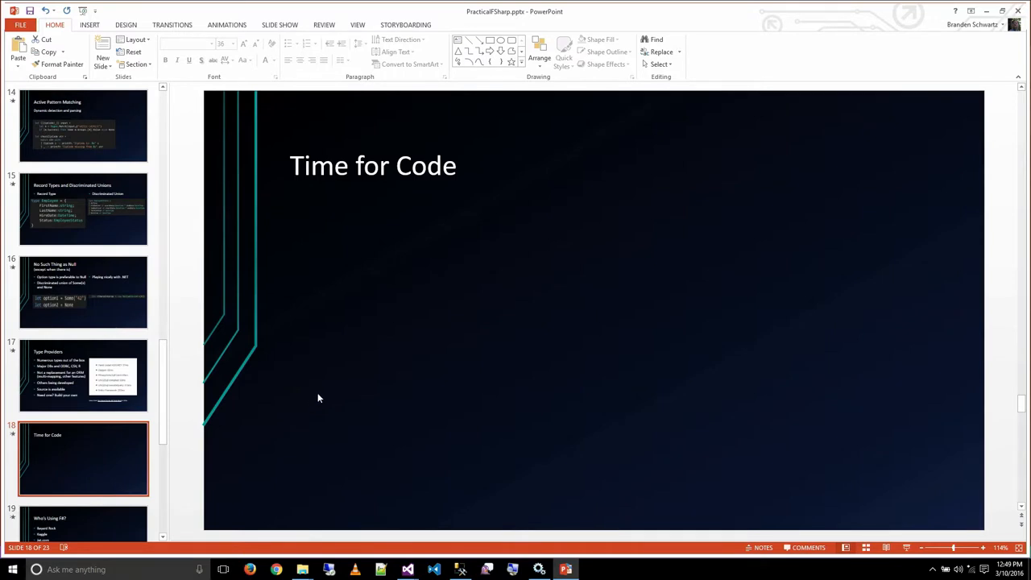
mouse_move(292, 383)
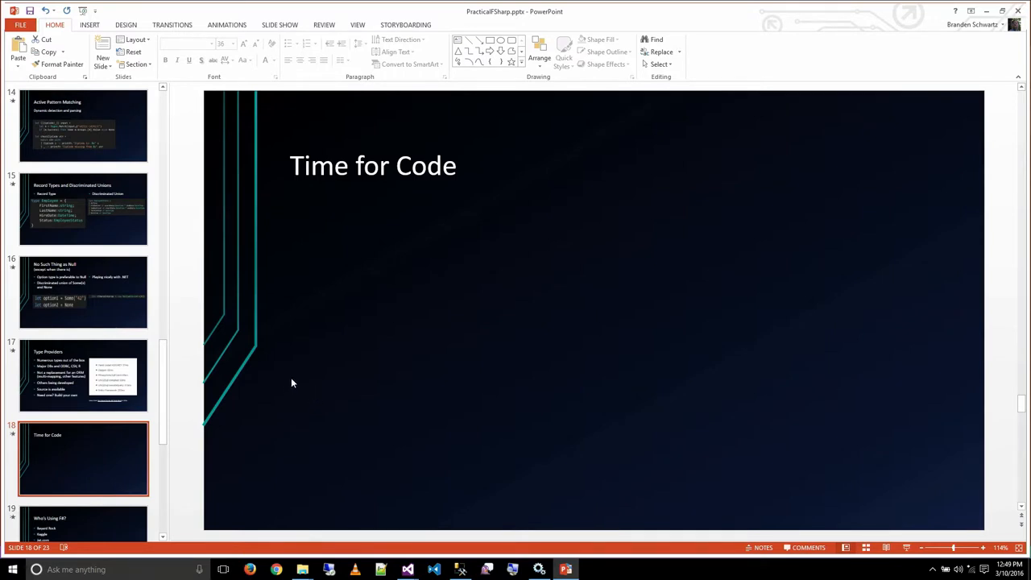
Advance to slide 19, 'Who's Using F#?', listing companies using F#
click(84, 458)
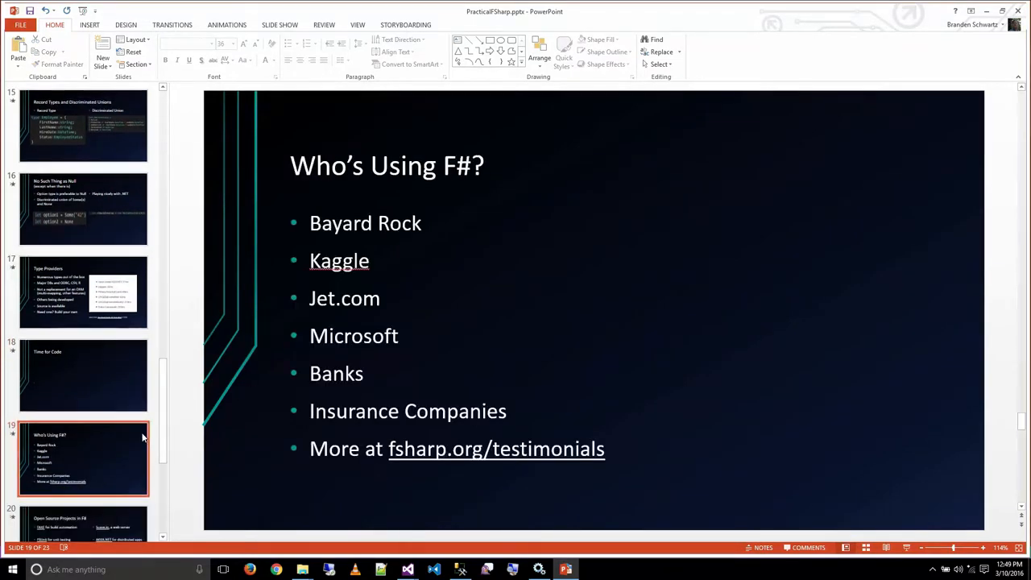
mouse_move(137, 435)
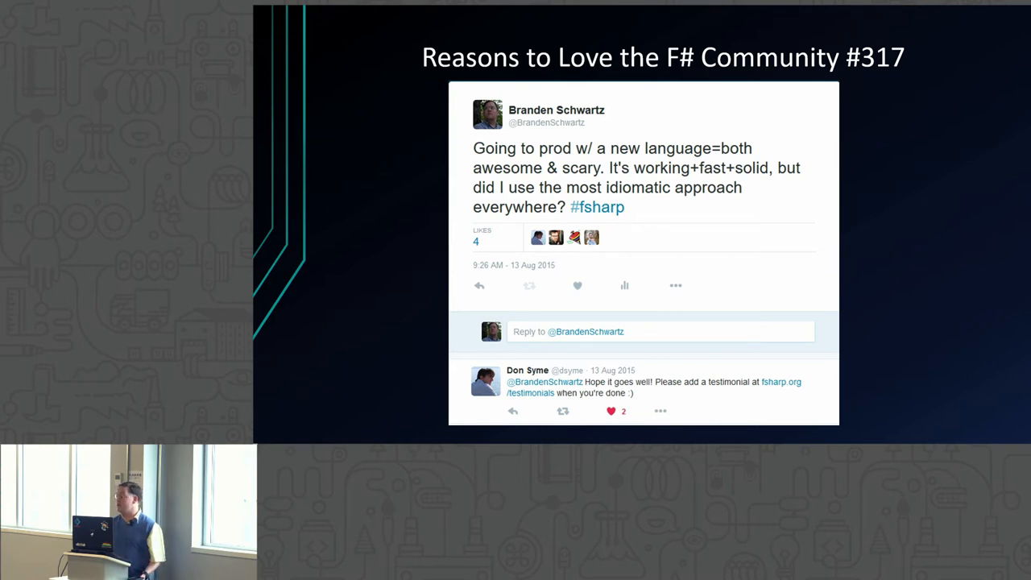
Advance the slide show from the F# community slide to the closing Questions? slide
key(Right)
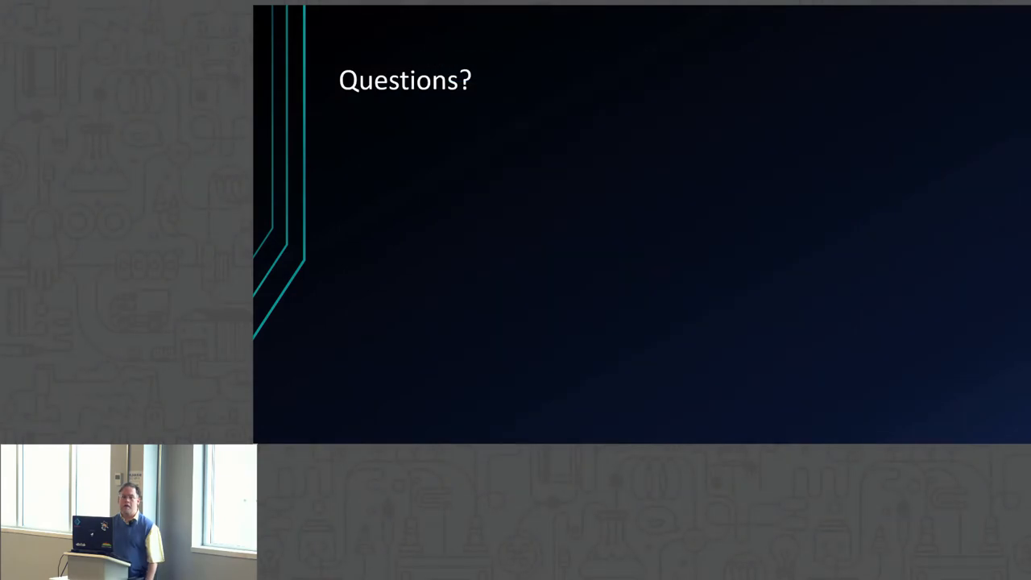